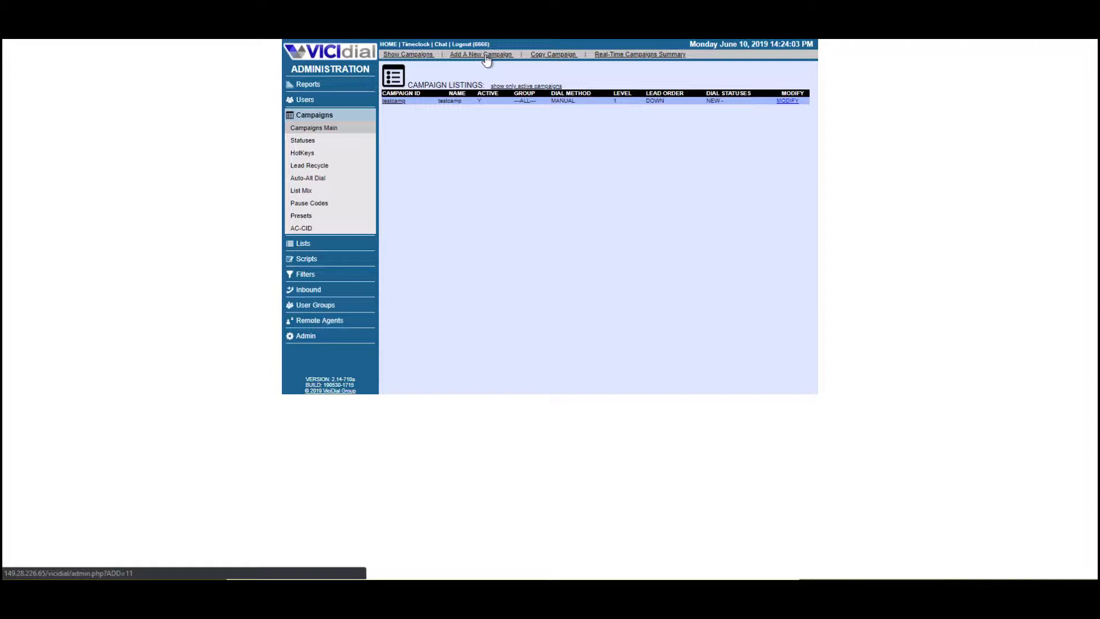
Step: Create campaign 121212 with name and description both 'test campaign'
click(480, 55)
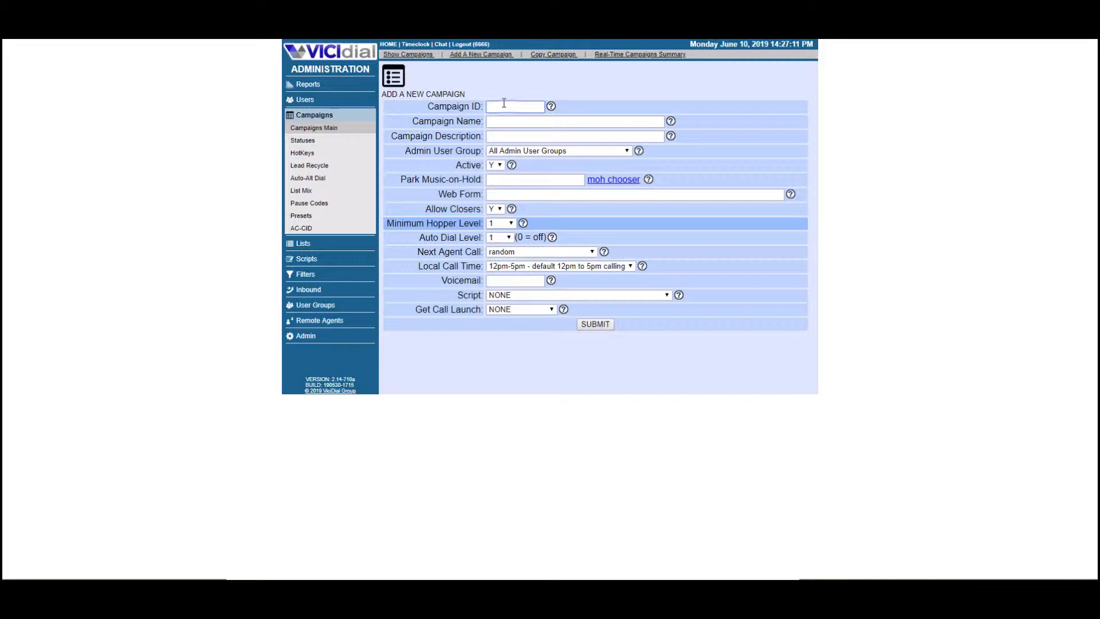
text(121212)
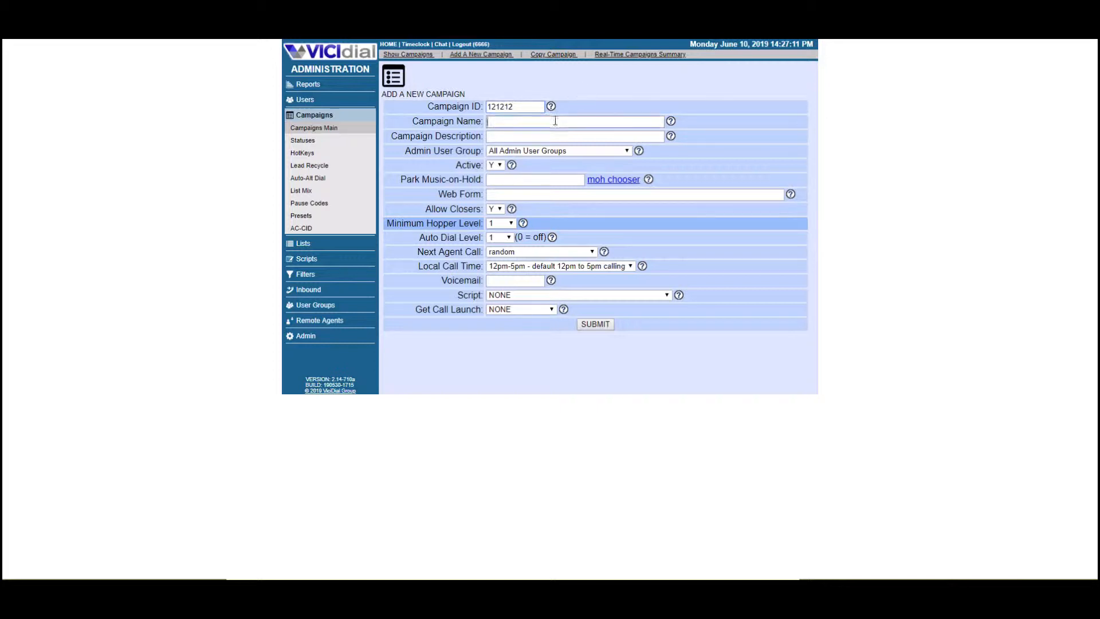
text(test)
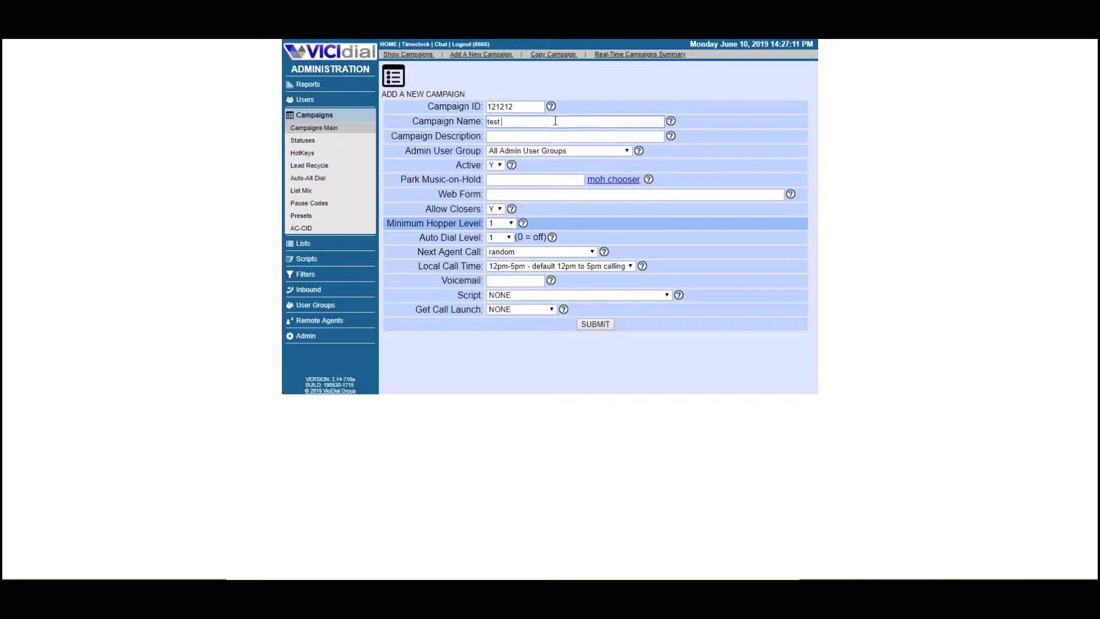
text(campaig)
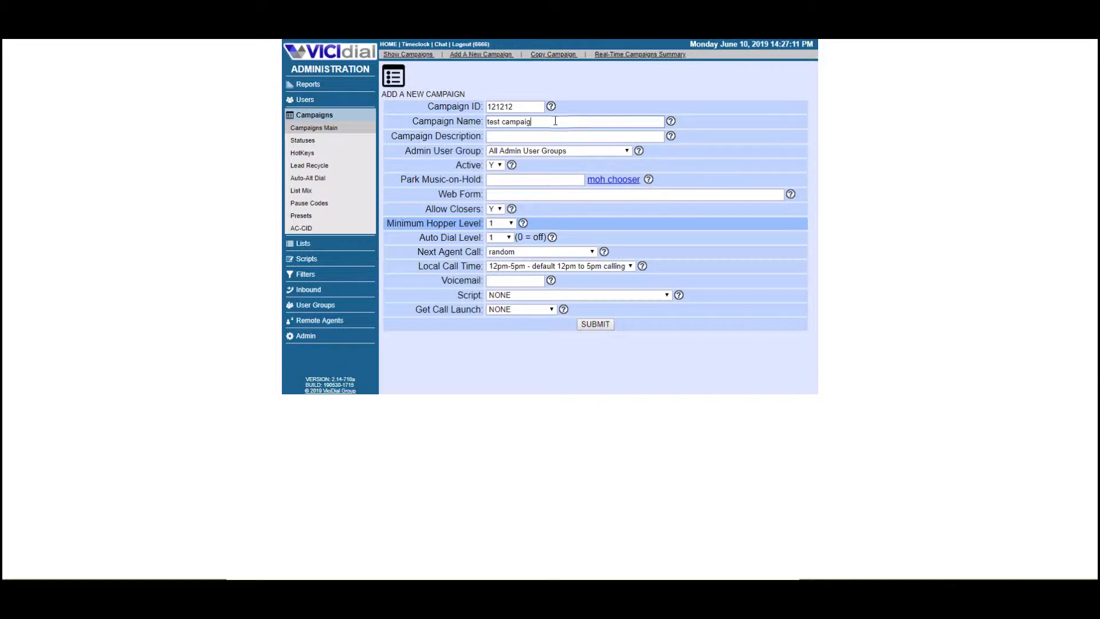
text(n)
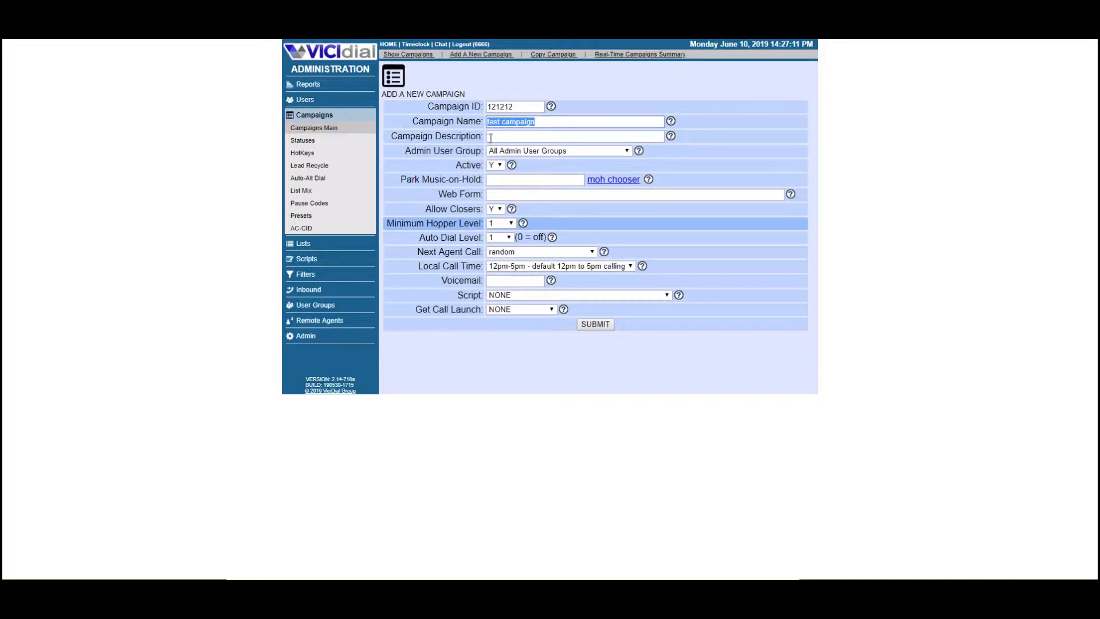
text(test campaign)
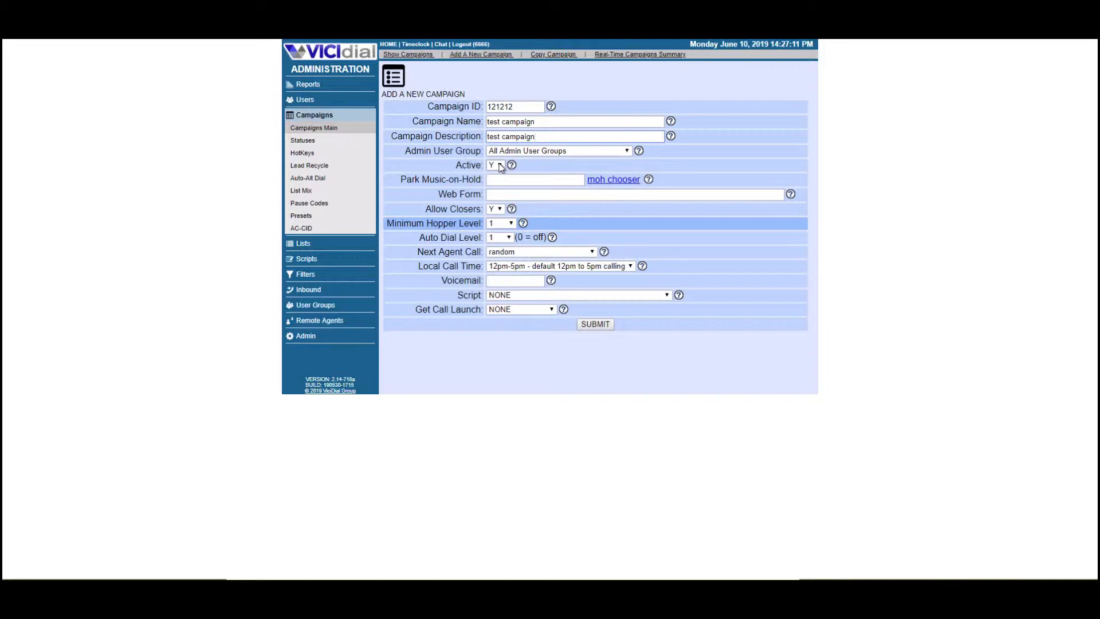
Step: Keep all admin user groups and set Next Agent Call to longest_wait_time
click(558, 151)
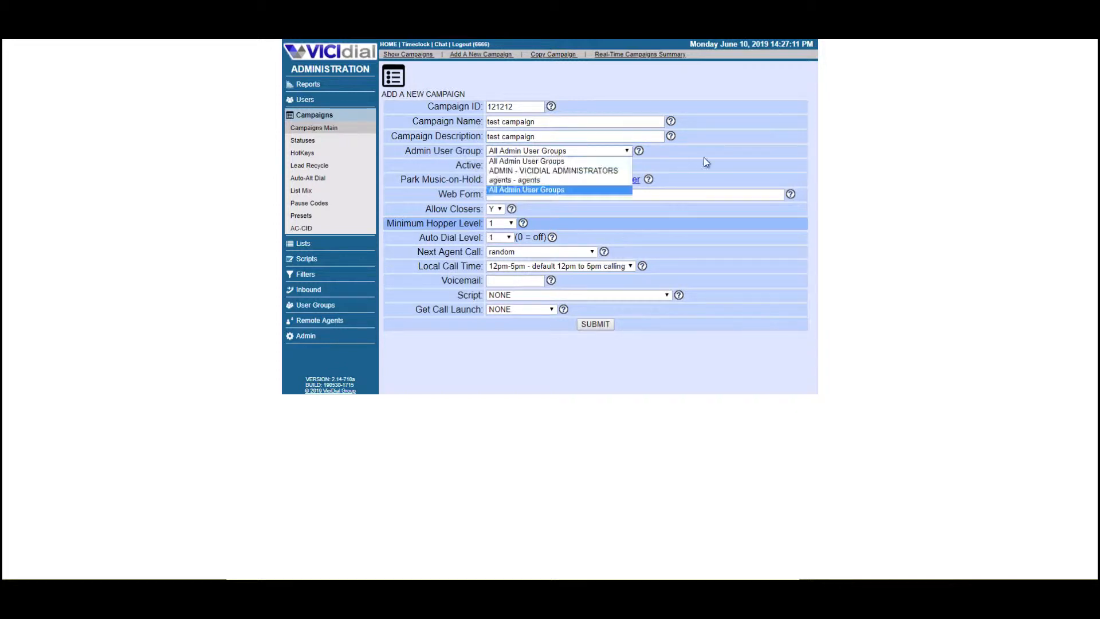
click(528, 190)
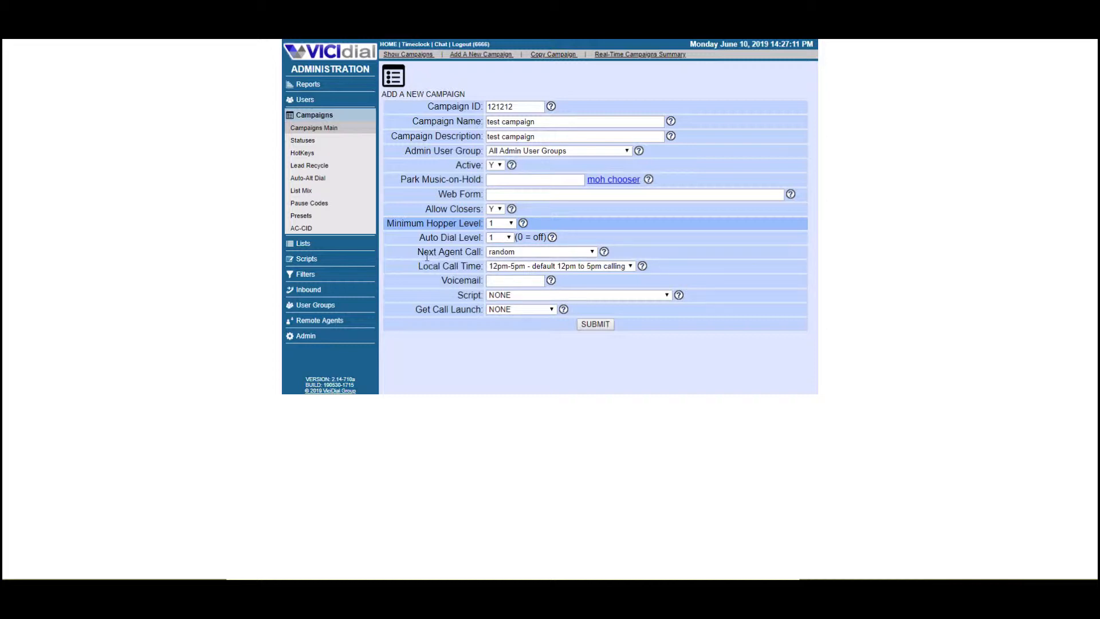
click(540, 251)
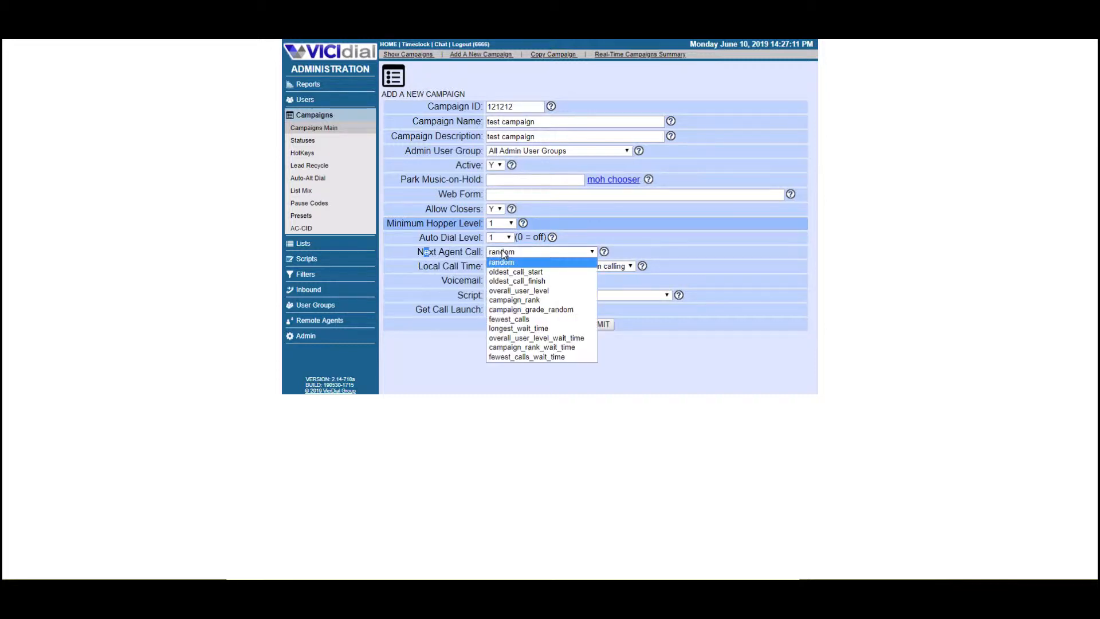
click(501, 261)
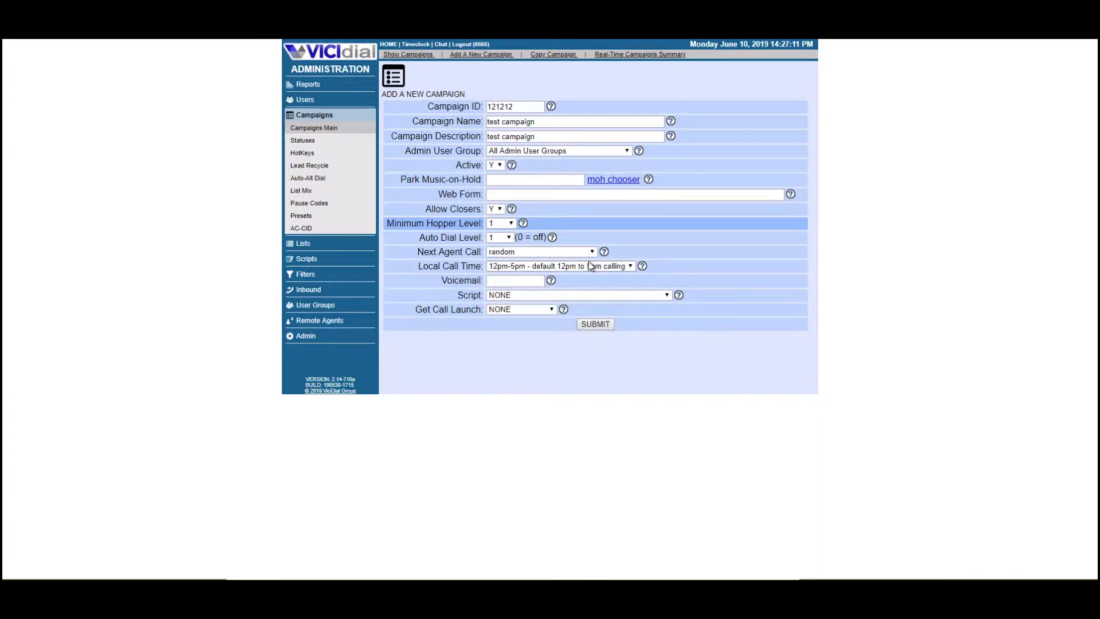
mouse_move(559, 254)
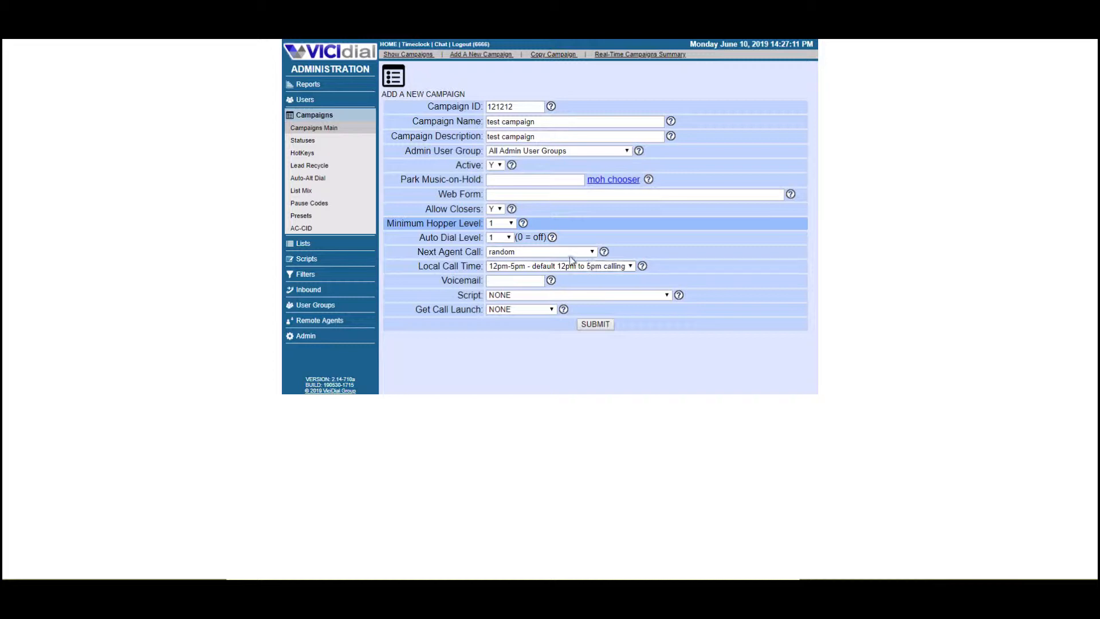
click(540, 251)
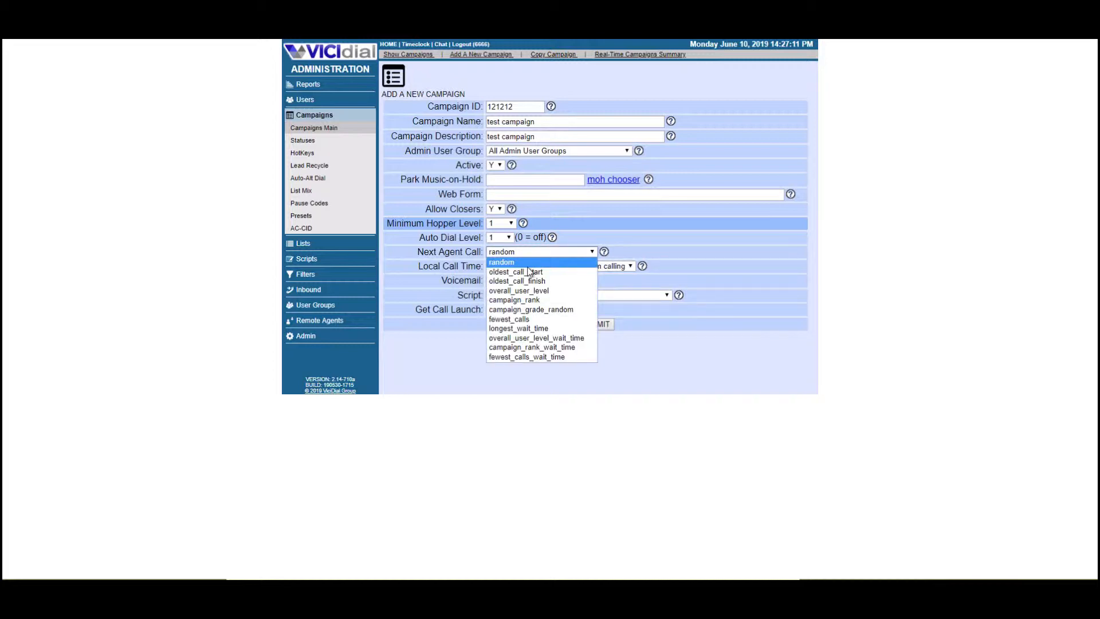
mouse_move(548, 309)
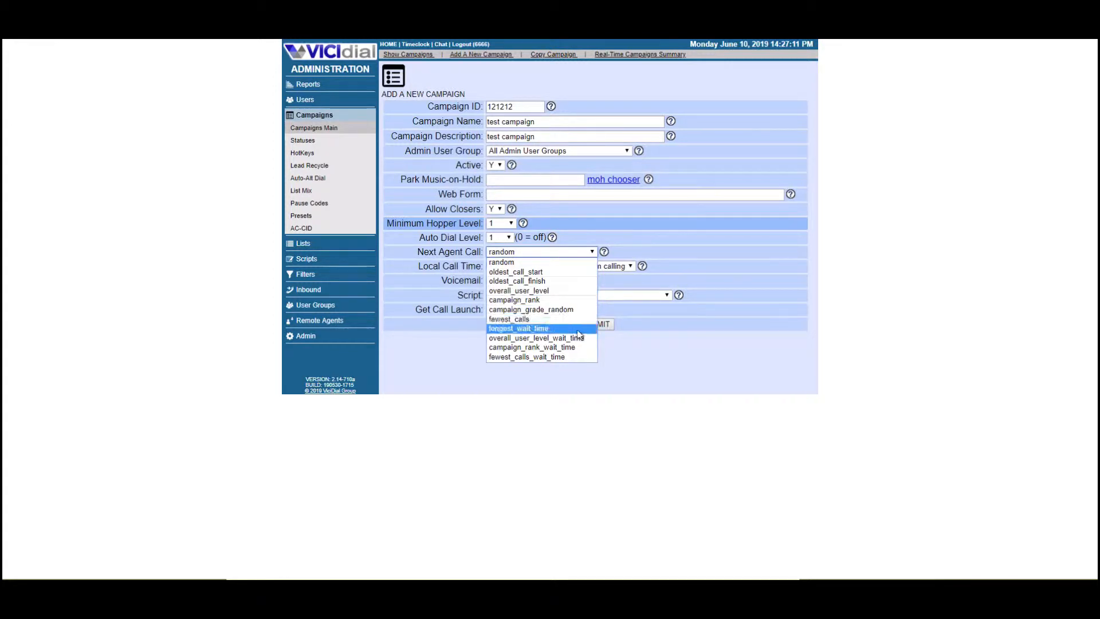
mouse_move(536, 337)
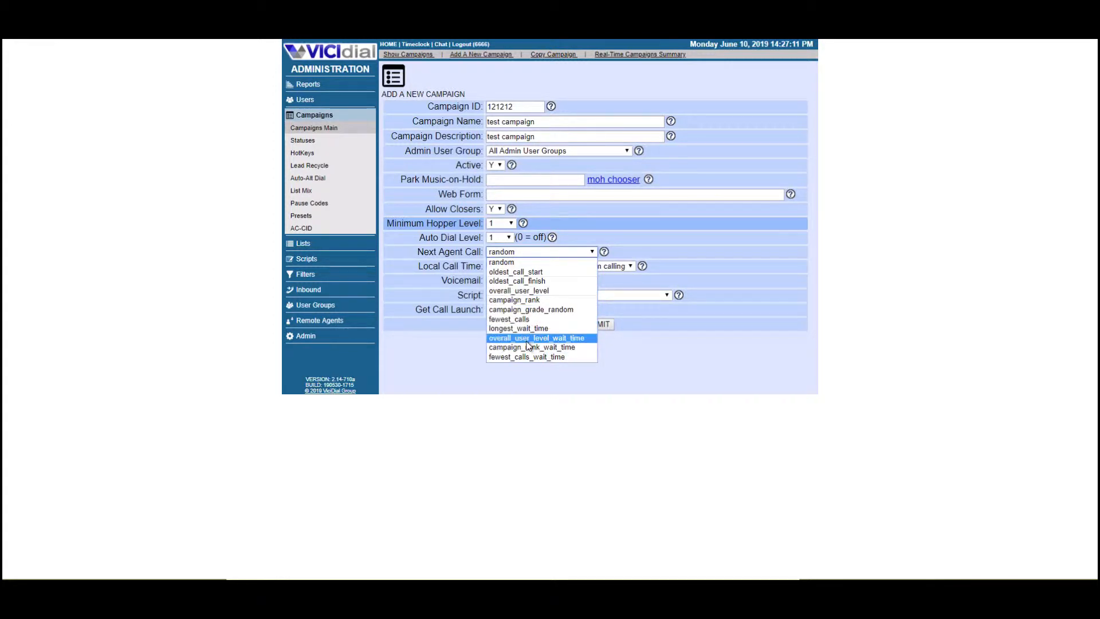
click(518, 328)
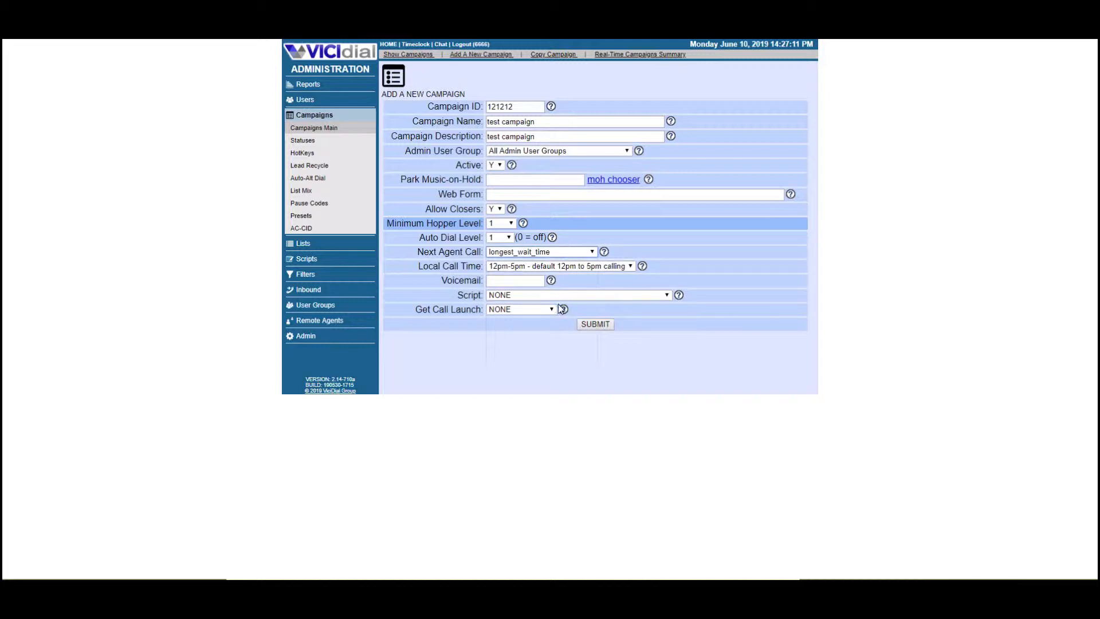
Step: Set Local Call Time to 9am-9pm and attach the CALLNOTES script
click(559, 266)
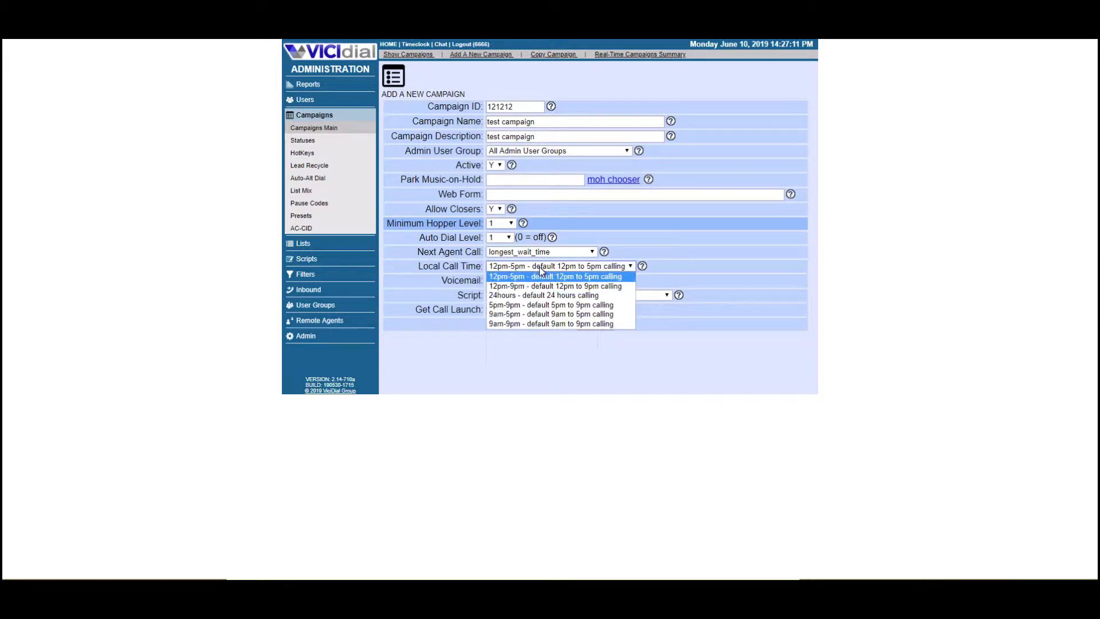
mouse_move(517, 323)
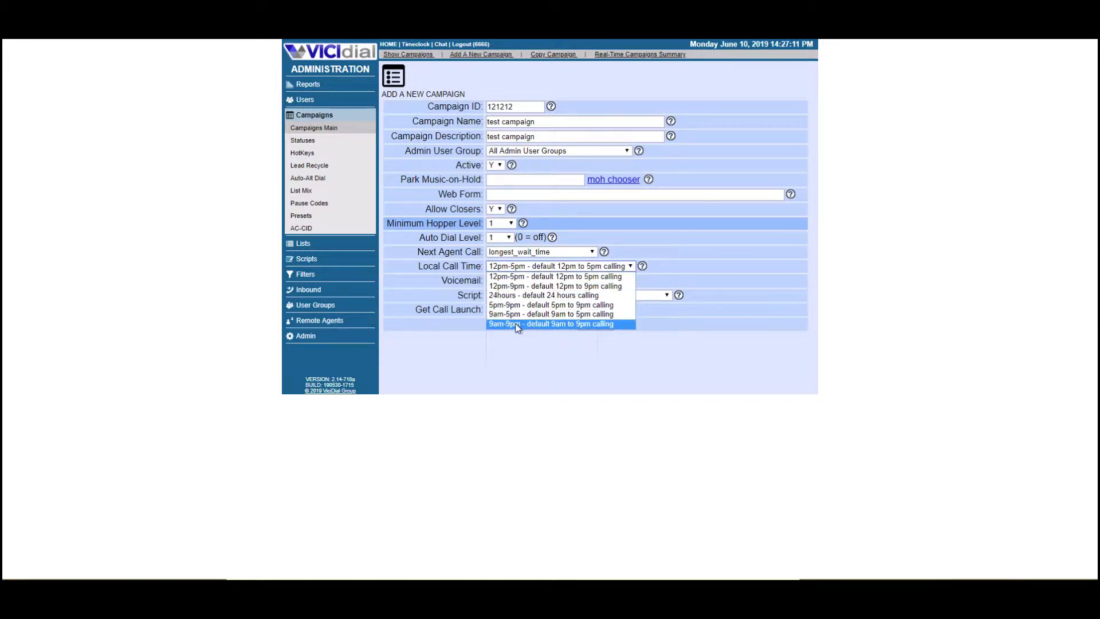
click(516, 323)
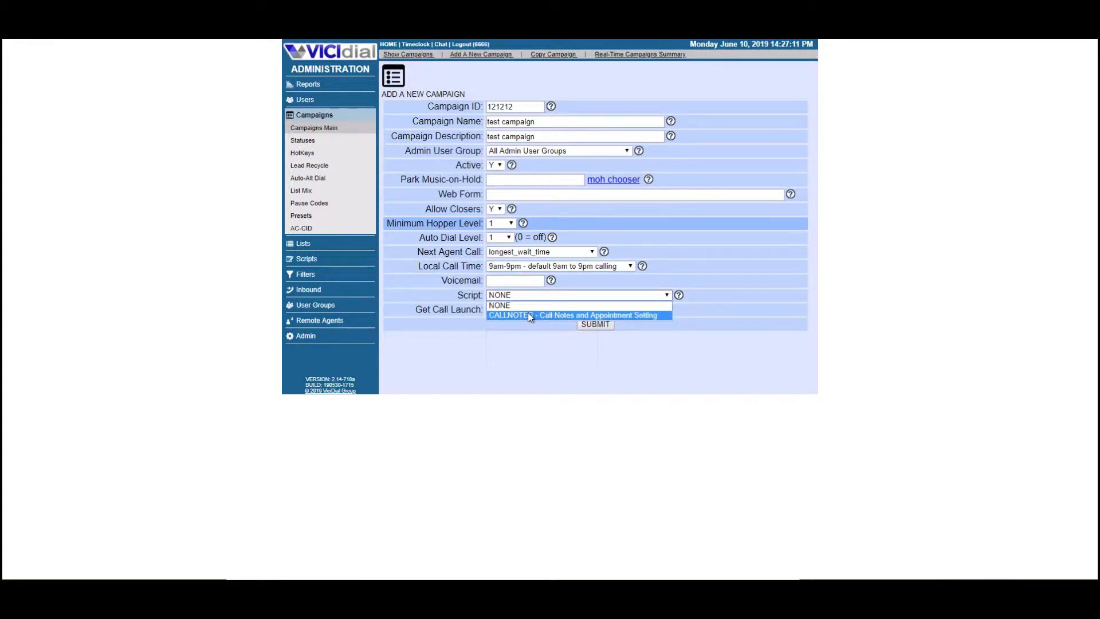
click(571, 315)
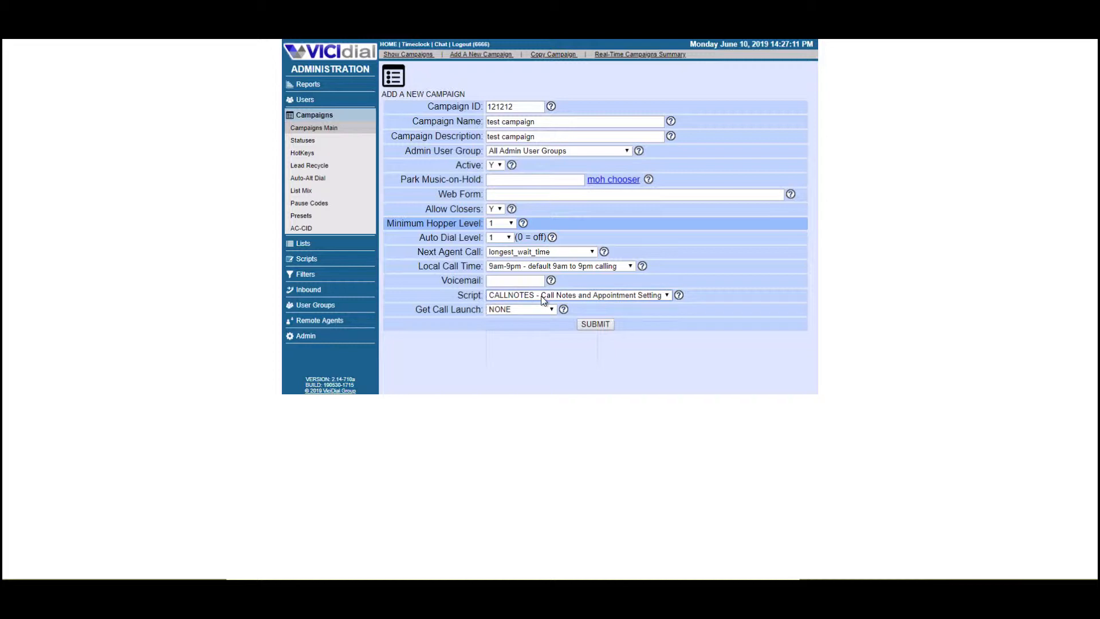
Step: Set Get Call Launch to SCRIPT so the script opens on each call
click(520, 309)
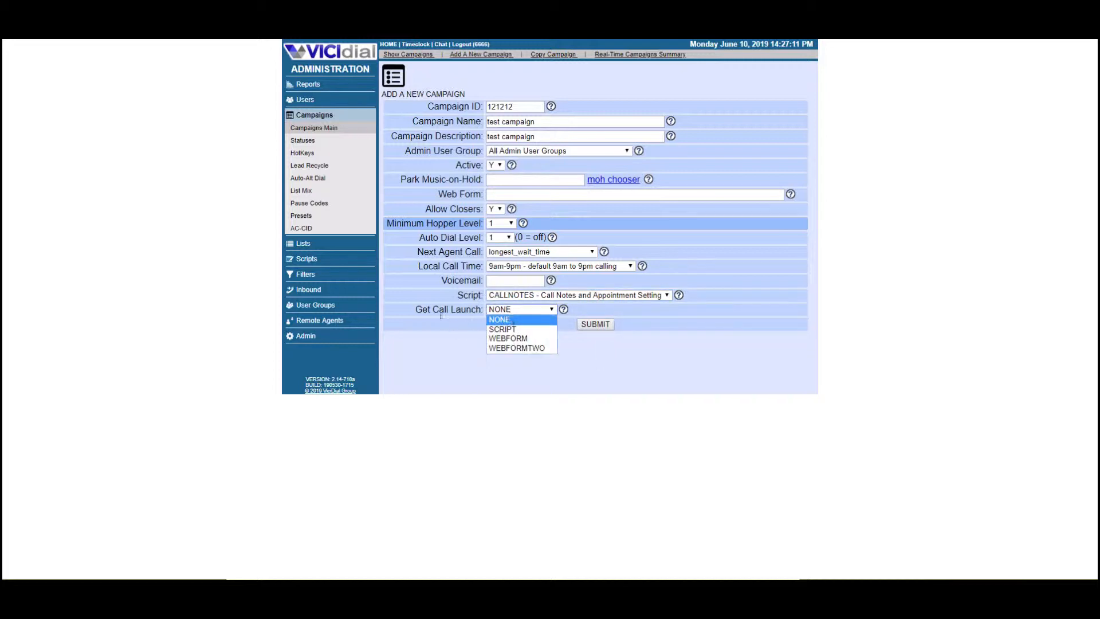
click(502, 328)
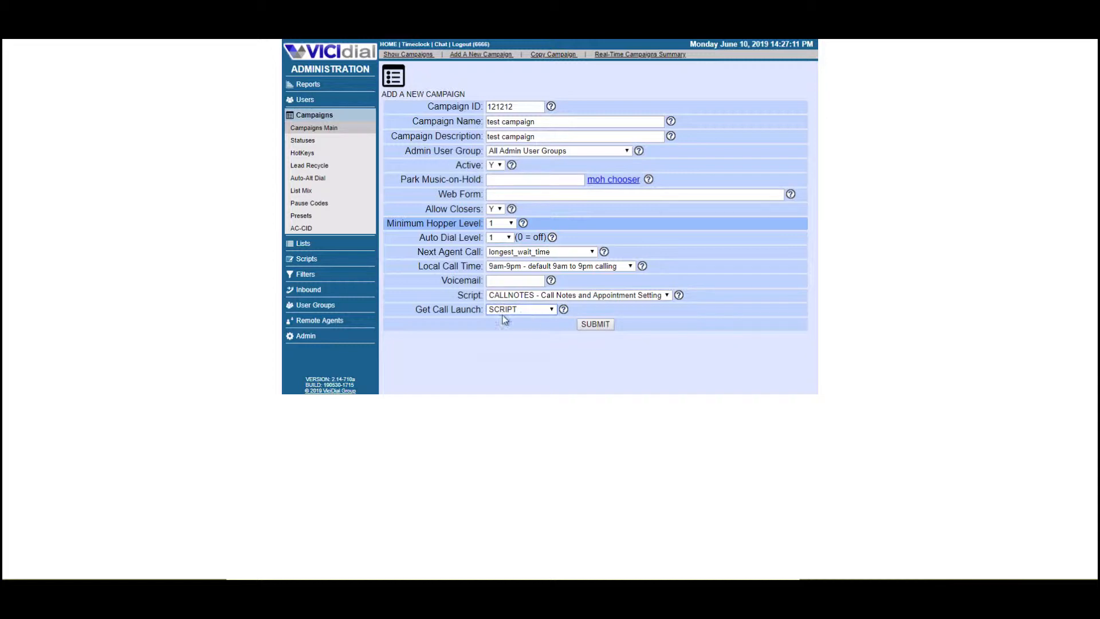
click(521, 309)
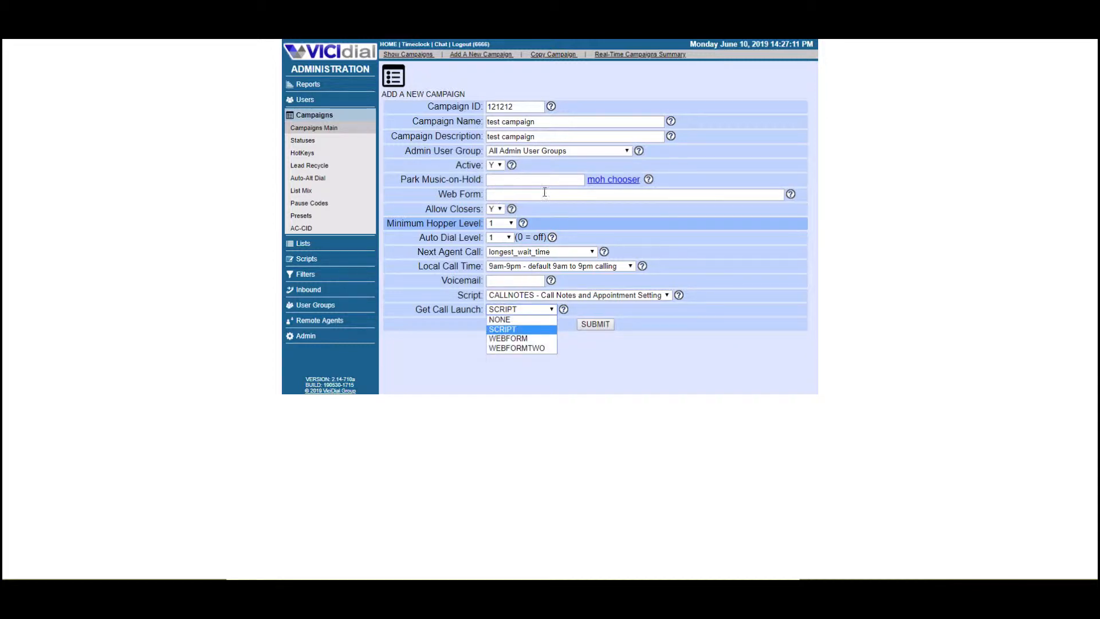
click(502, 329)
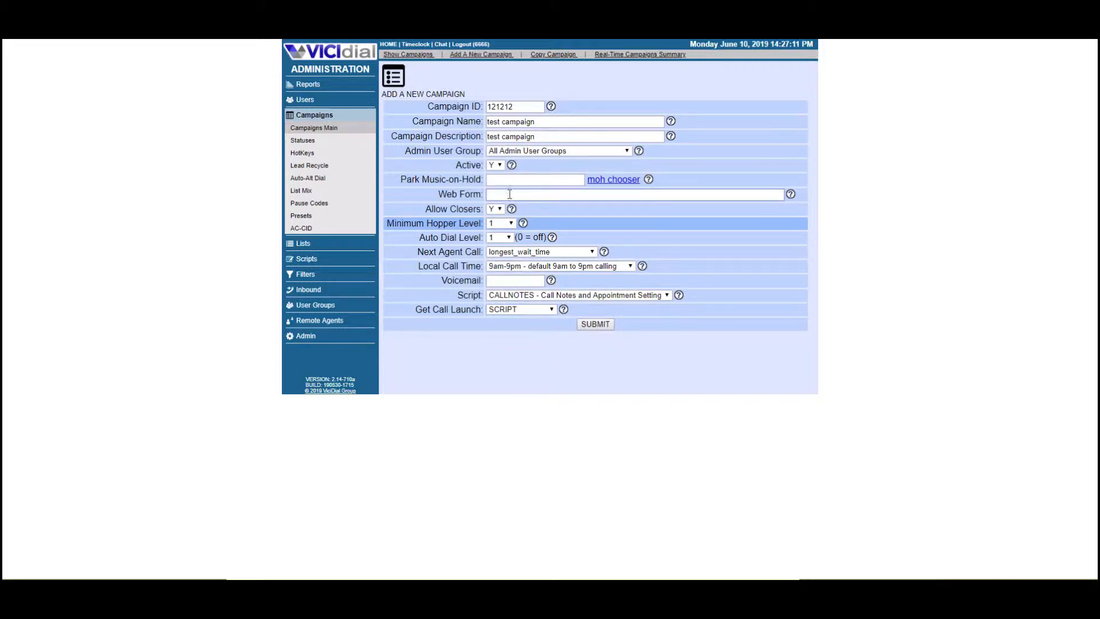
click(520, 310)
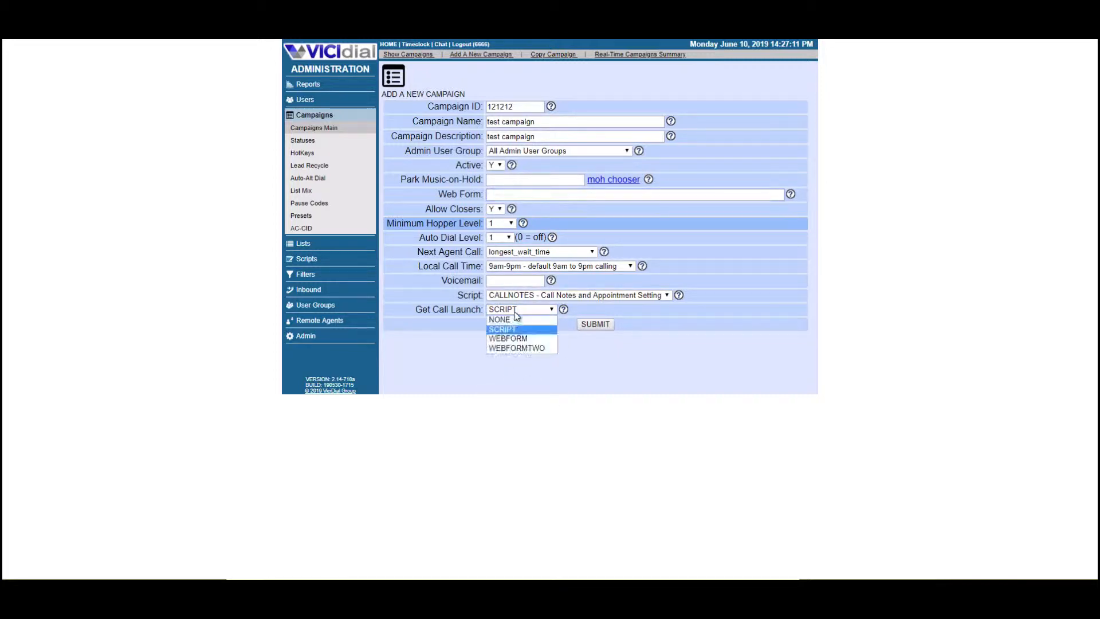
click(502, 329)
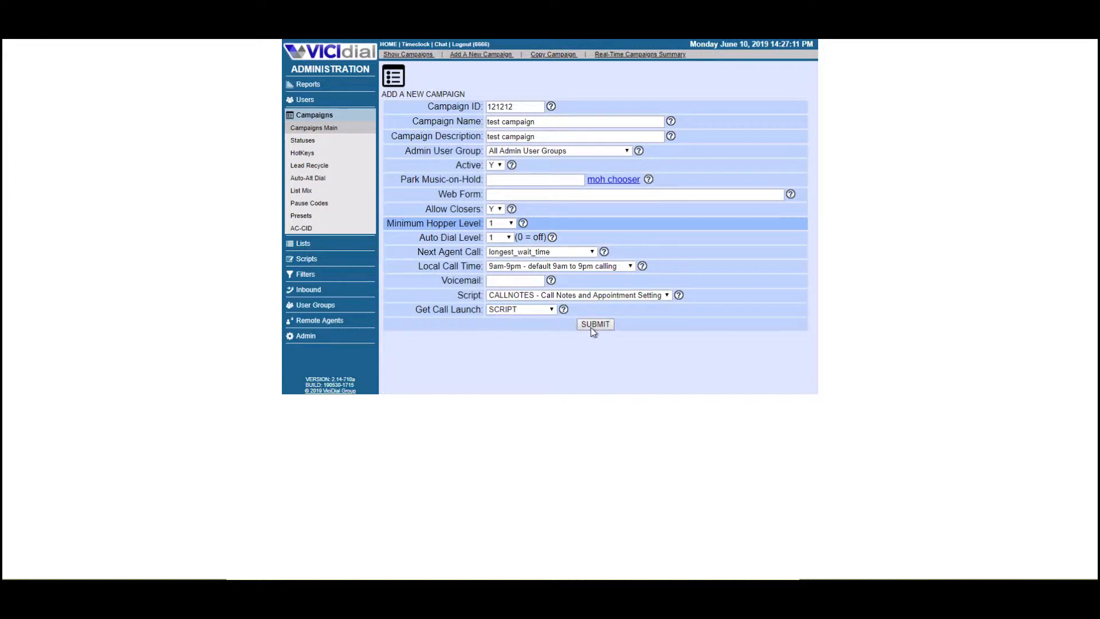
click(564, 309)
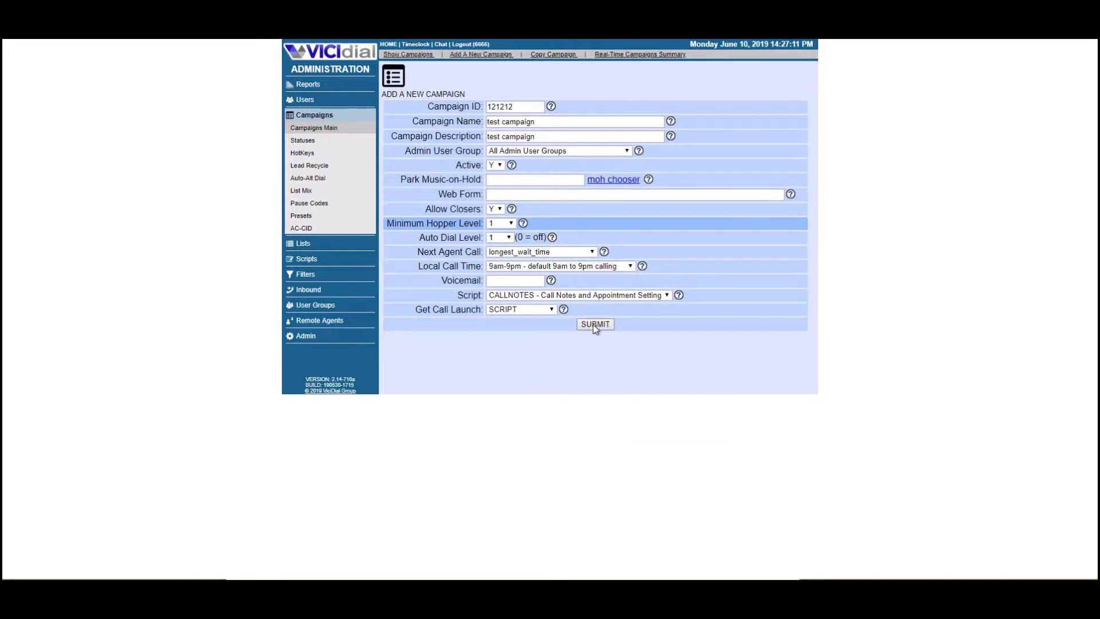
click(596, 325)
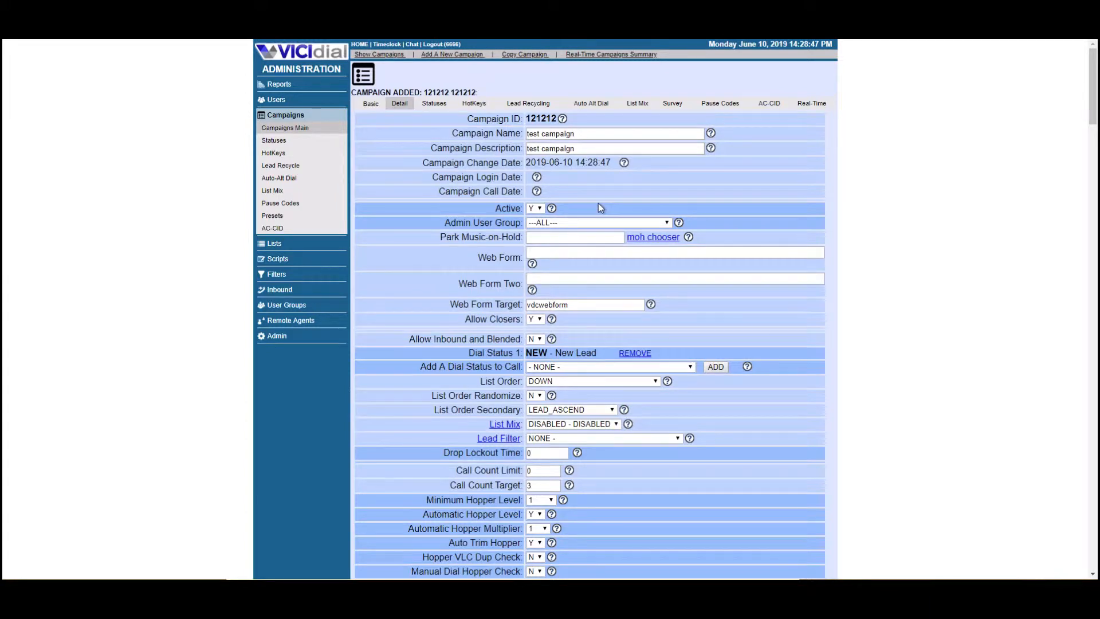
scroll(down, 3)
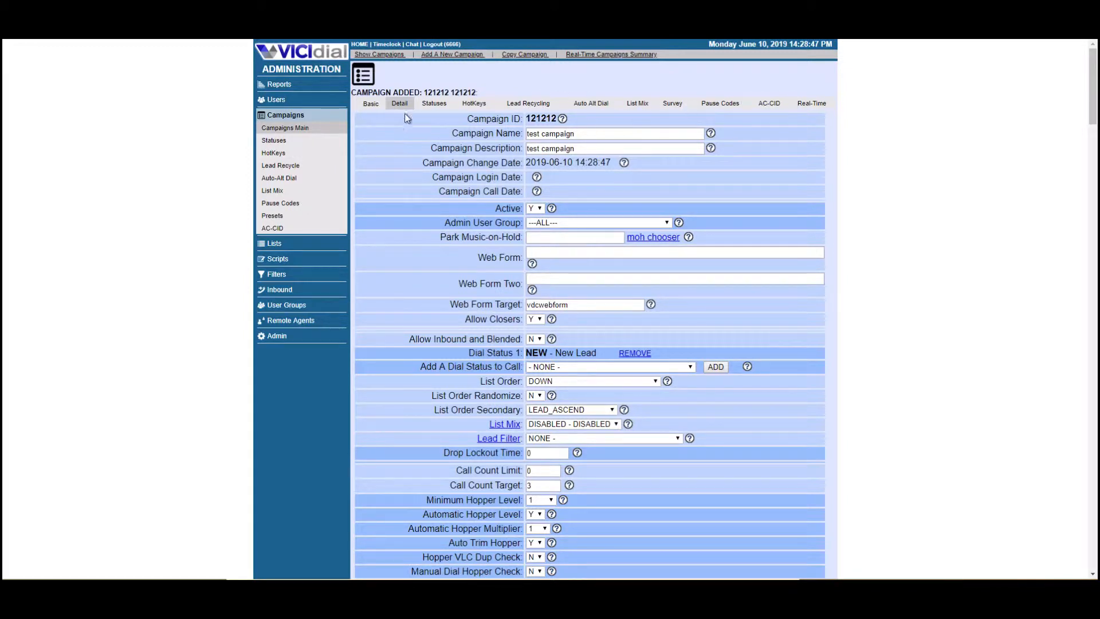
mouse_move(414, 112)
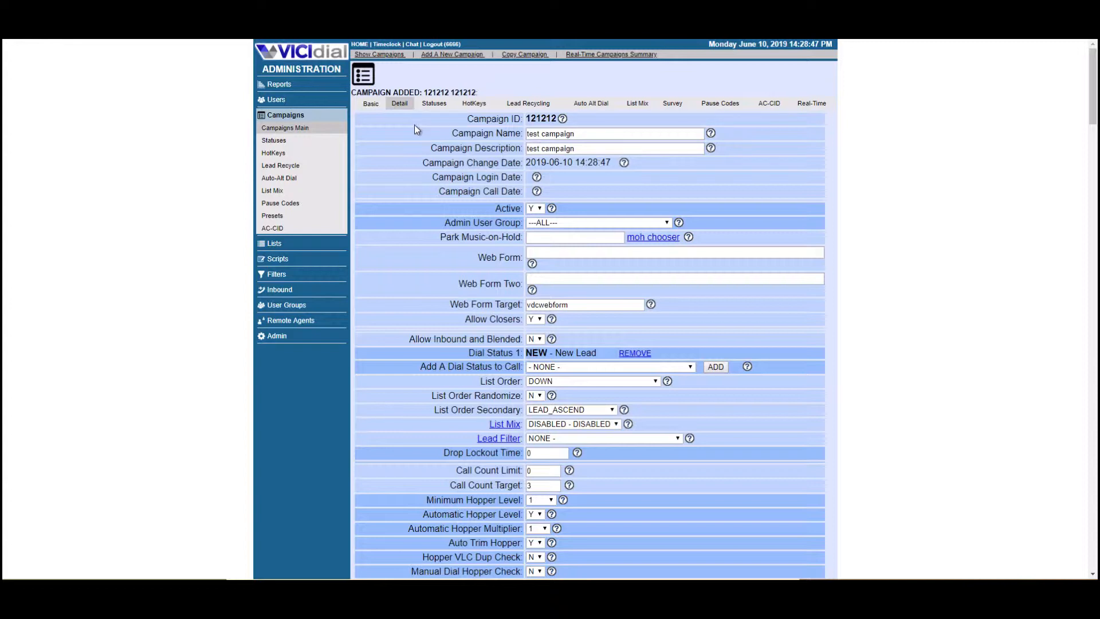
mouse_move(574, 175)
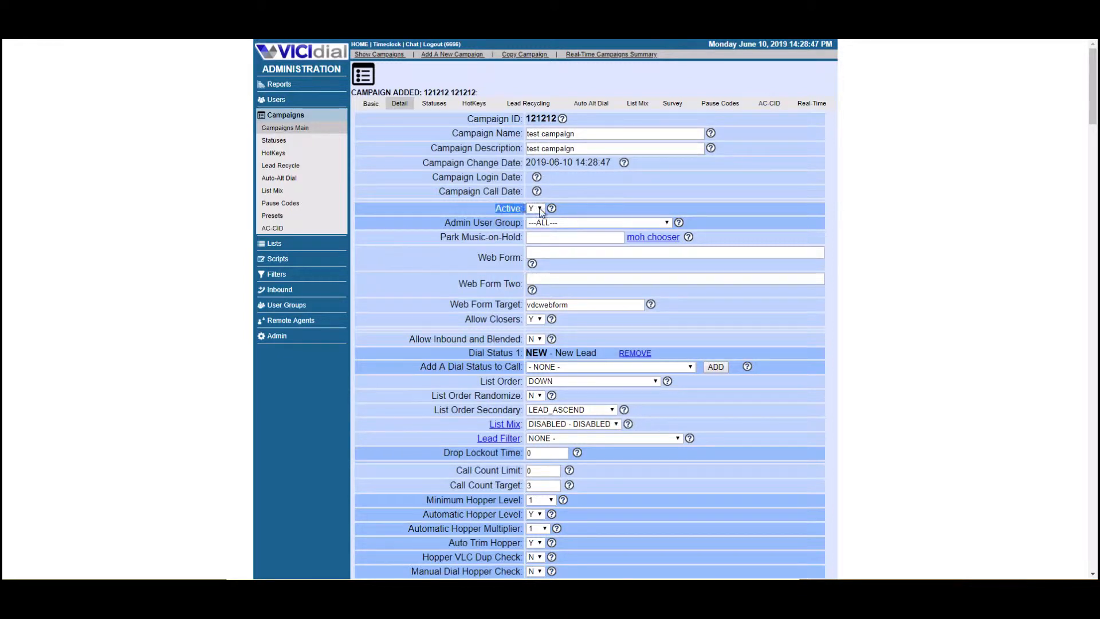
scroll(down, 3)
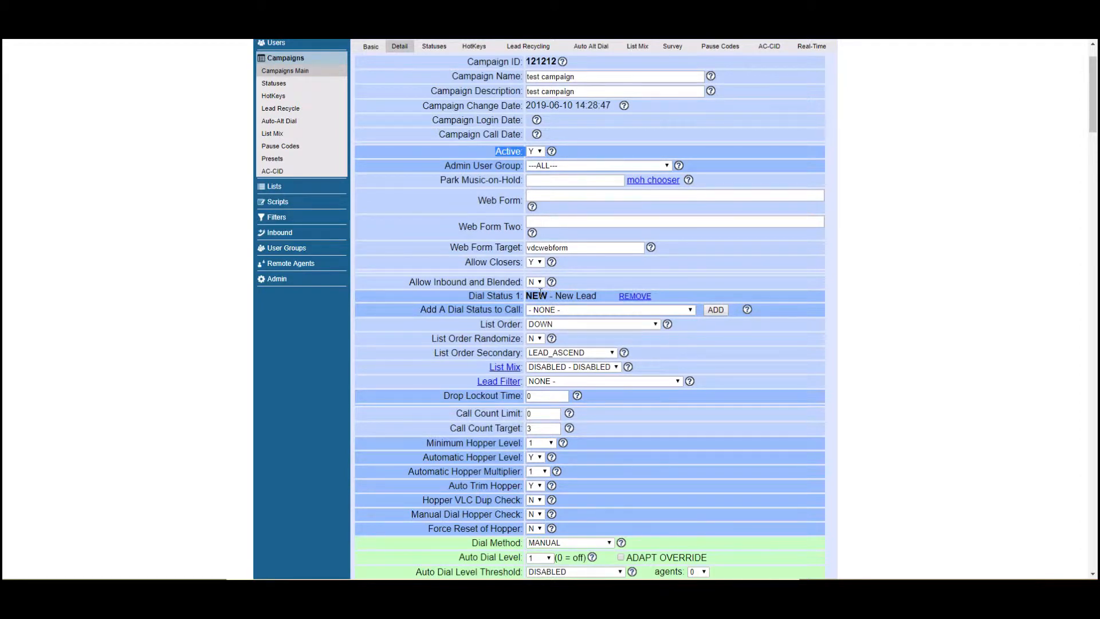
mouse_move(484, 323)
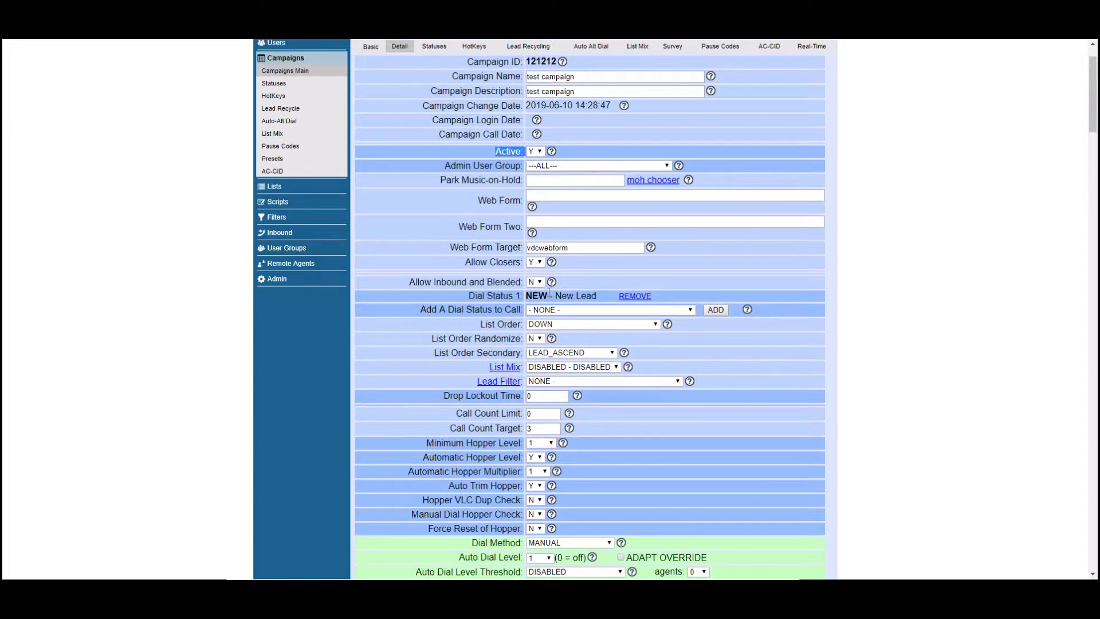
click(610, 310)
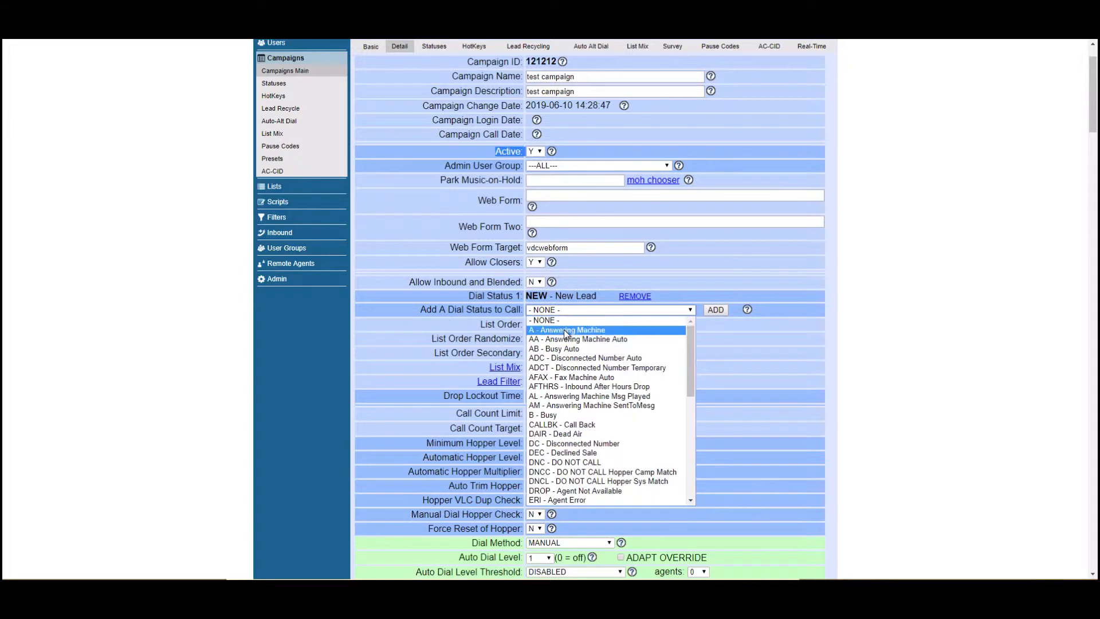
mouse_move(578, 338)
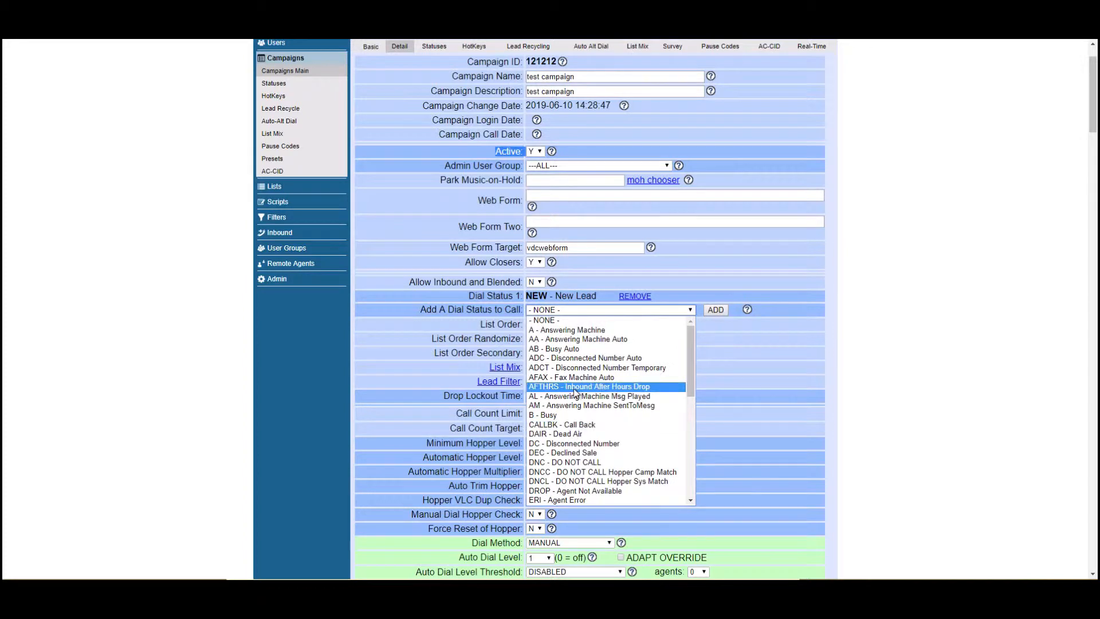
mouse_move(589, 348)
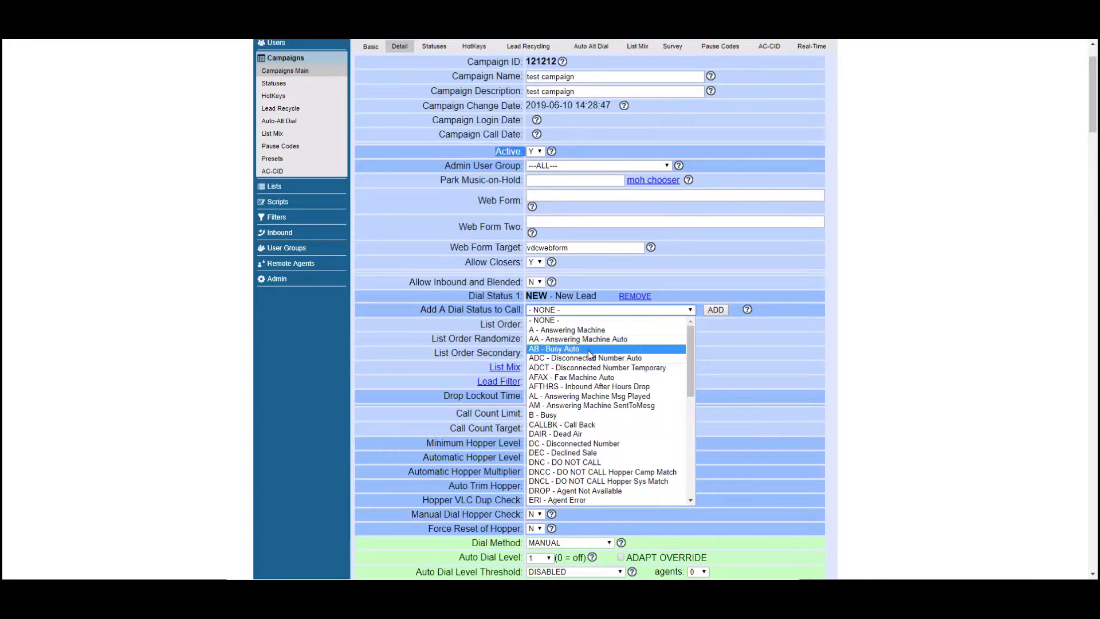
scroll(down, 3)
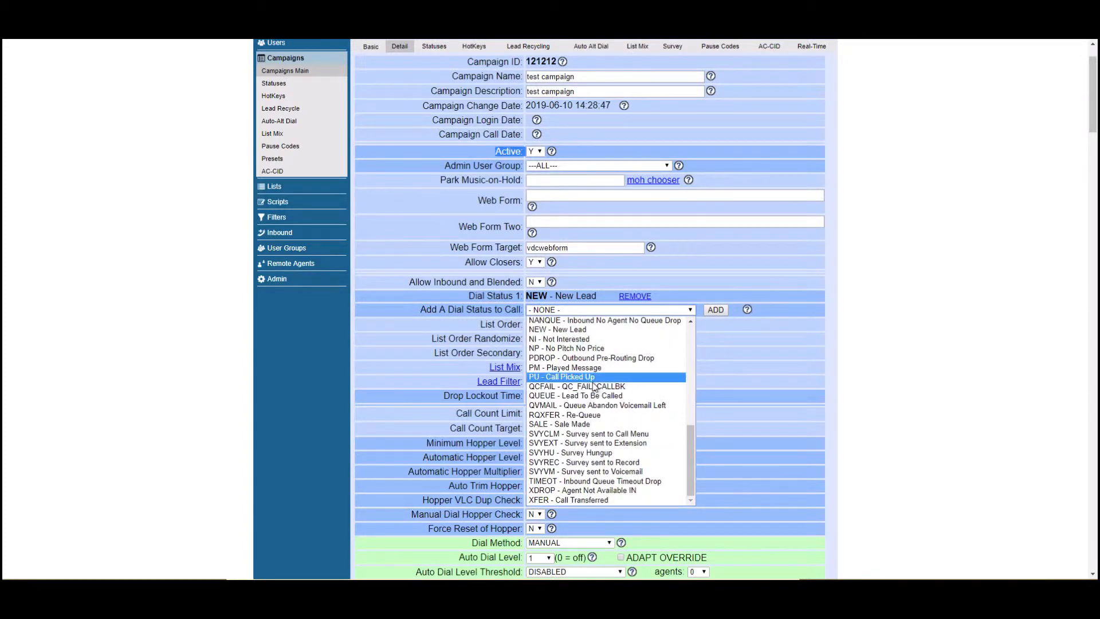
click(608, 309)
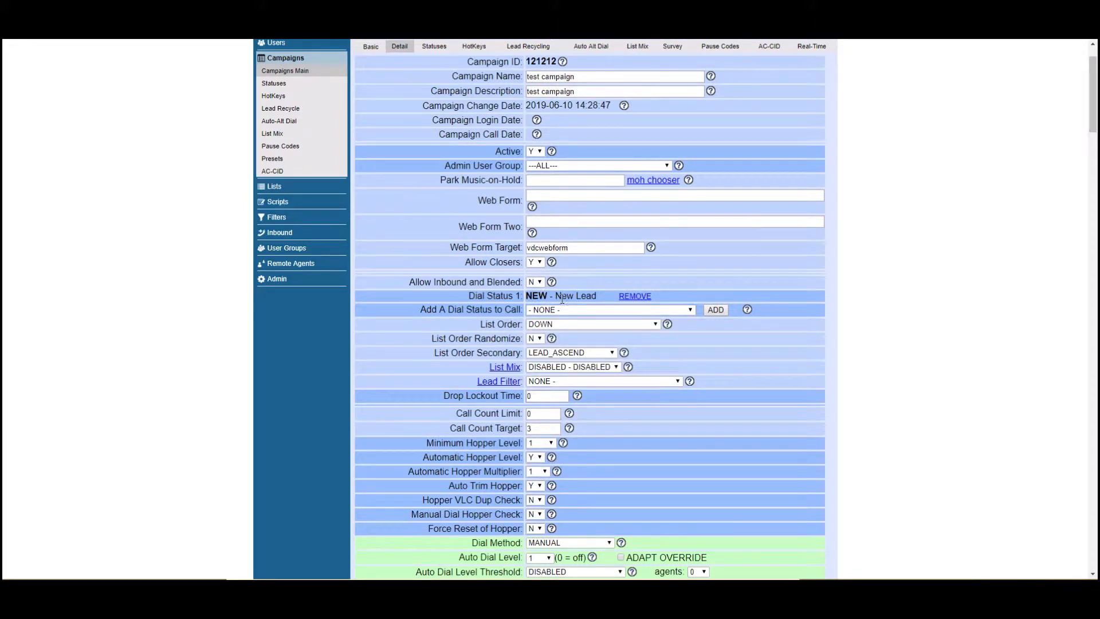
mouse_move(589, 309)
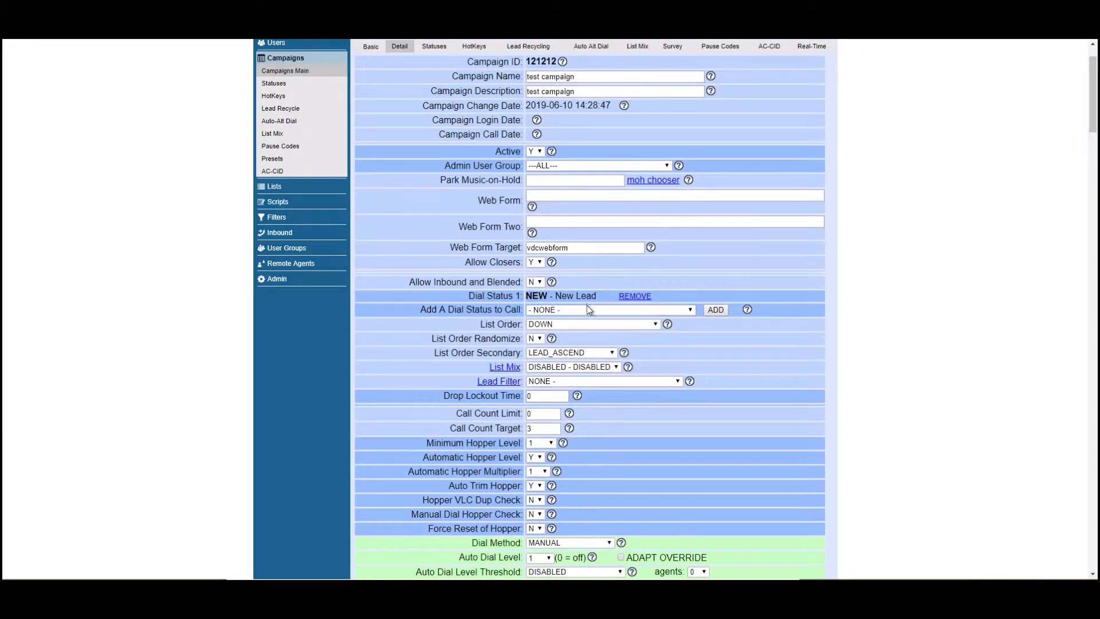
mouse_move(566, 322)
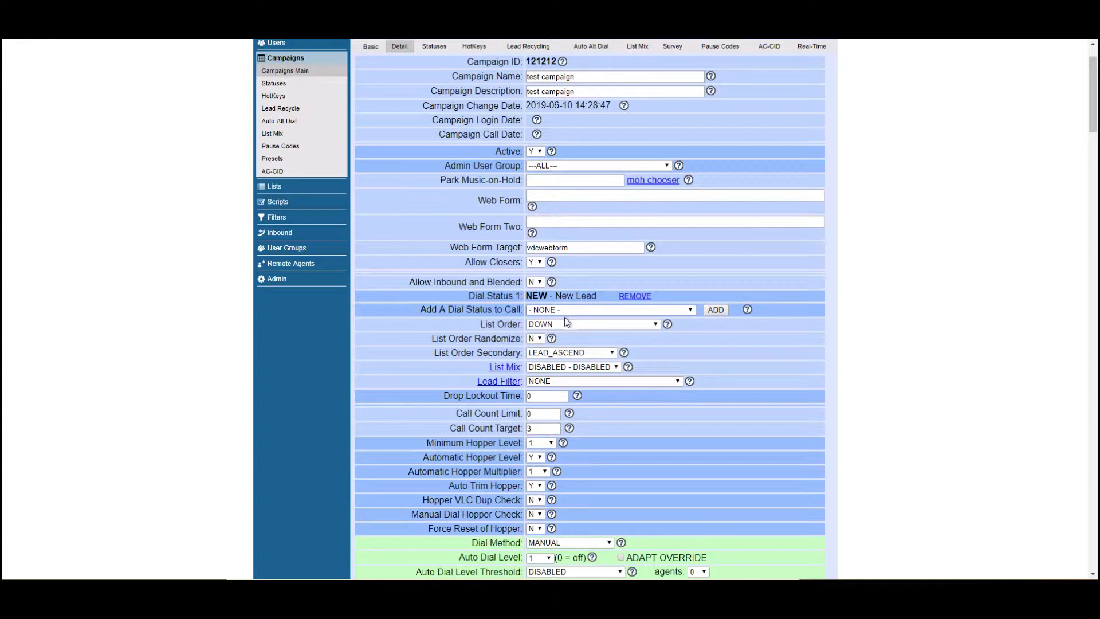
scroll(down, 3)
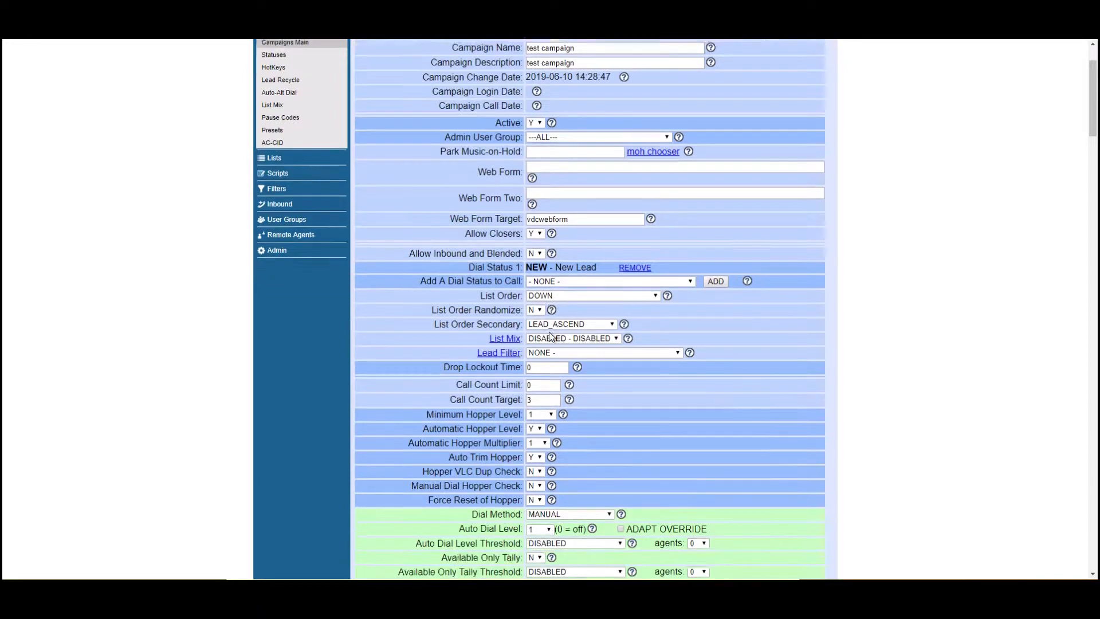
scroll(down, 3)
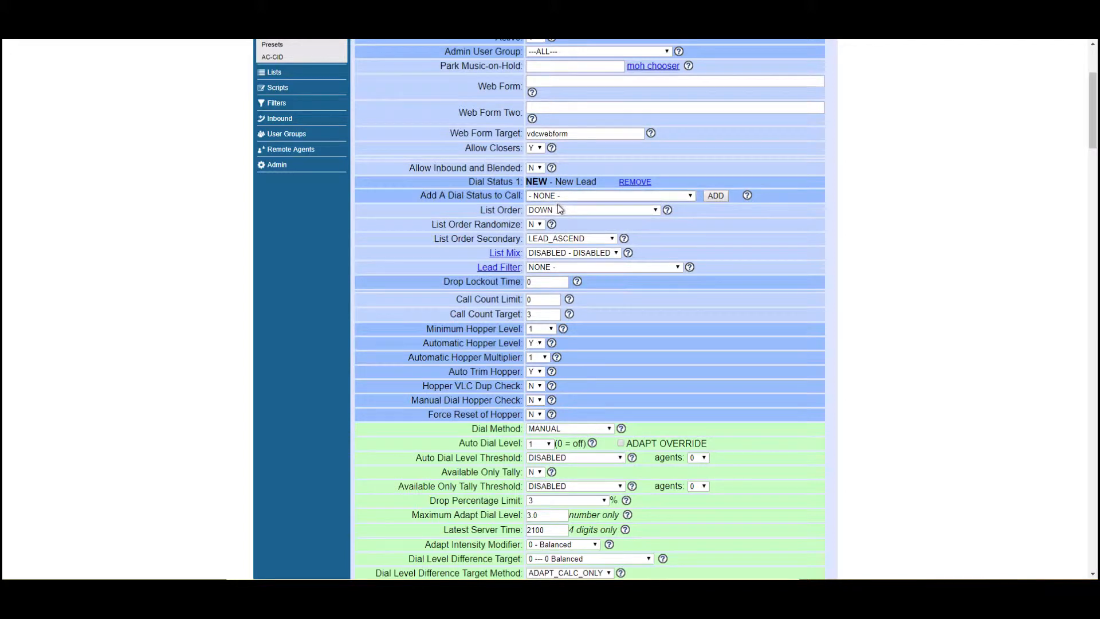
click(591, 210)
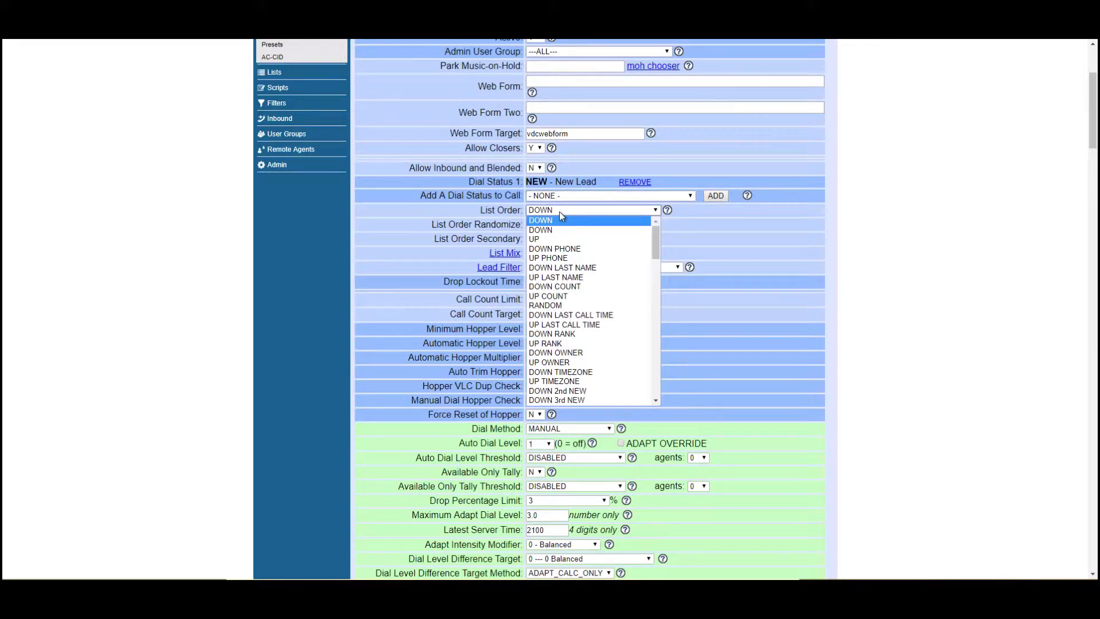
mouse_move(555, 276)
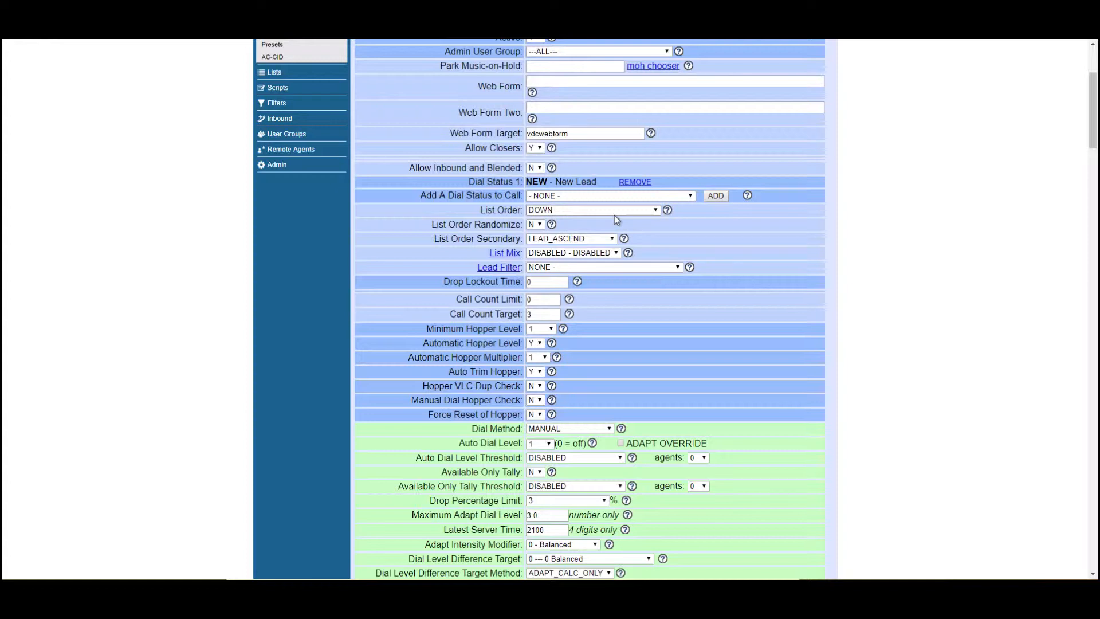
mouse_move(575, 204)
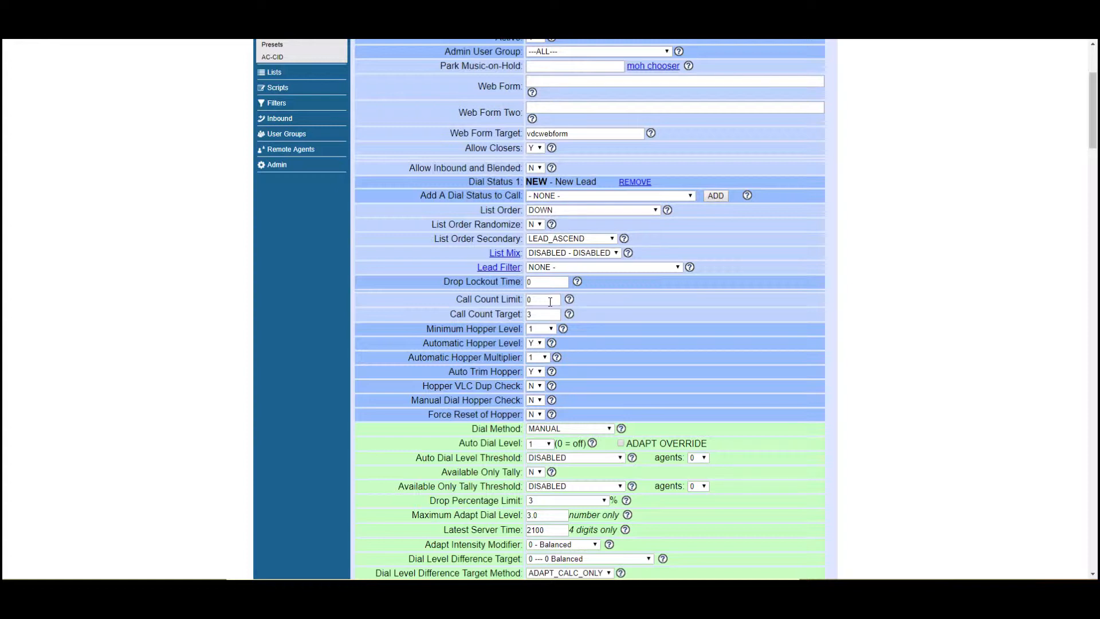
mouse_move(558, 292)
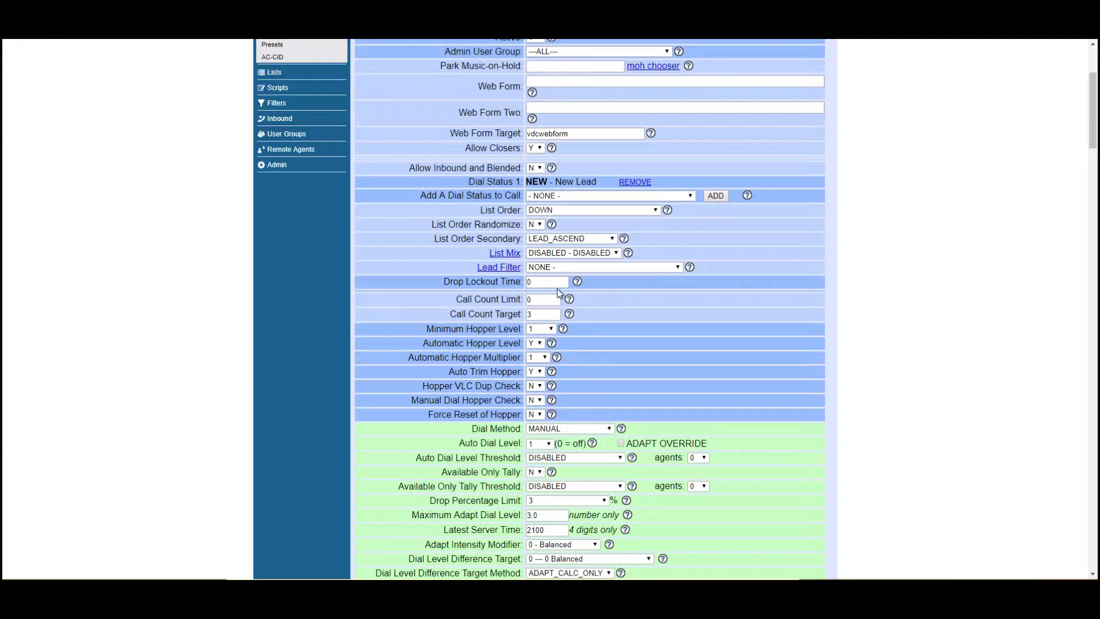
Step: Set the Minimum Hopper Level to 200
click(540, 327)
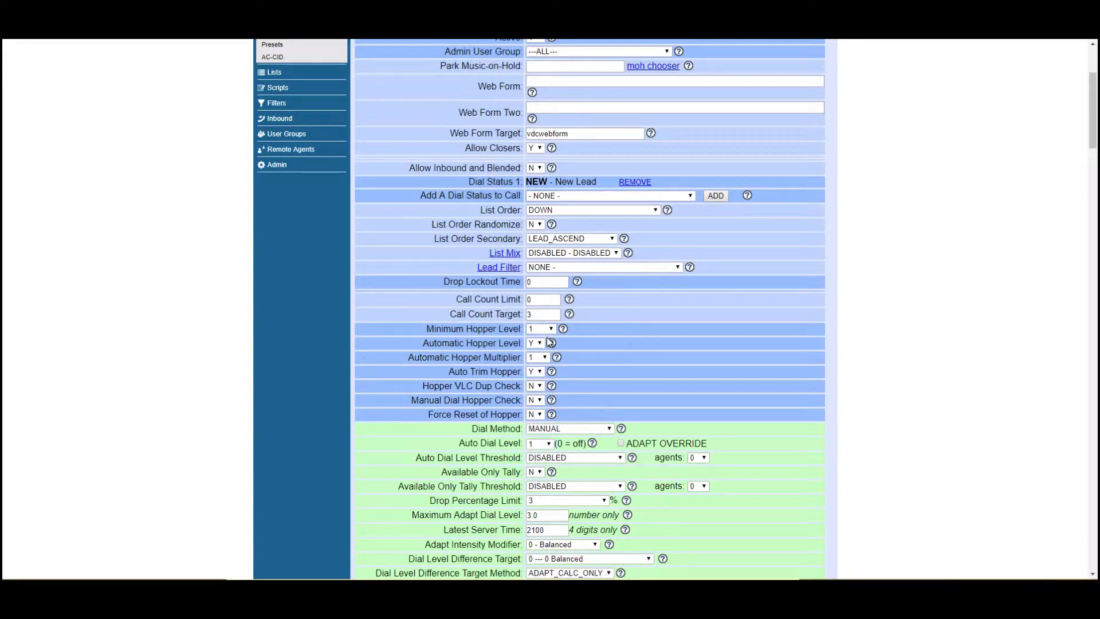
click(540, 328)
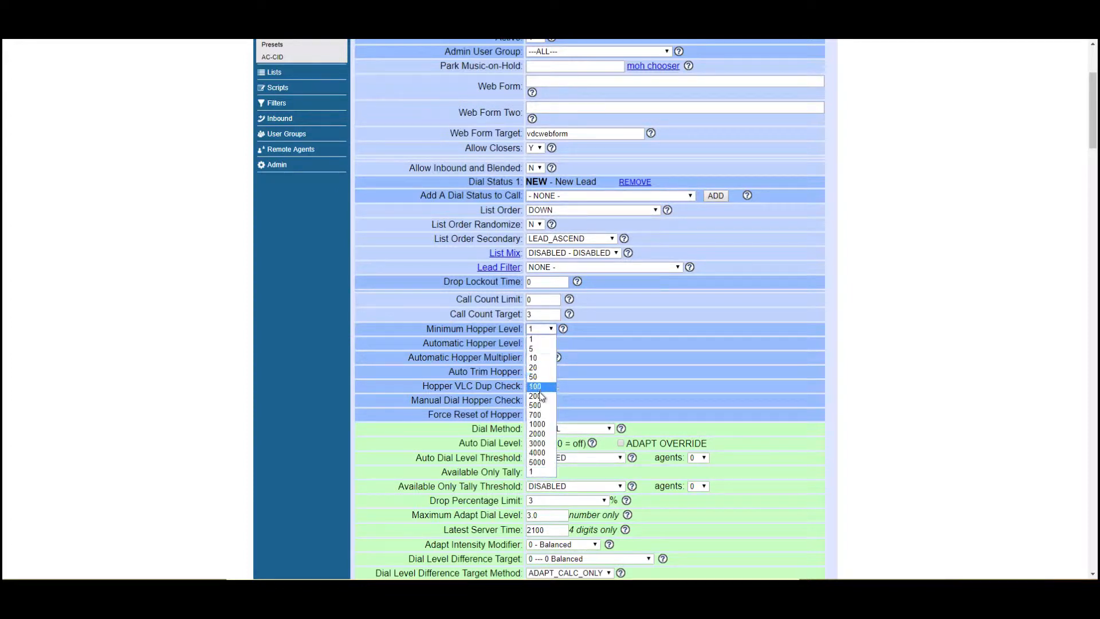
click(534, 395)
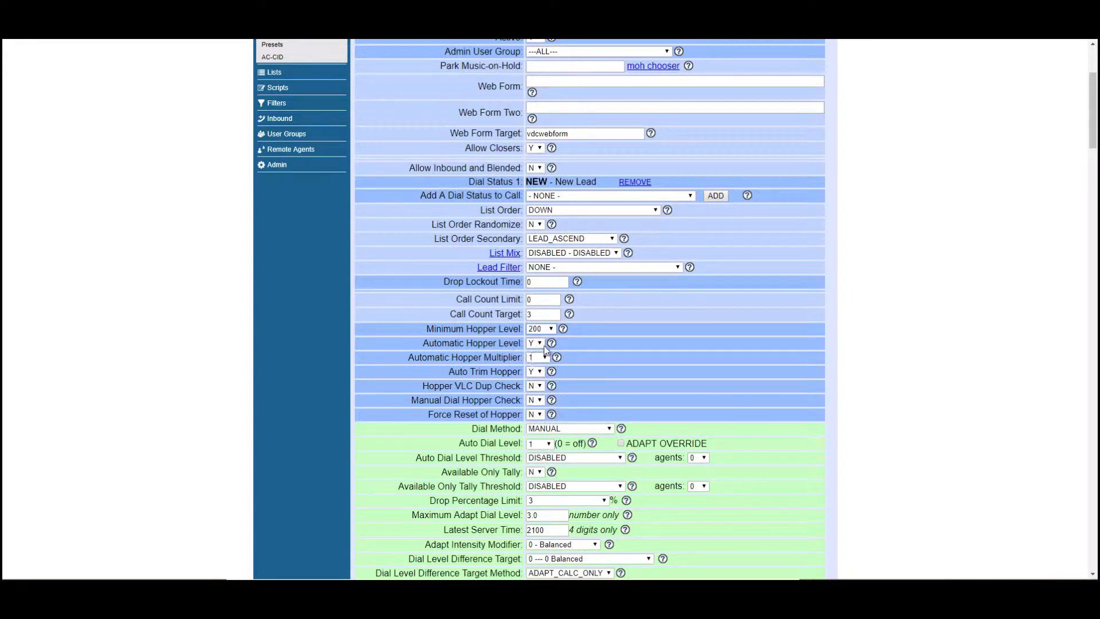
click(539, 328)
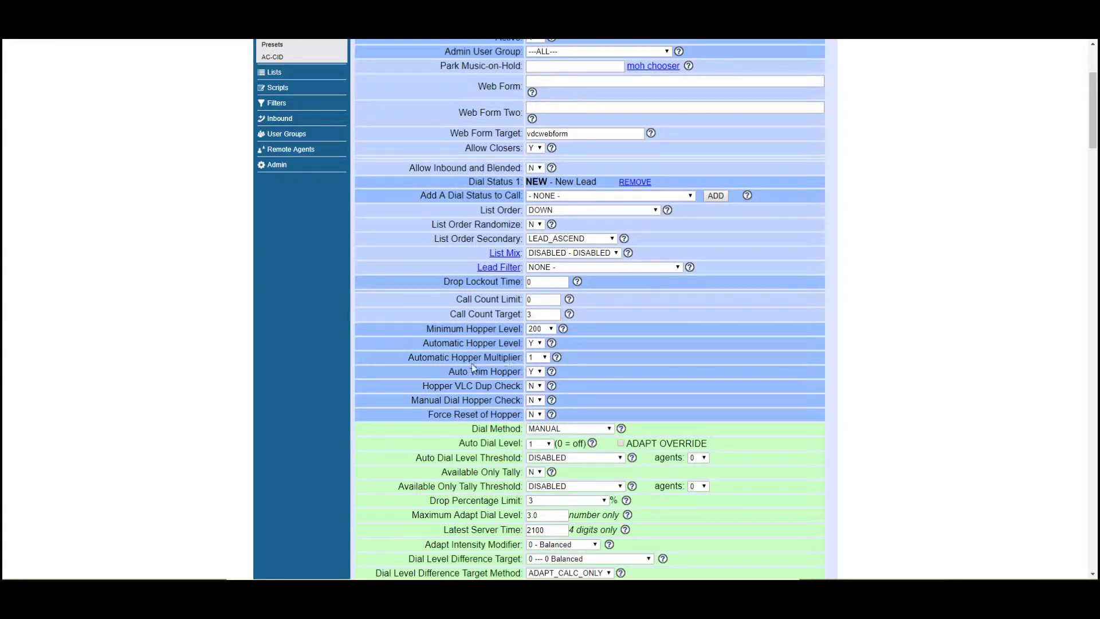
mouse_move(506, 357)
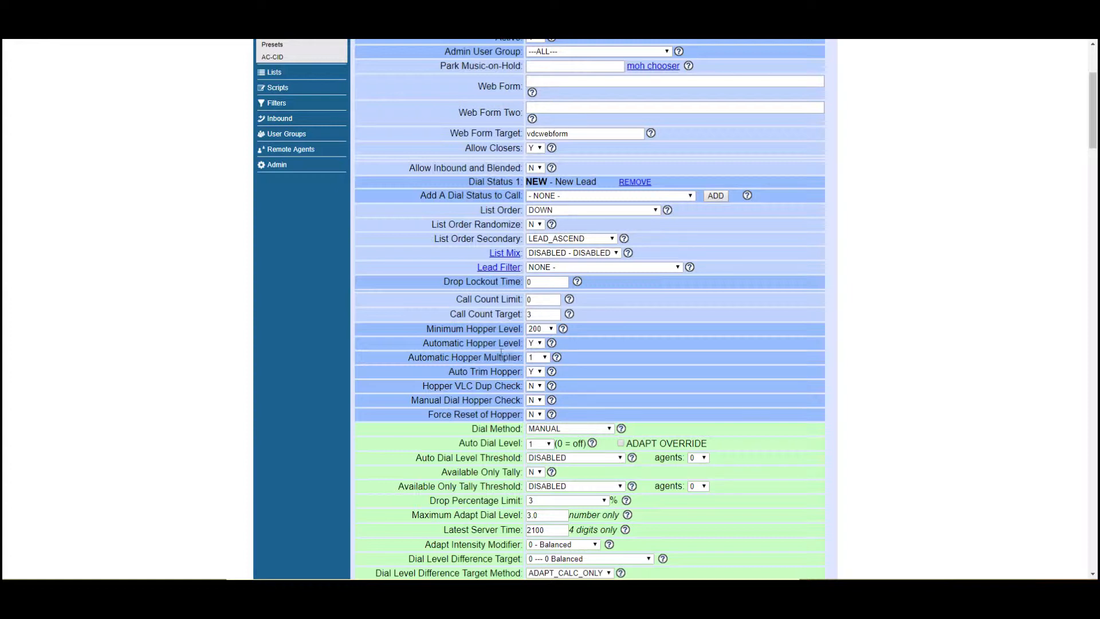
scroll(down, 3)
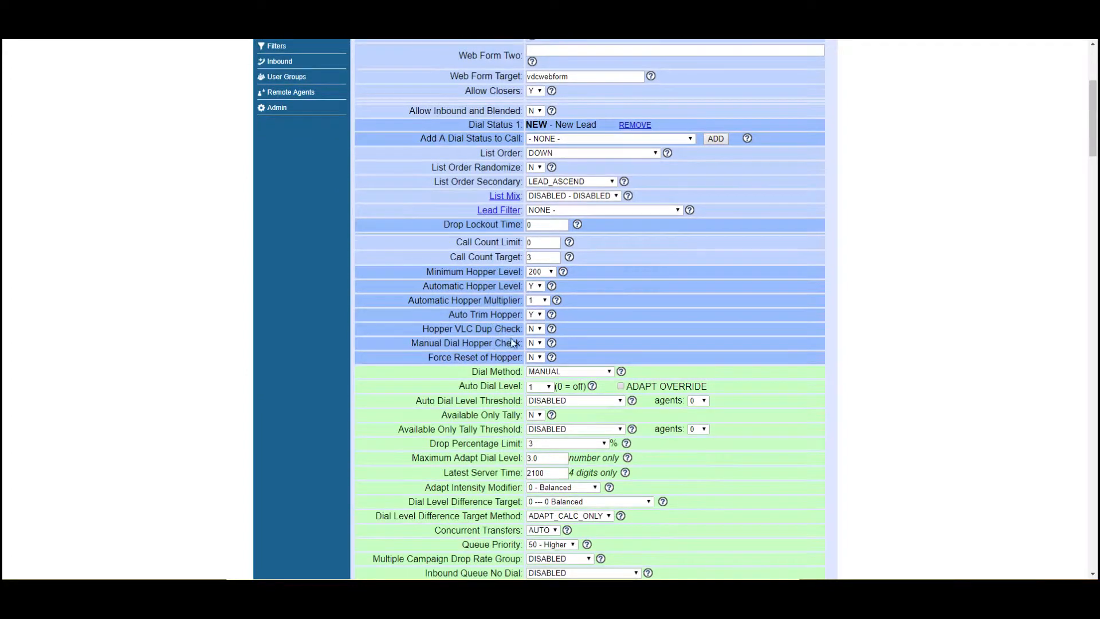
scroll(down, 3)
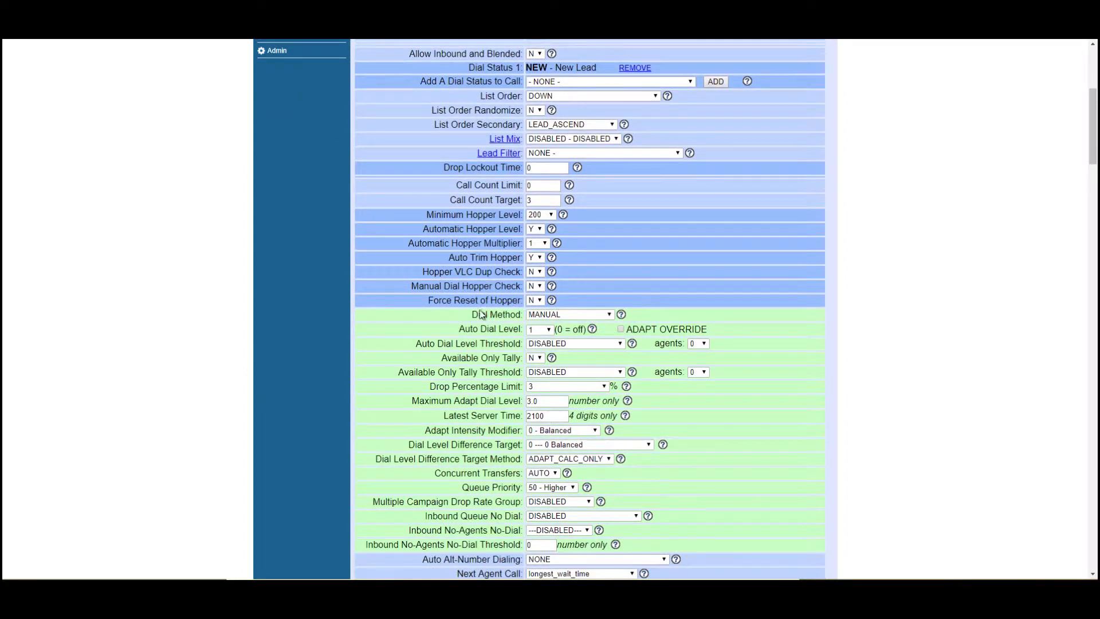
mouse_move(504, 272)
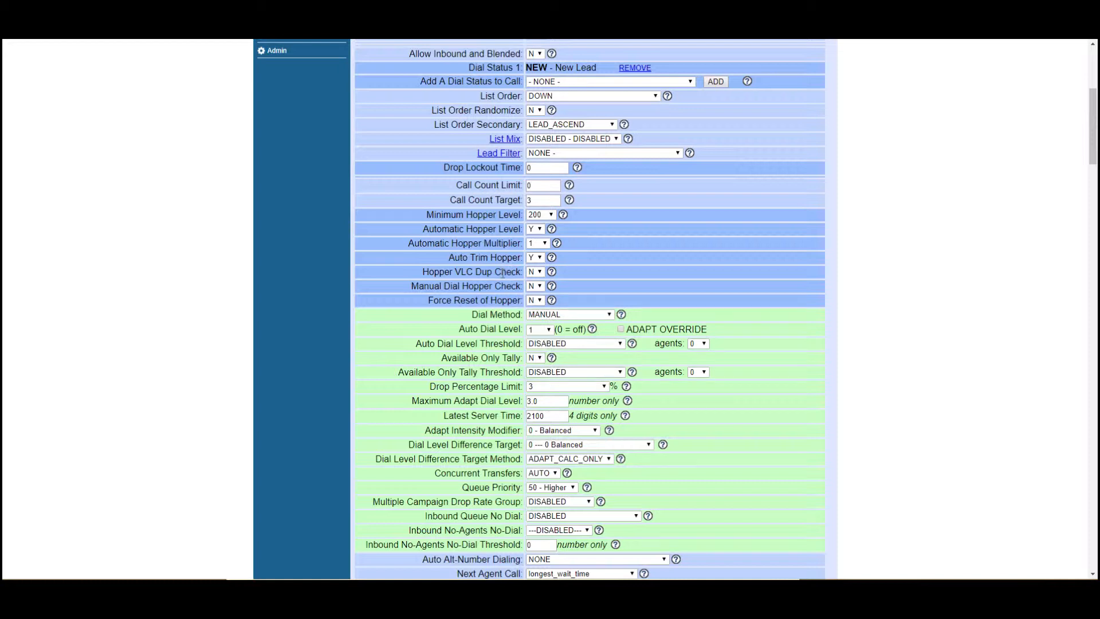
mouse_move(540, 306)
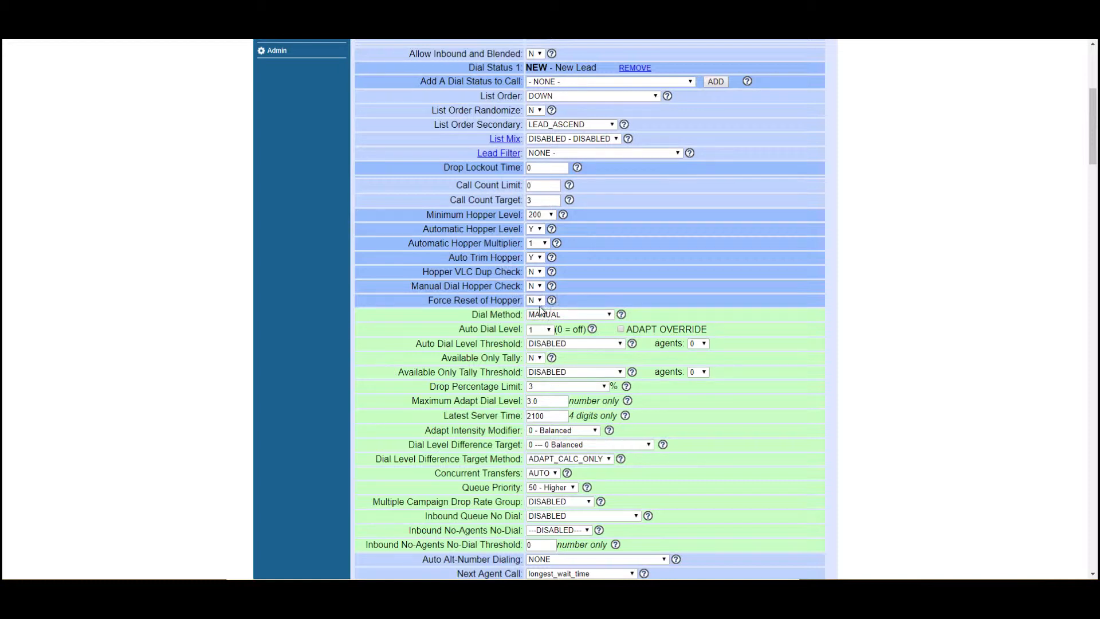
mouse_move(472, 314)
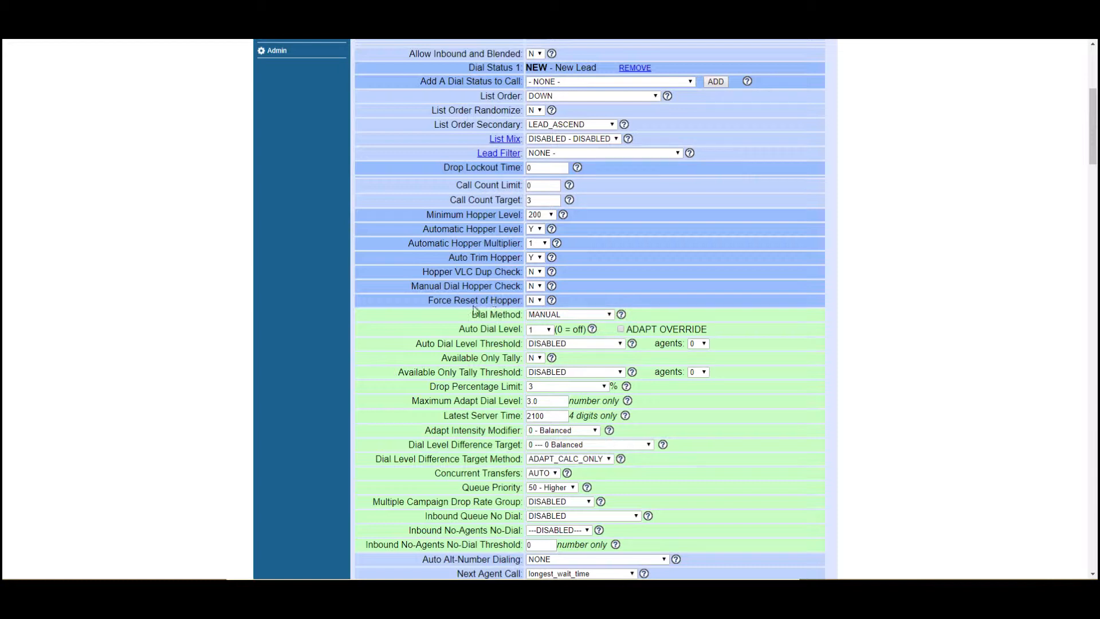
mouse_move(585, 316)
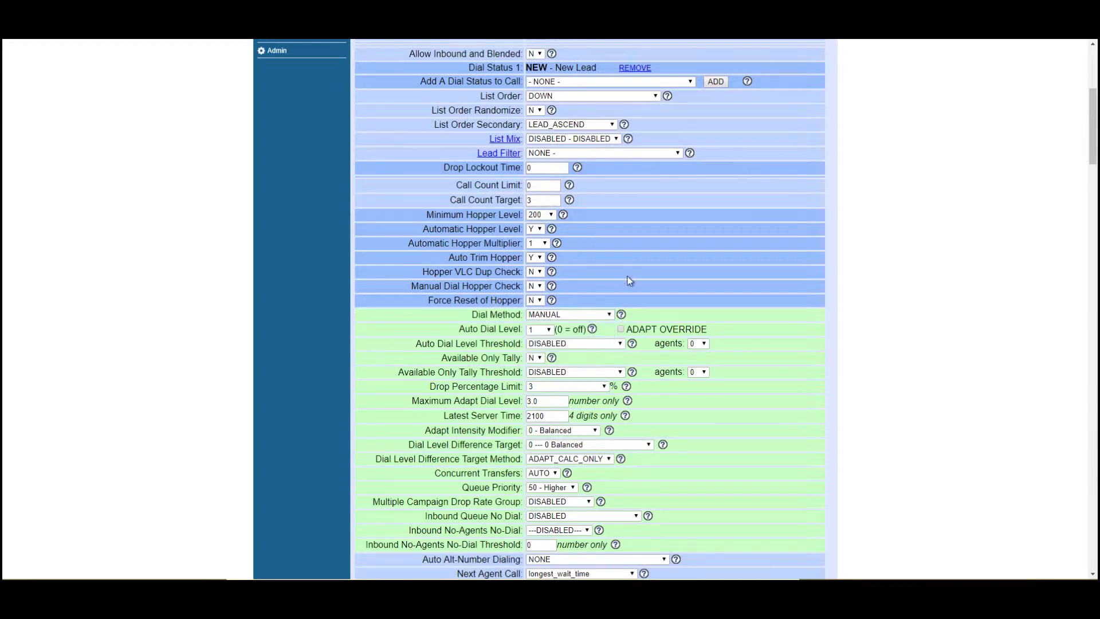
click(570, 314)
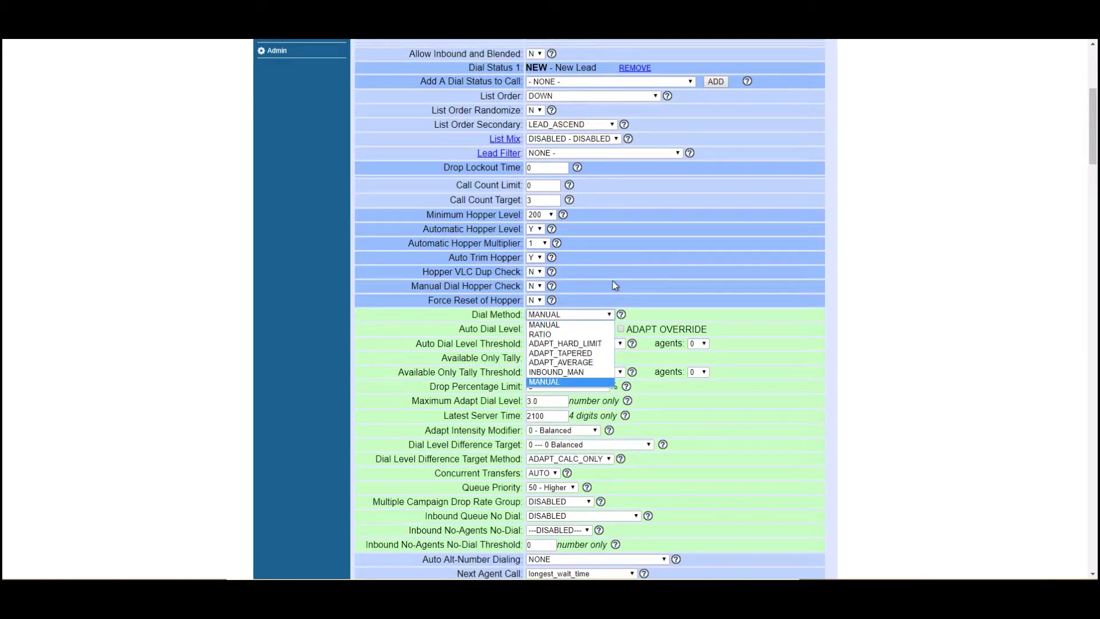
mouse_move(601, 298)
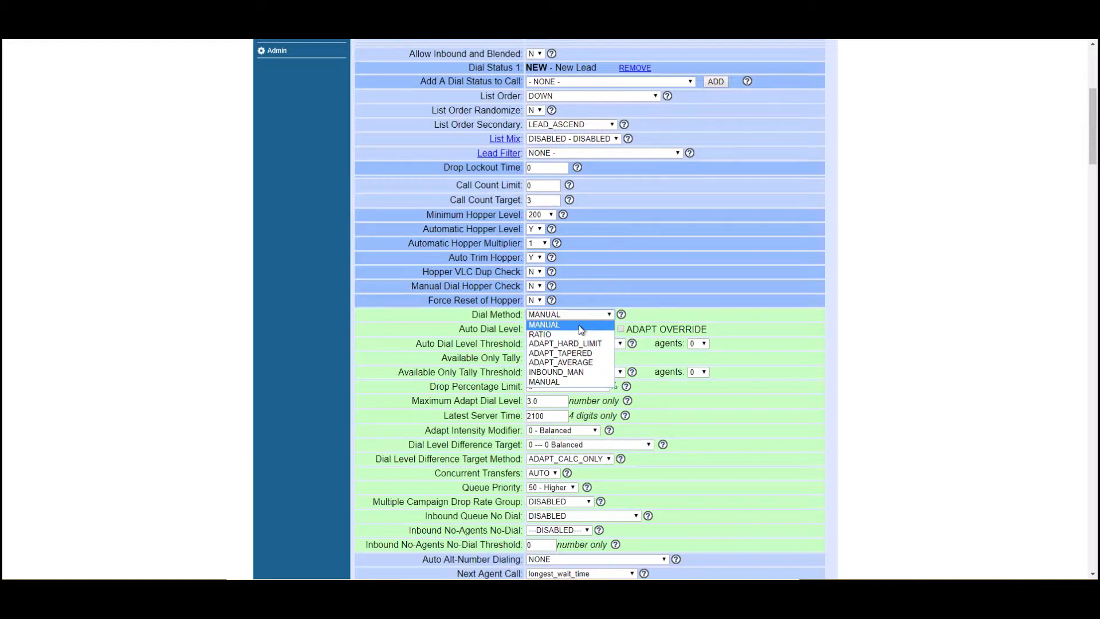
click(543, 325)
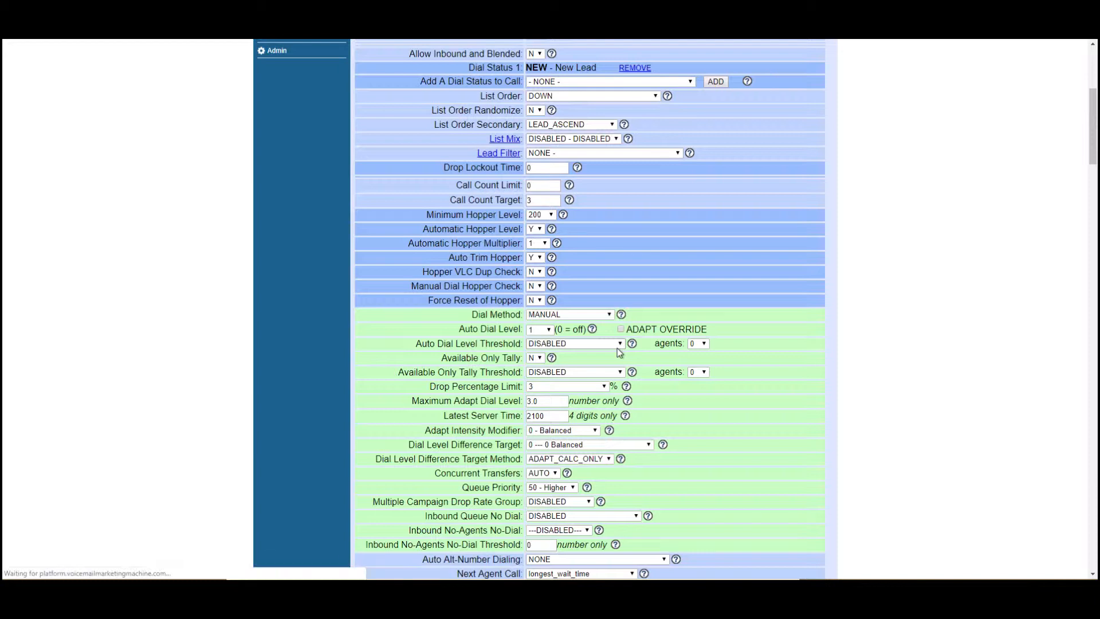
click(570, 314)
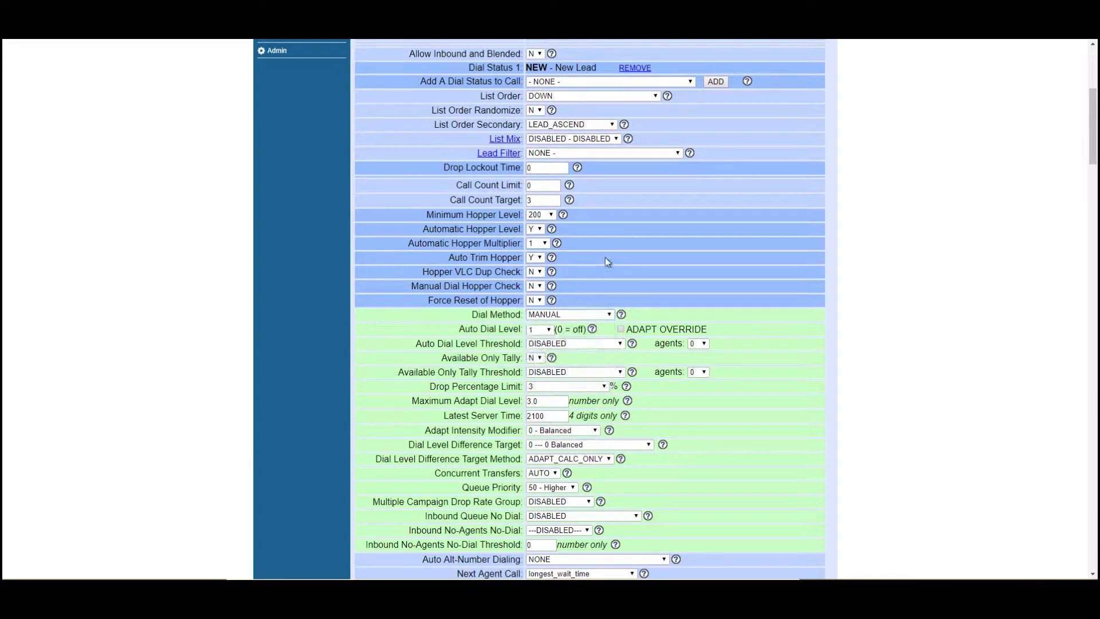
click(538, 329)
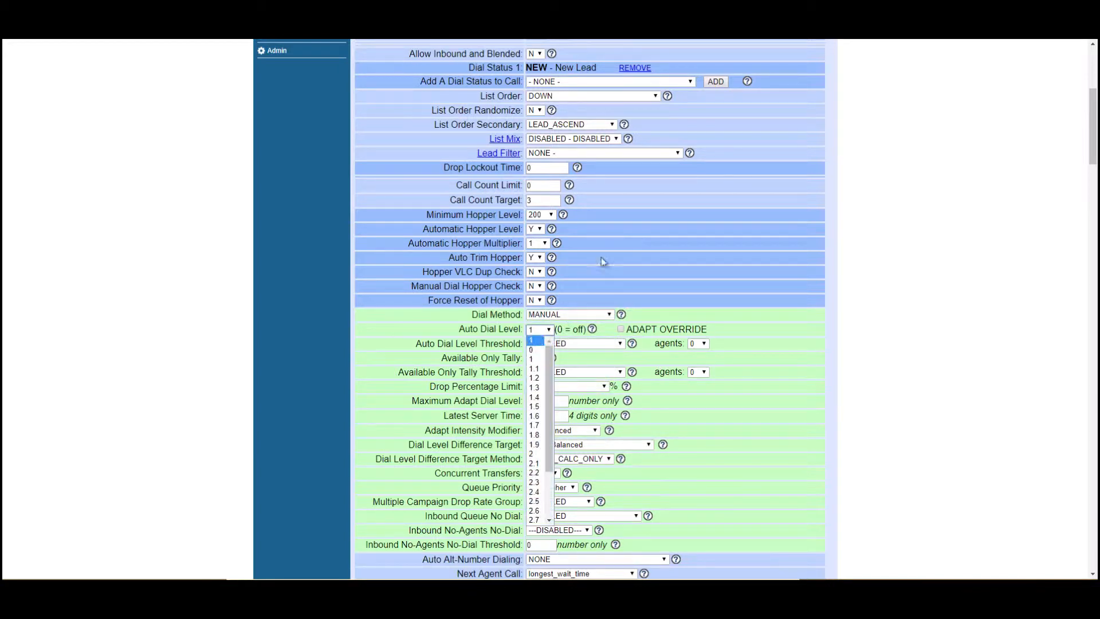
click(569, 313)
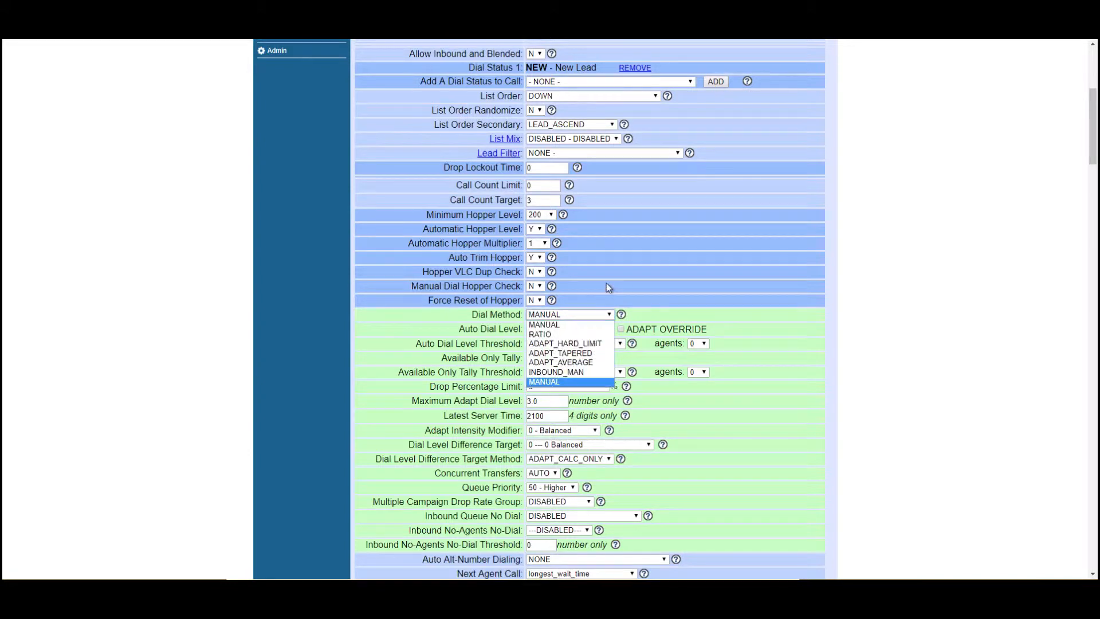
mouse_move(560, 353)
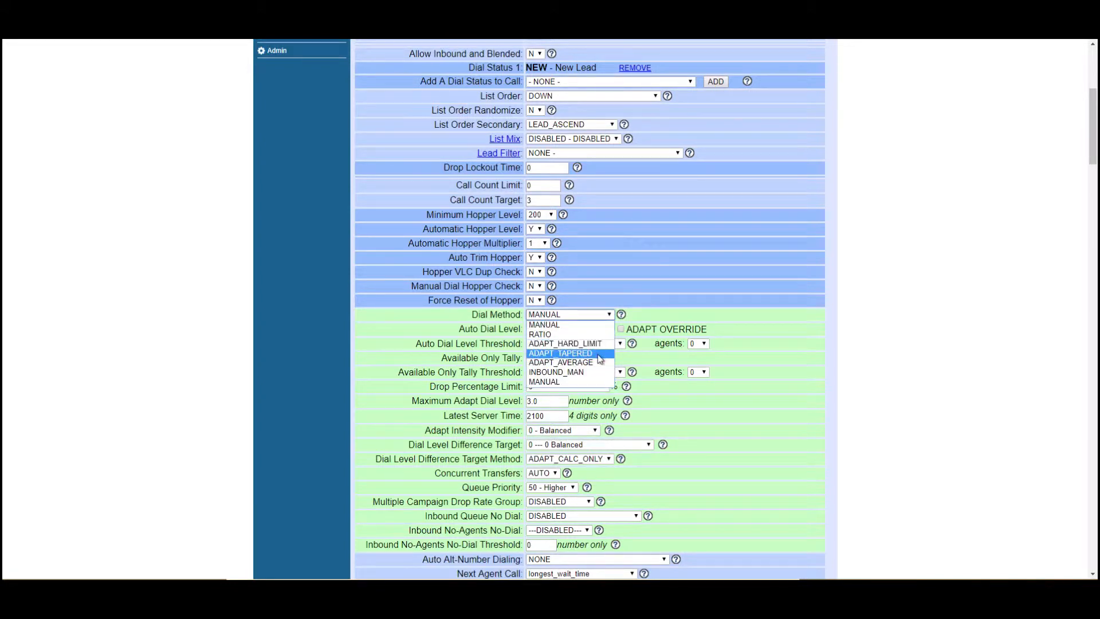
mouse_move(568, 344)
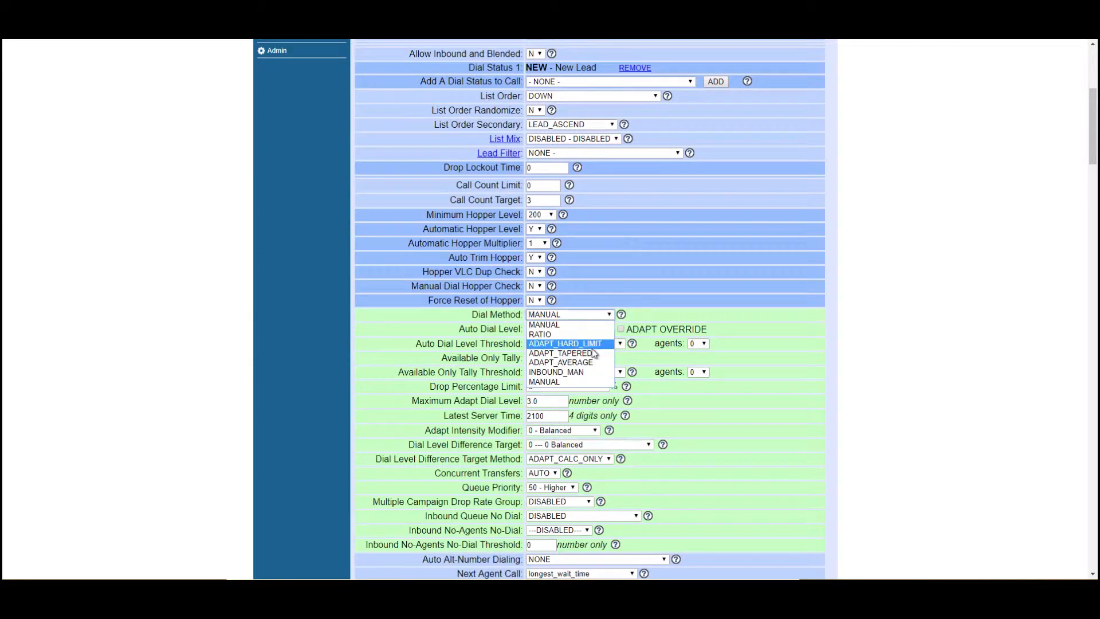
mouse_move(589, 351)
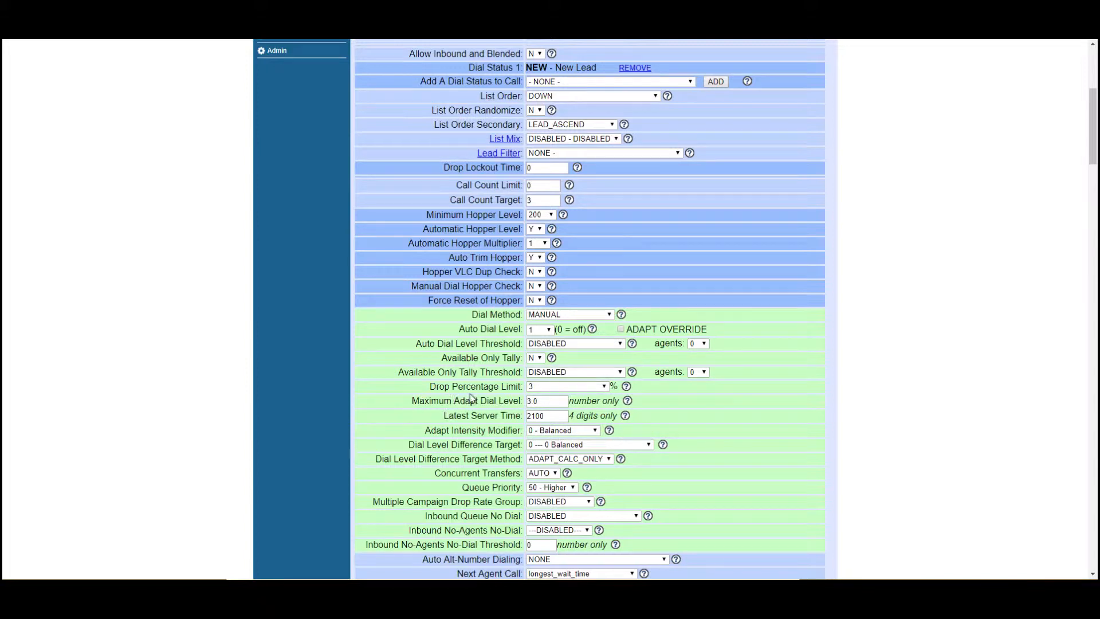
click(568, 314)
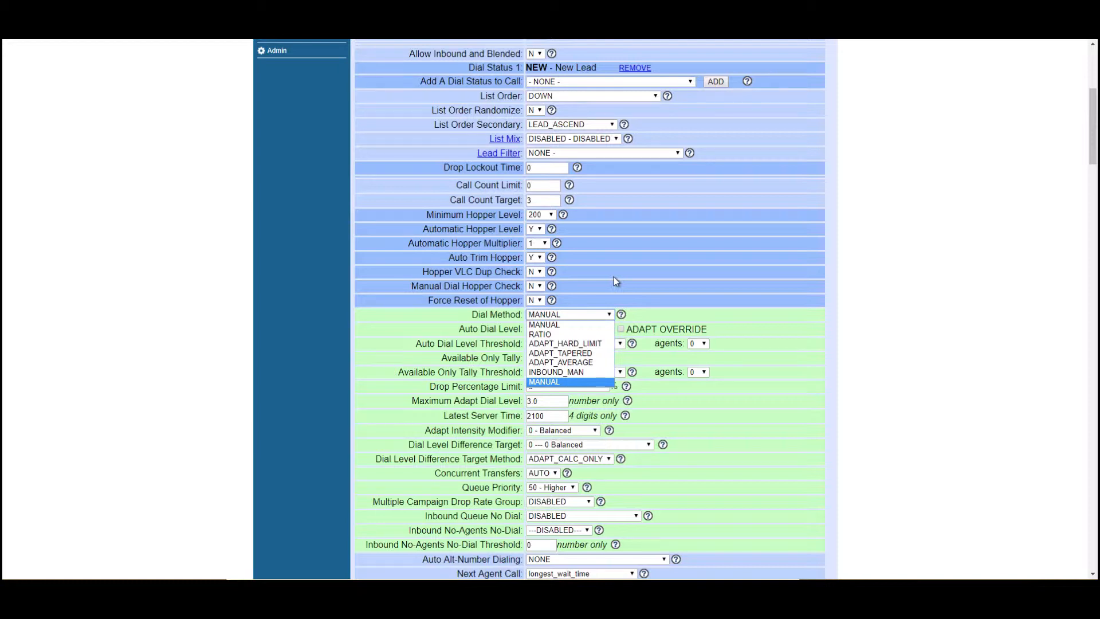
click(543, 382)
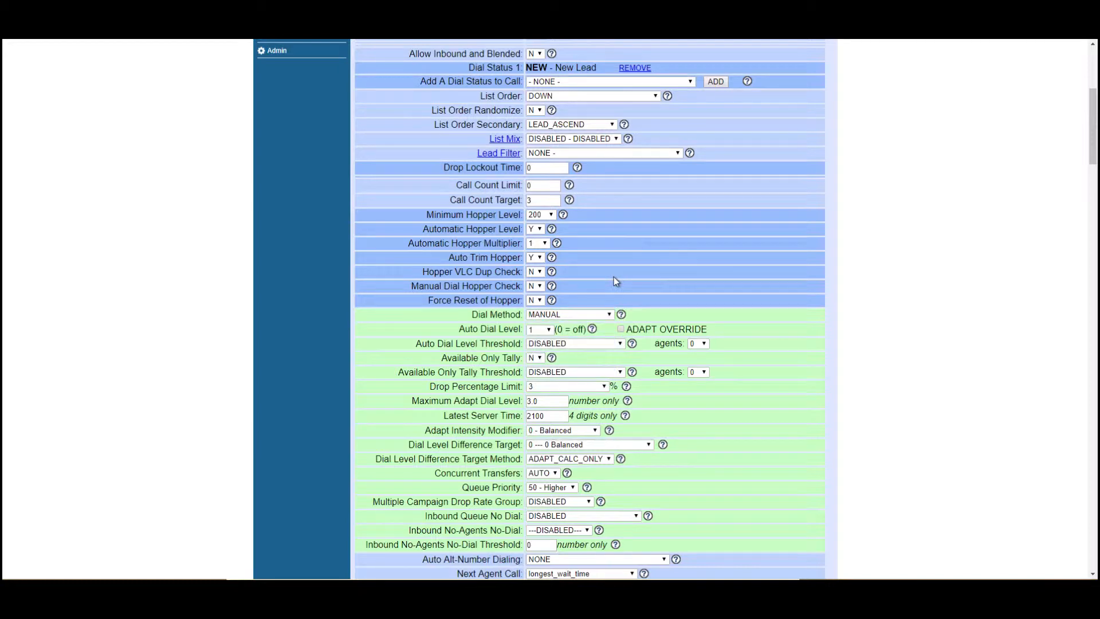
mouse_move(585, 330)
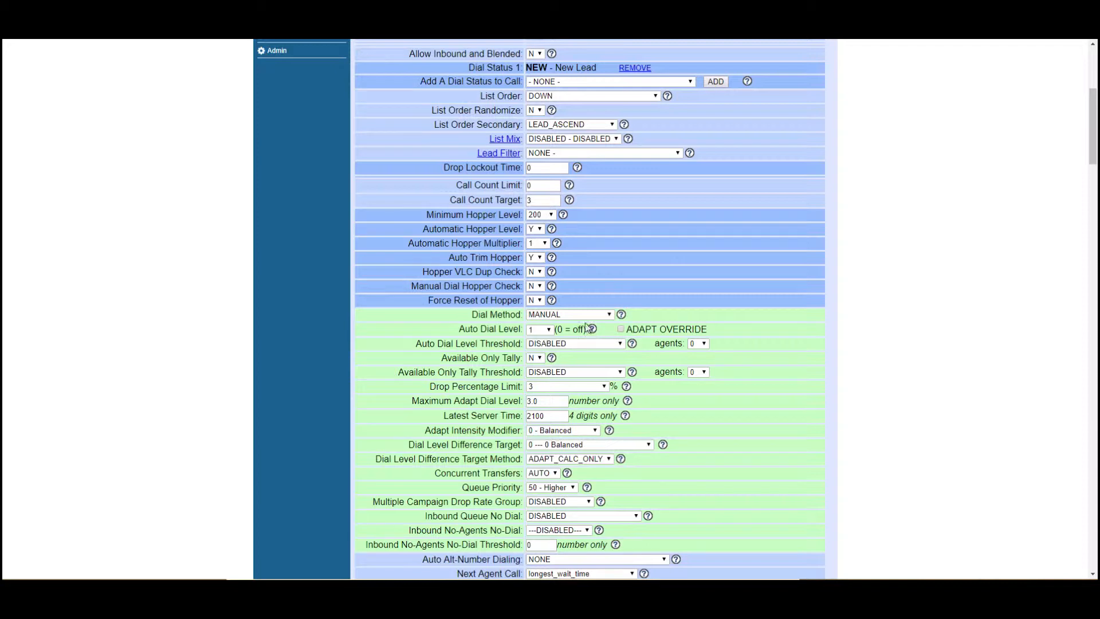
click(568, 314)
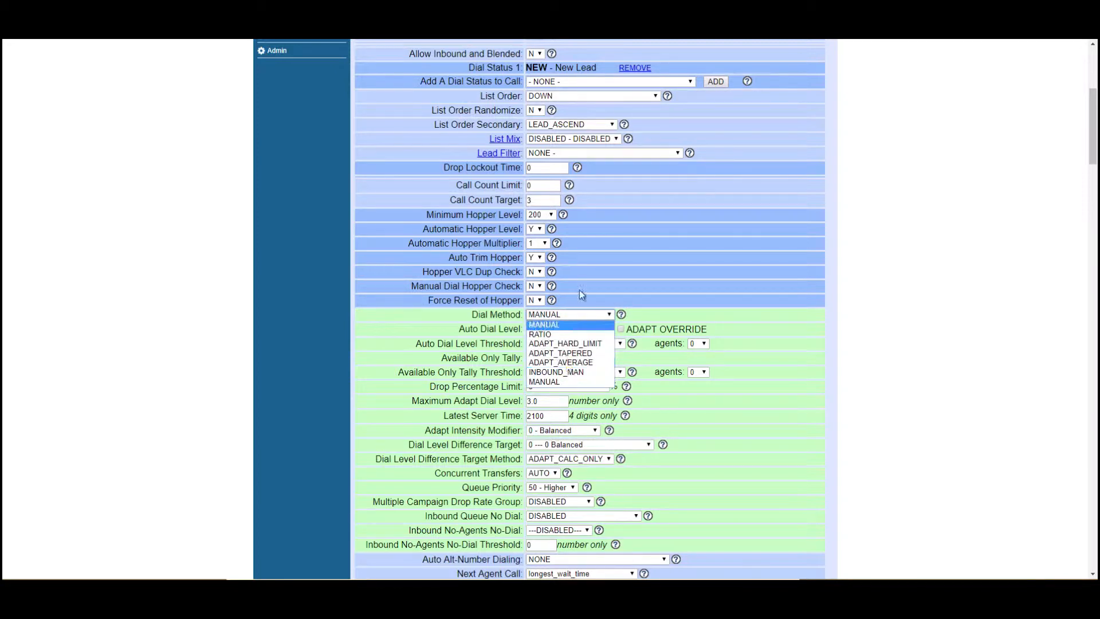
click(543, 324)
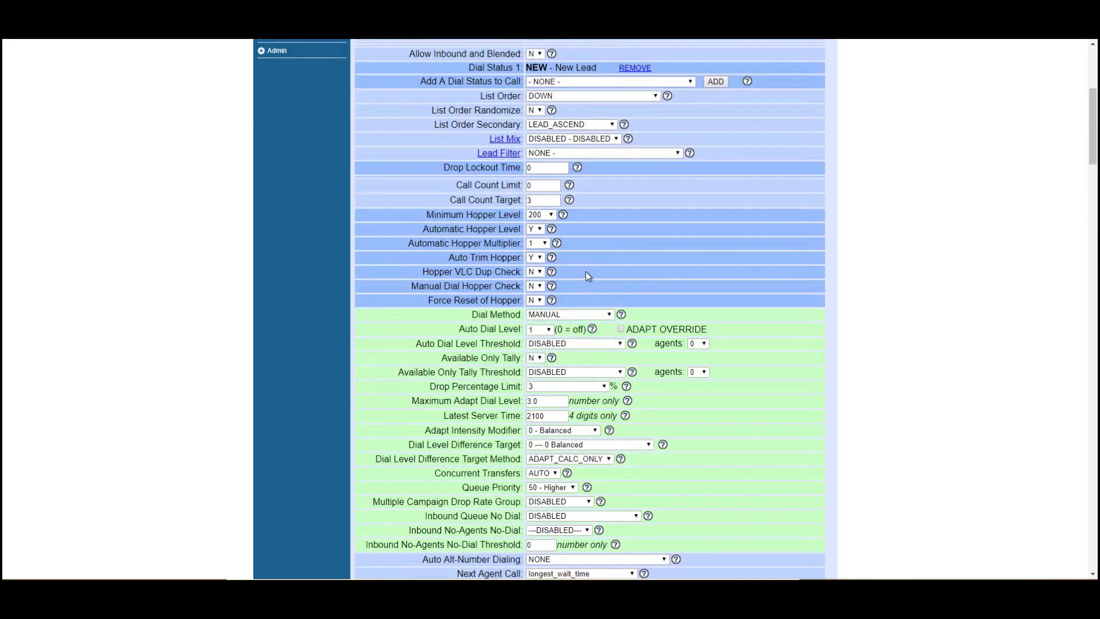
mouse_move(573, 316)
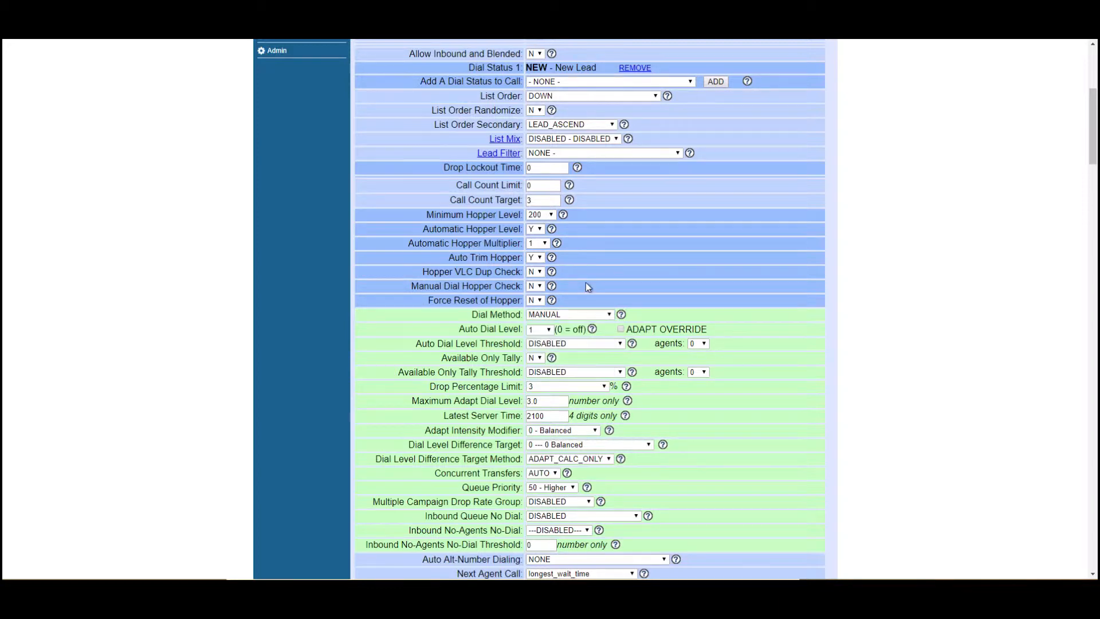
Step: Set the Dial Method to ADAPT_TAPERED
click(568, 314)
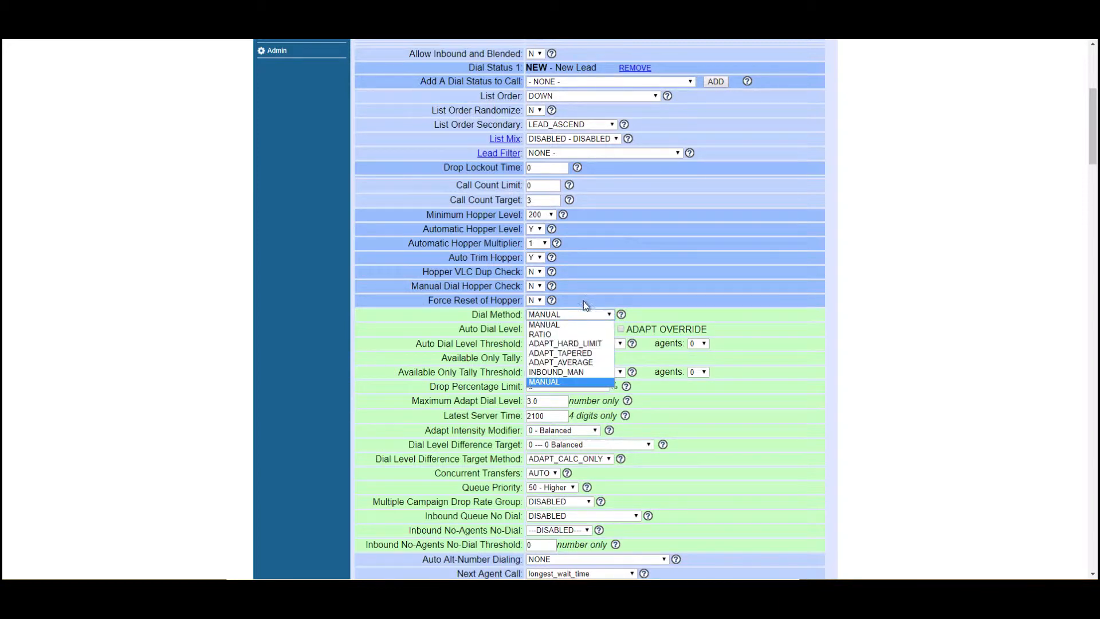
mouse_move(559, 352)
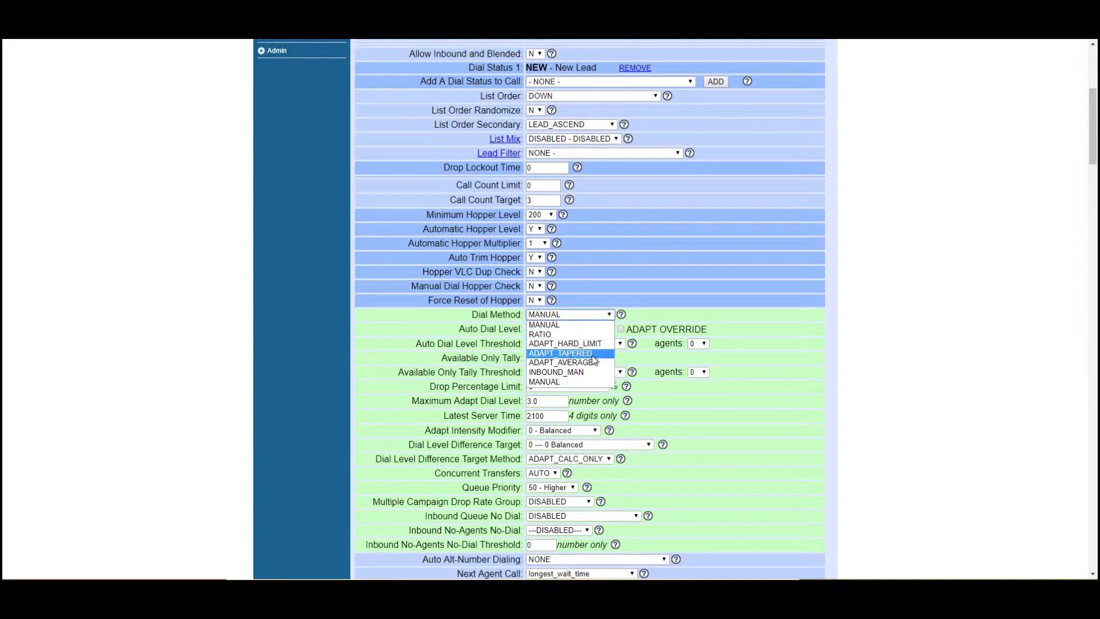
click(560, 353)
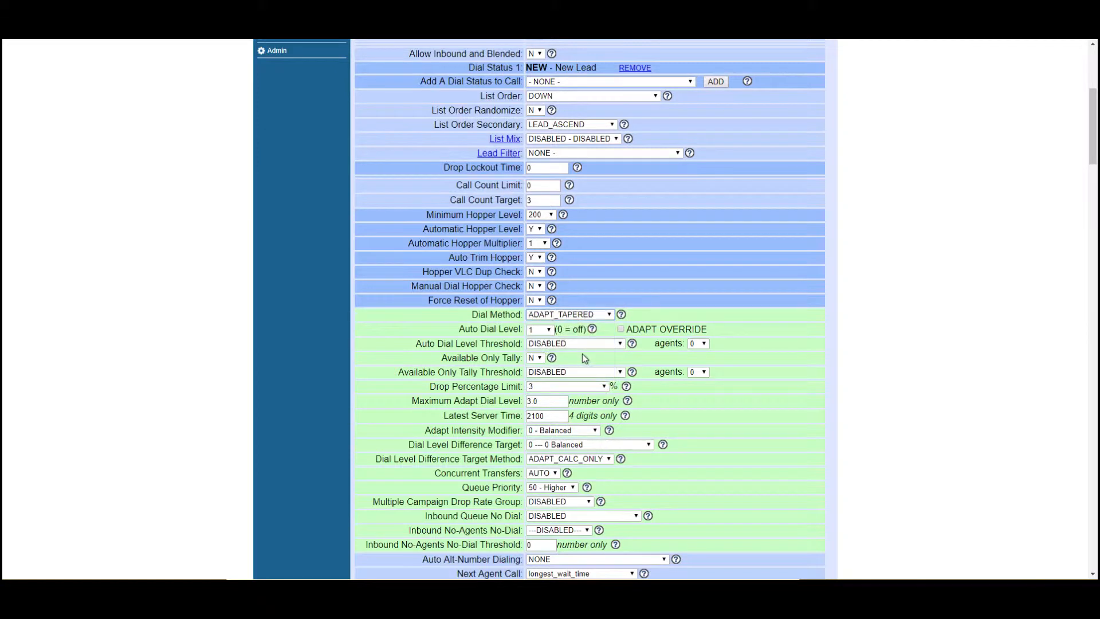
mouse_move(488, 395)
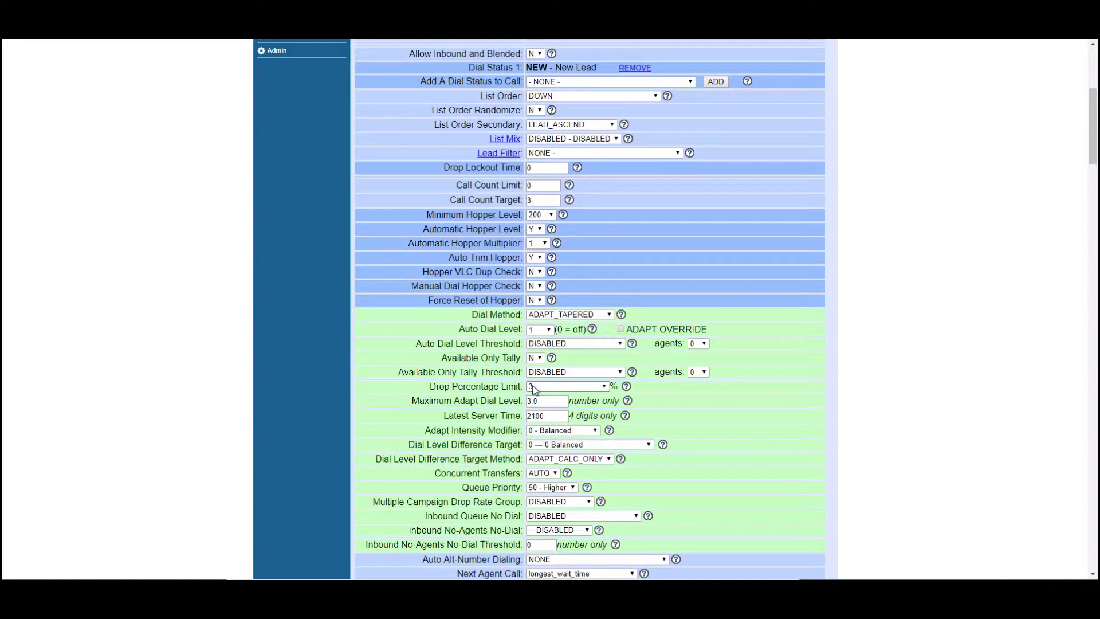
mouse_move(539, 390)
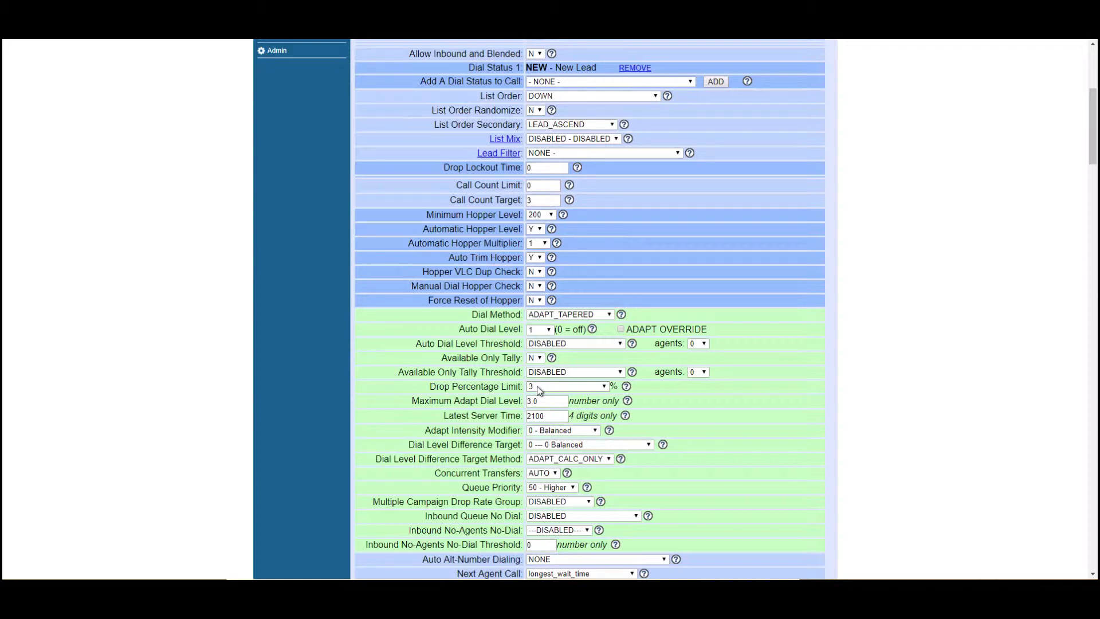
mouse_move(549, 389)
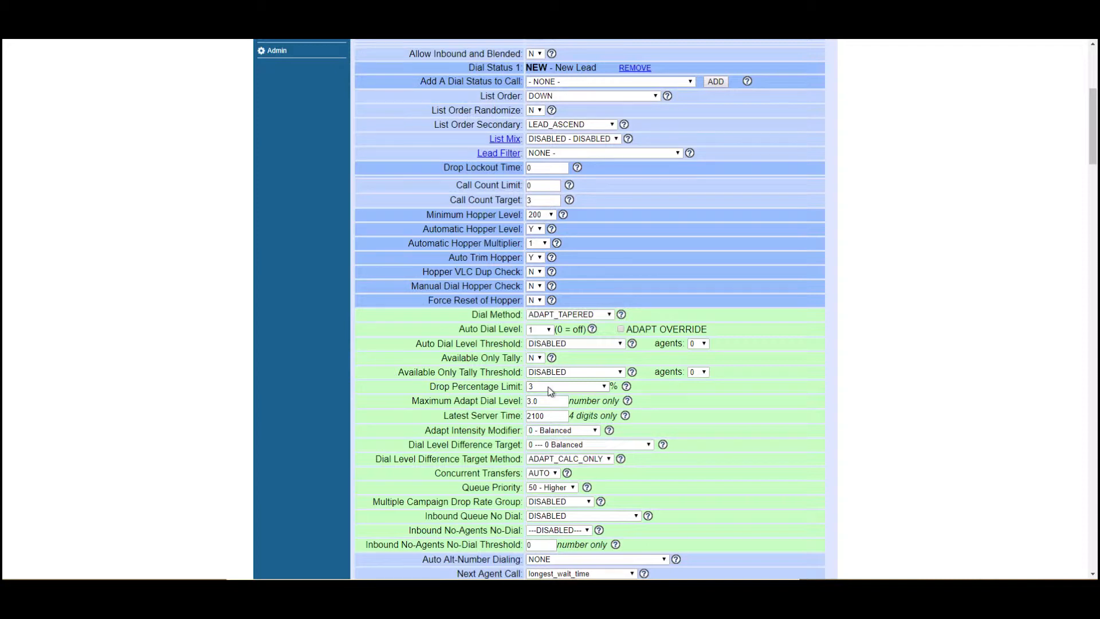
click(605, 386)
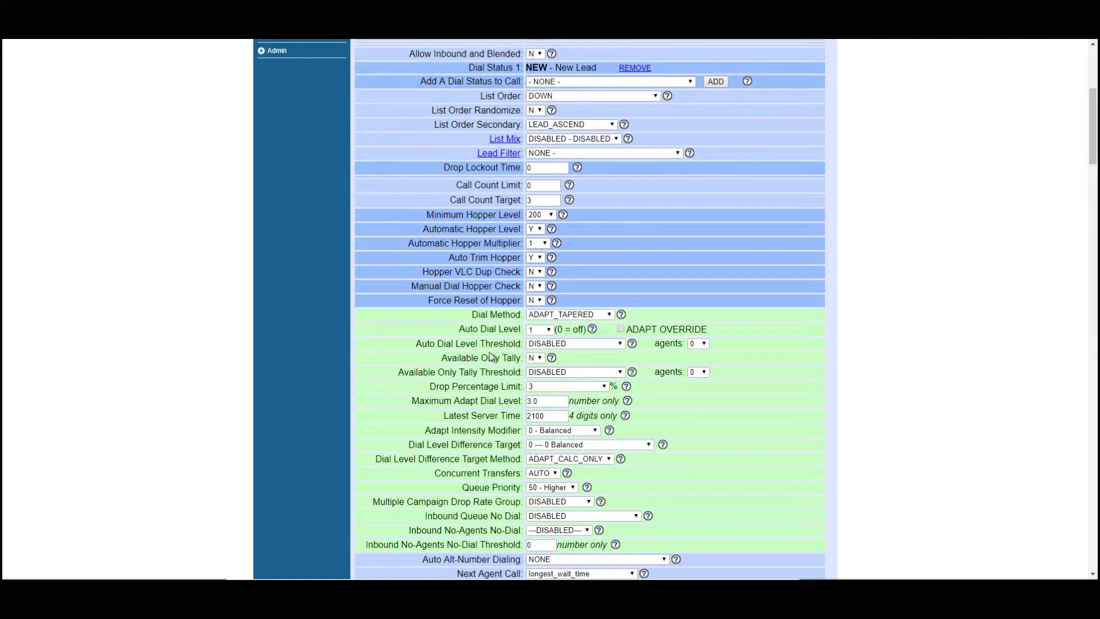
mouse_move(491, 355)
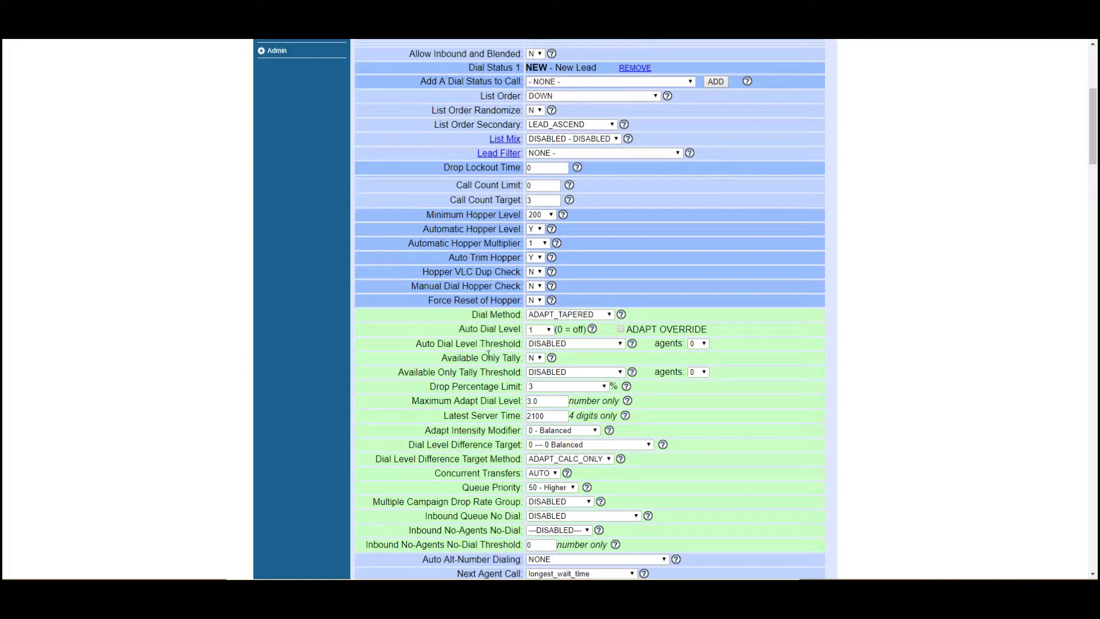
mouse_move(562, 358)
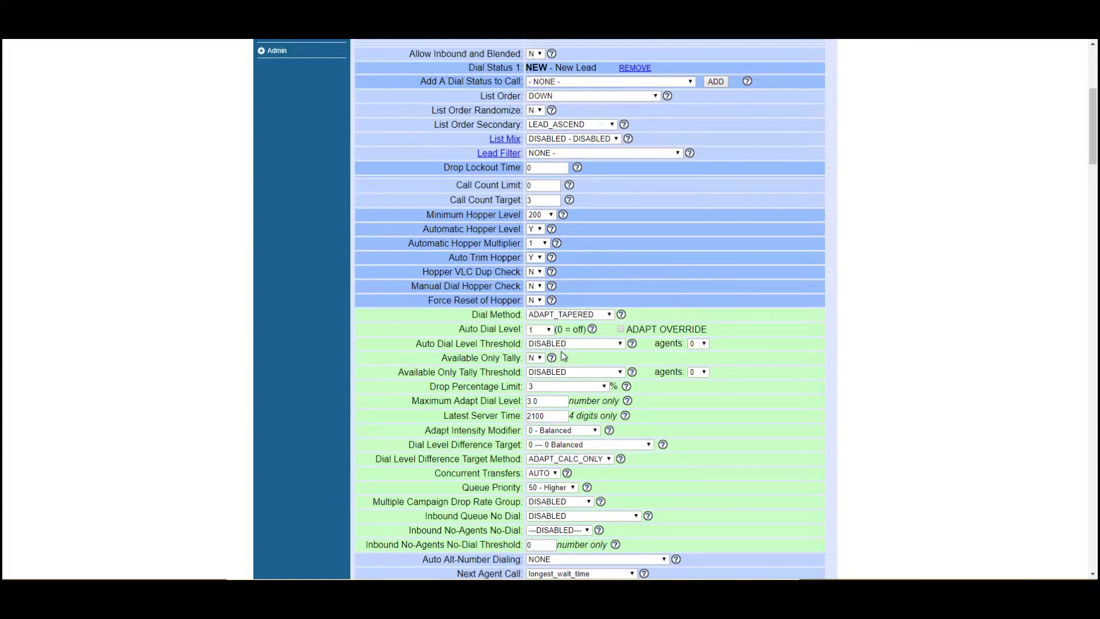
Step: Set the Auto Dial Level to 3
scroll(down, 3)
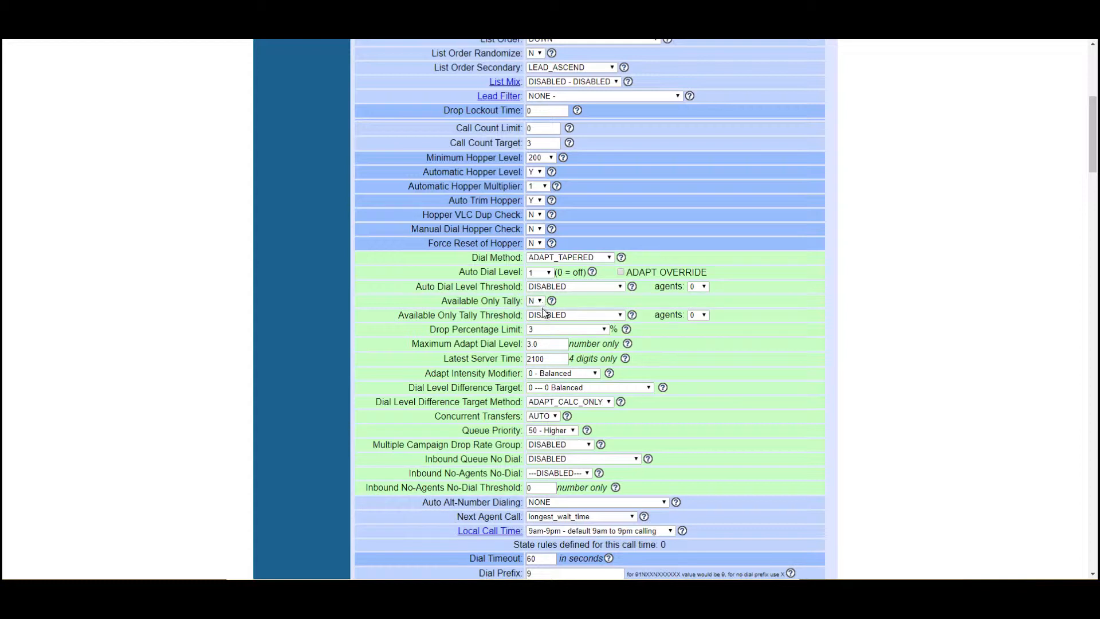
mouse_move(543, 306)
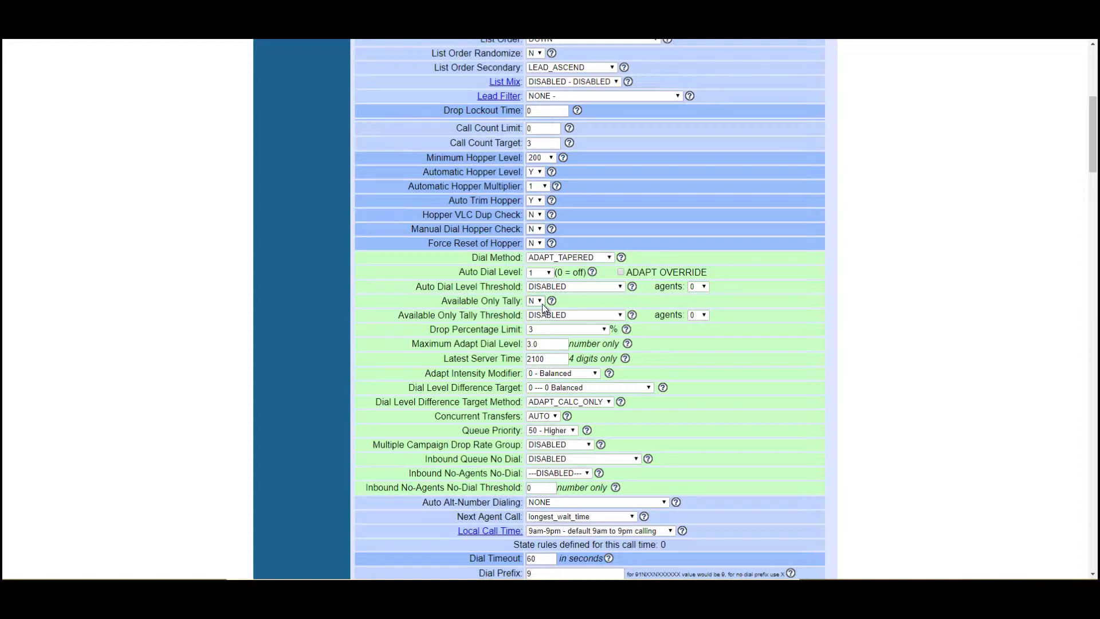
mouse_move(549, 342)
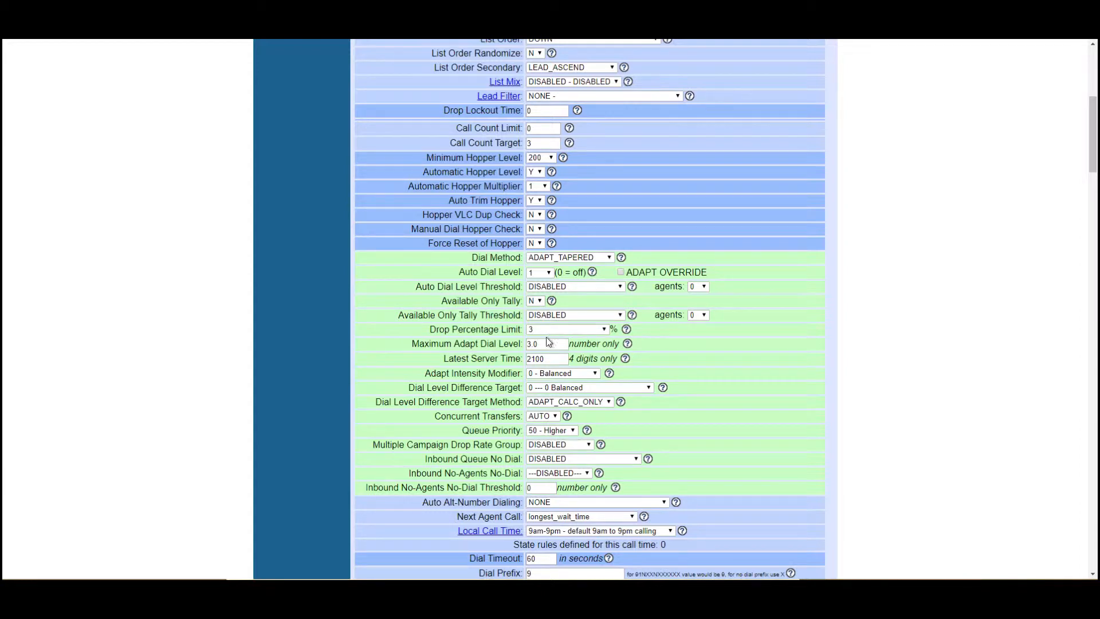
mouse_move(545, 344)
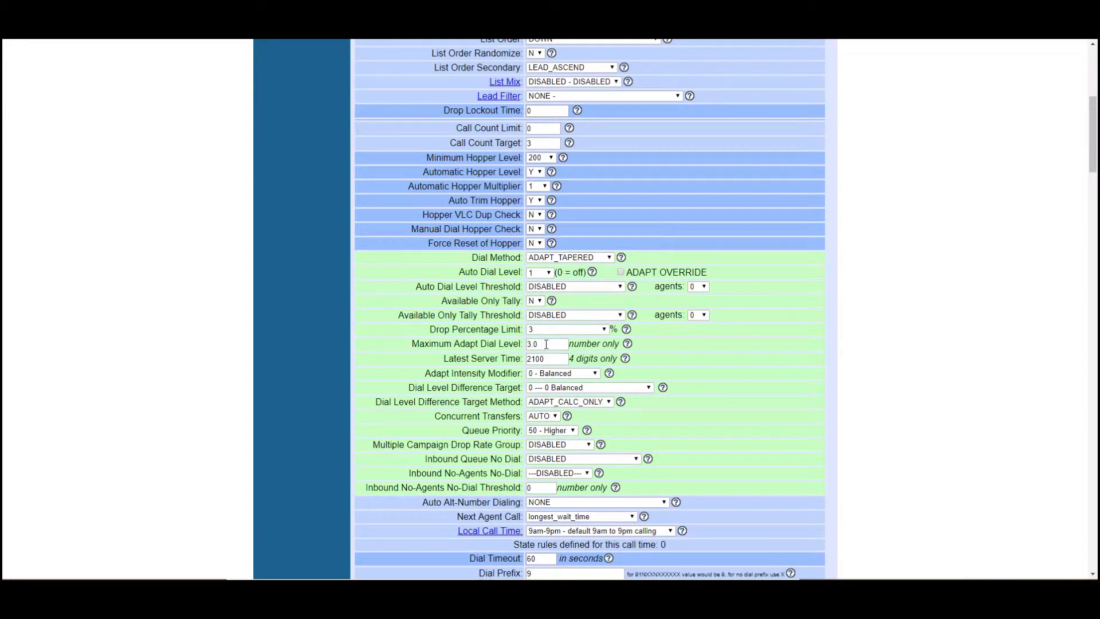
mouse_move(543, 344)
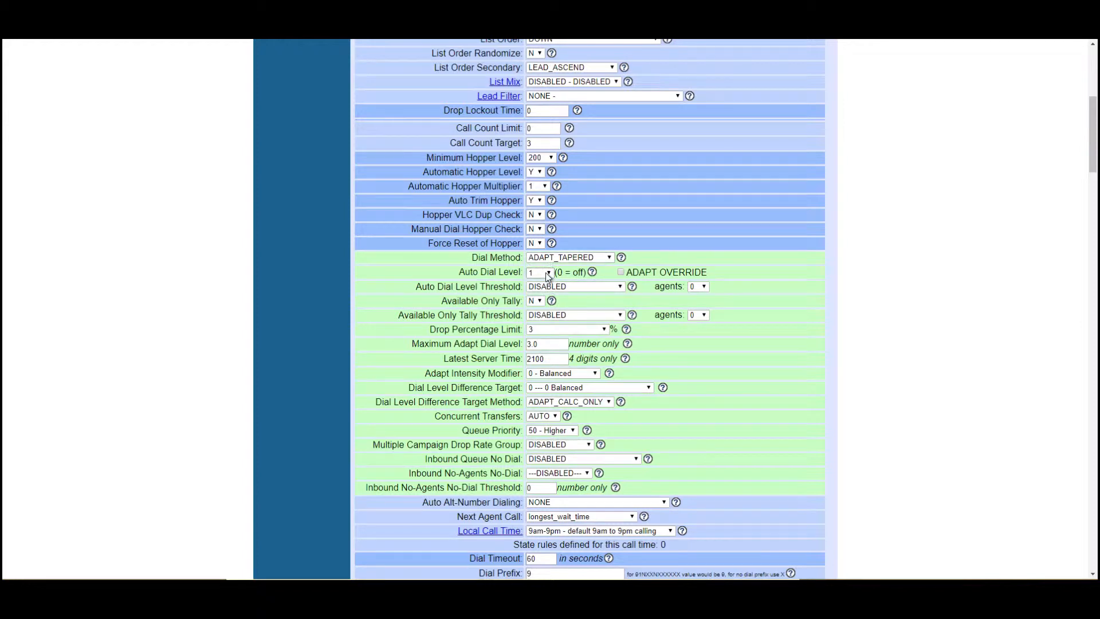
click(540, 273)
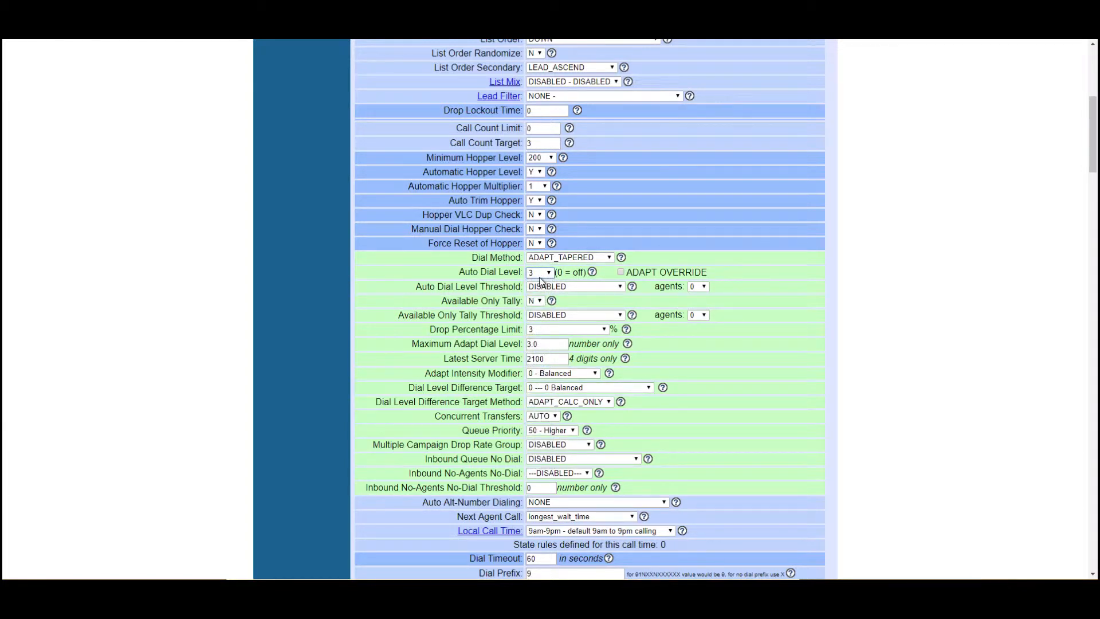
mouse_move(539, 358)
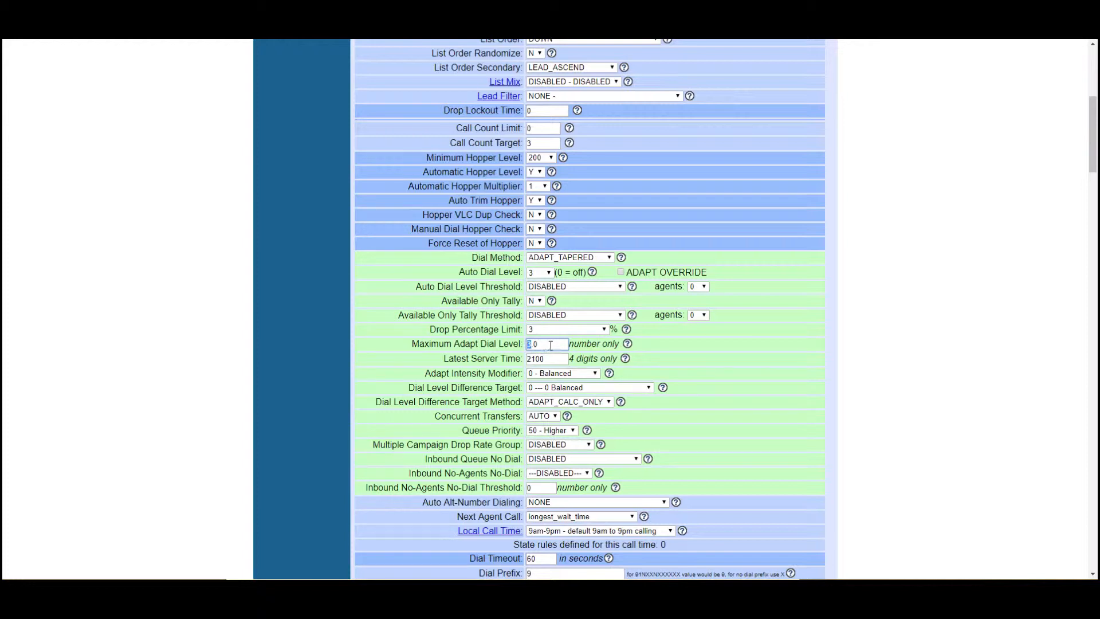
mouse_move(561, 374)
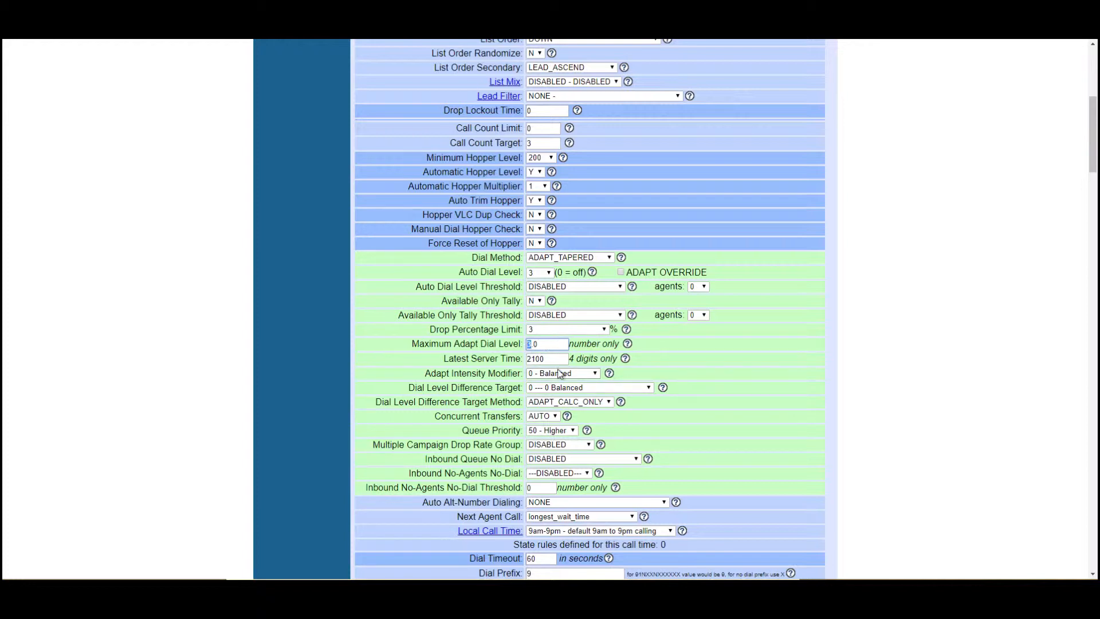
scroll(down, 3)
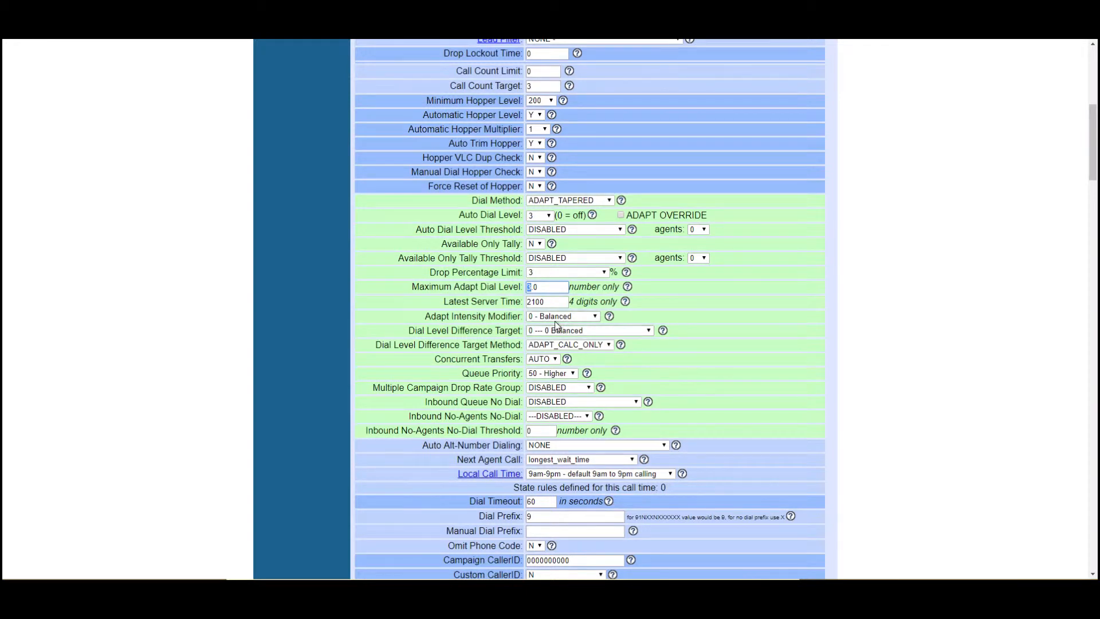
scroll(down, 3)
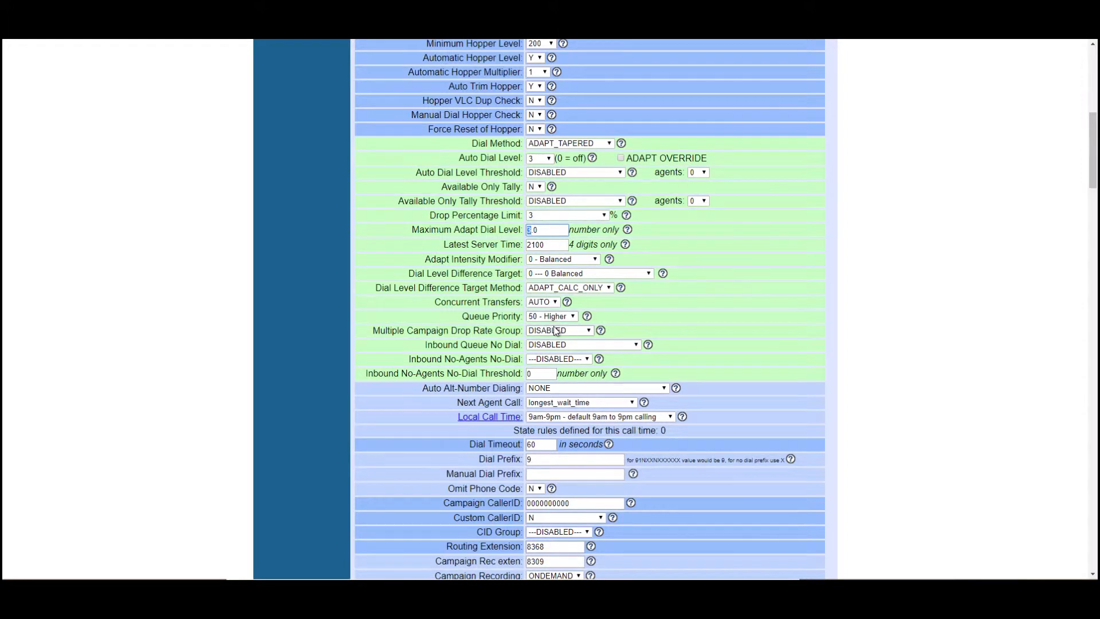
mouse_move(660, 287)
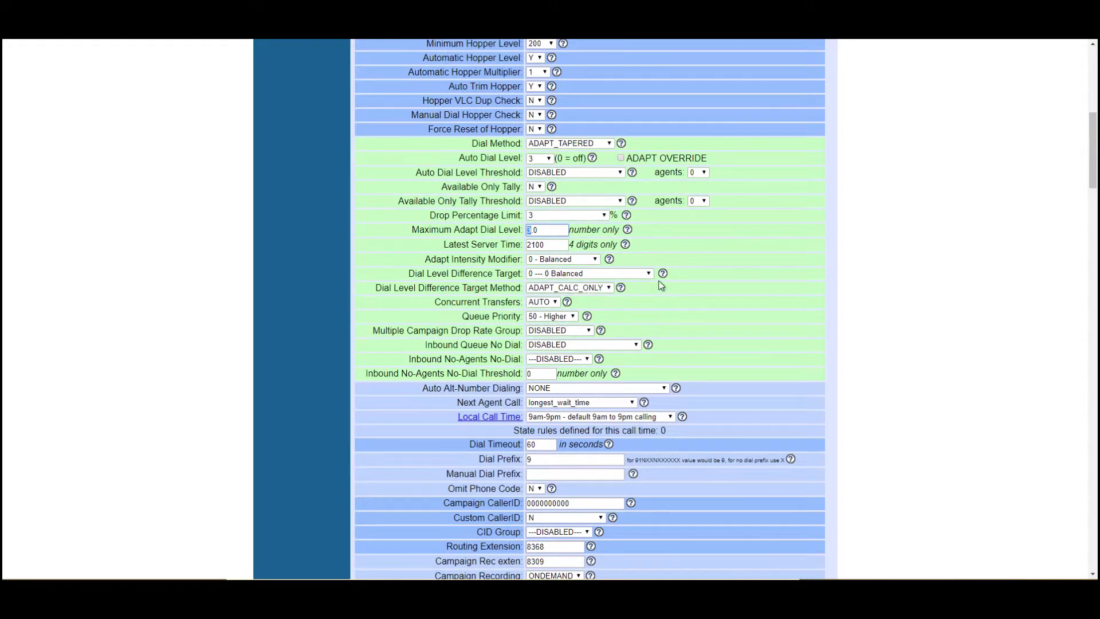
scroll(down, 3)
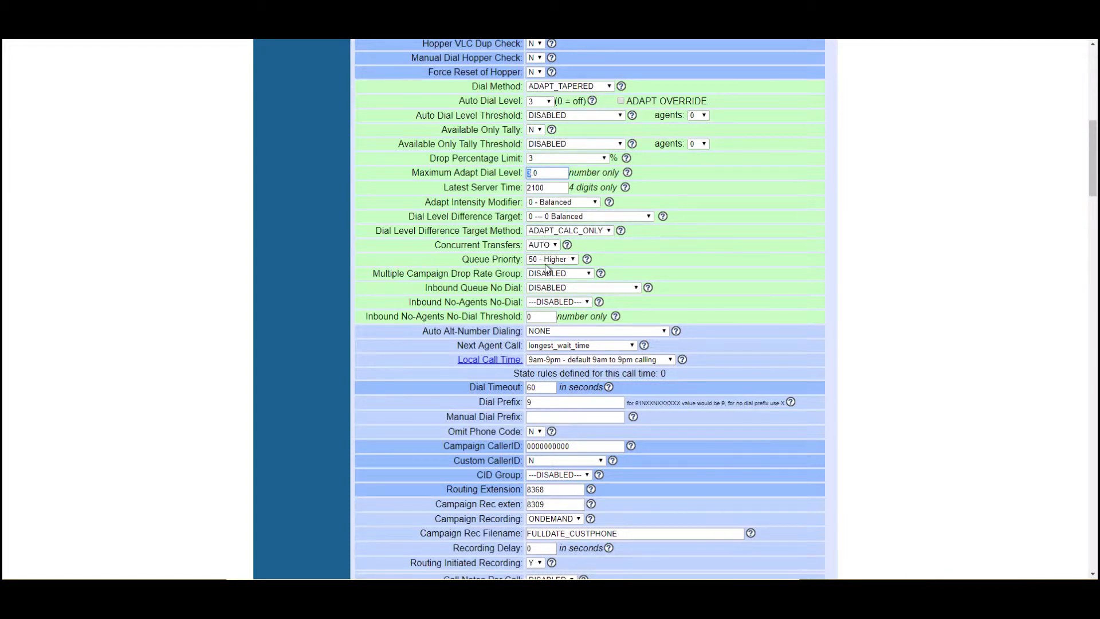
scroll(down, 3)
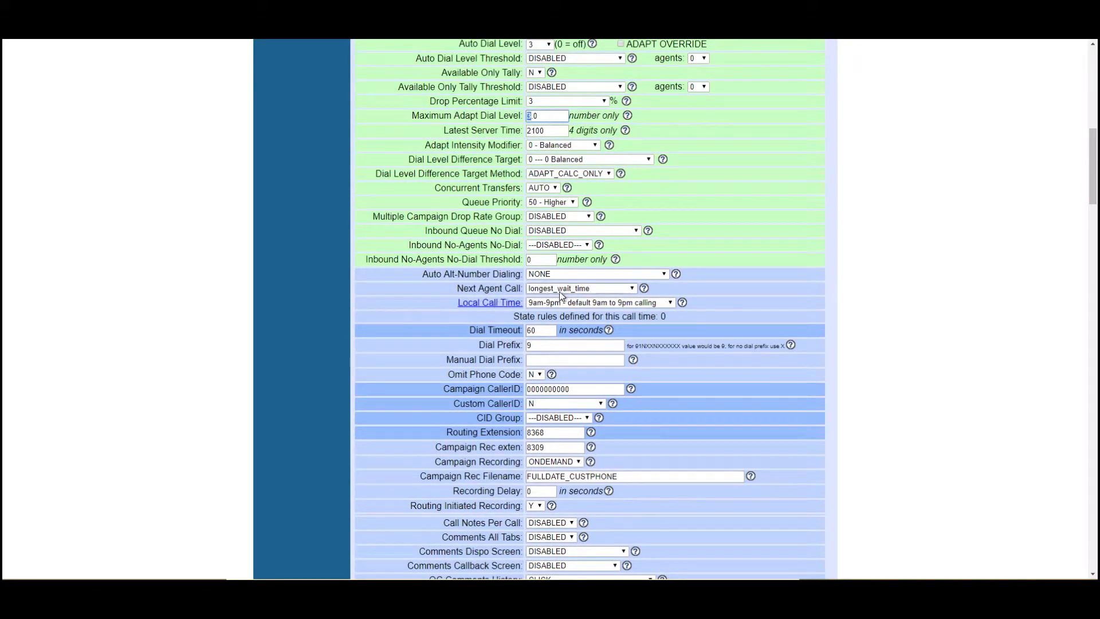
scroll(down, 3)
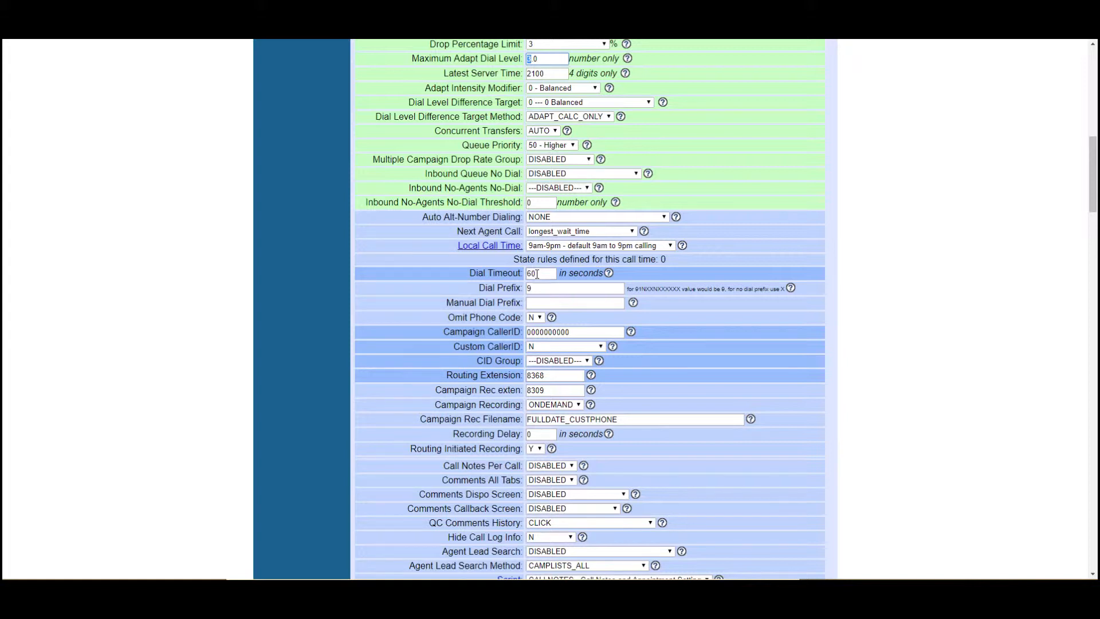
scroll(down, 3)
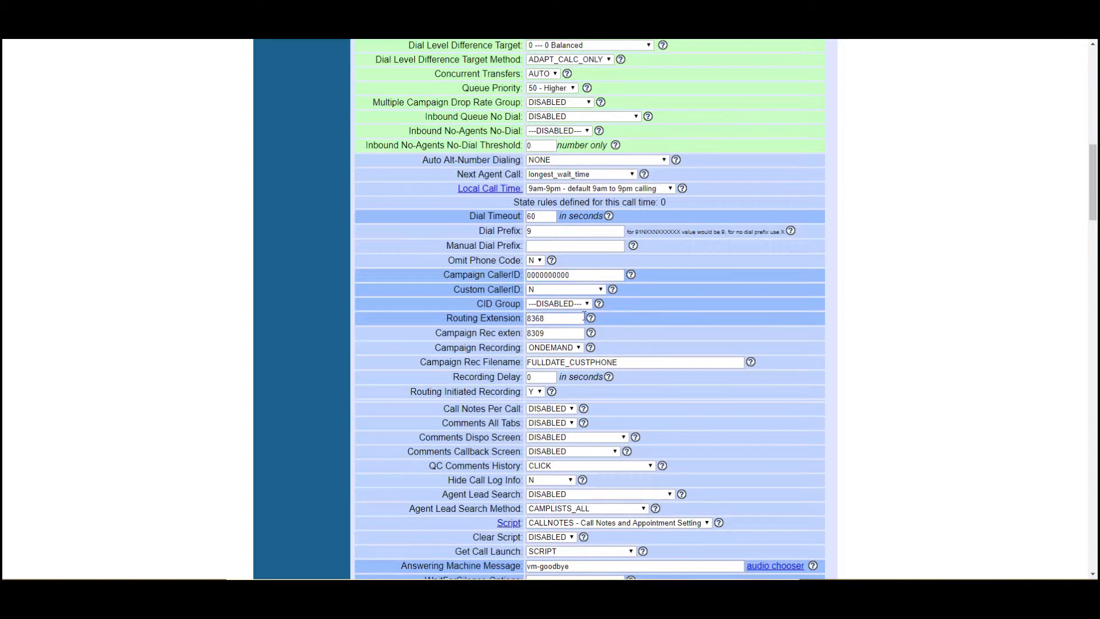
click(590, 319)
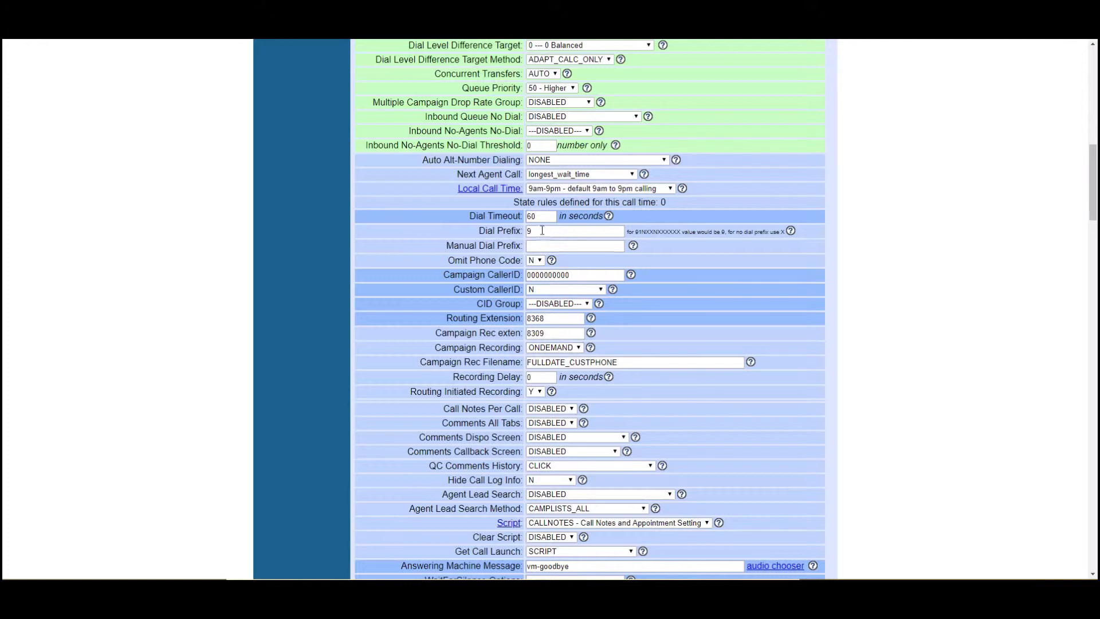
mouse_move(547, 215)
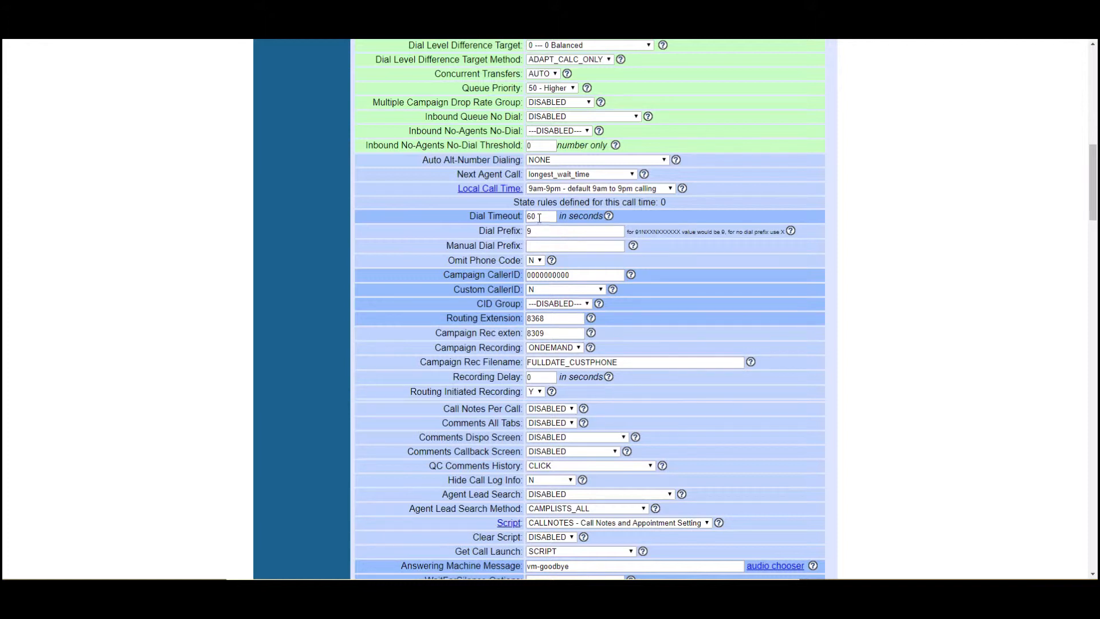
mouse_move(676, 337)
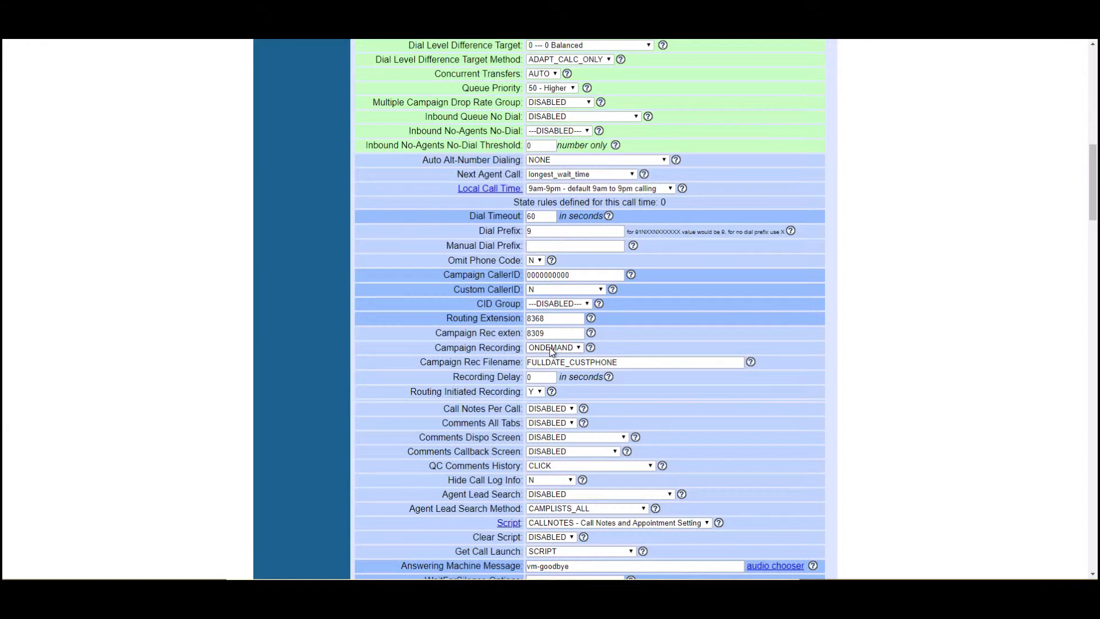
Step: Extend the Campaign Rec Filename to FULLDATE_CUSTPHONE_AGENT
click(555, 348)
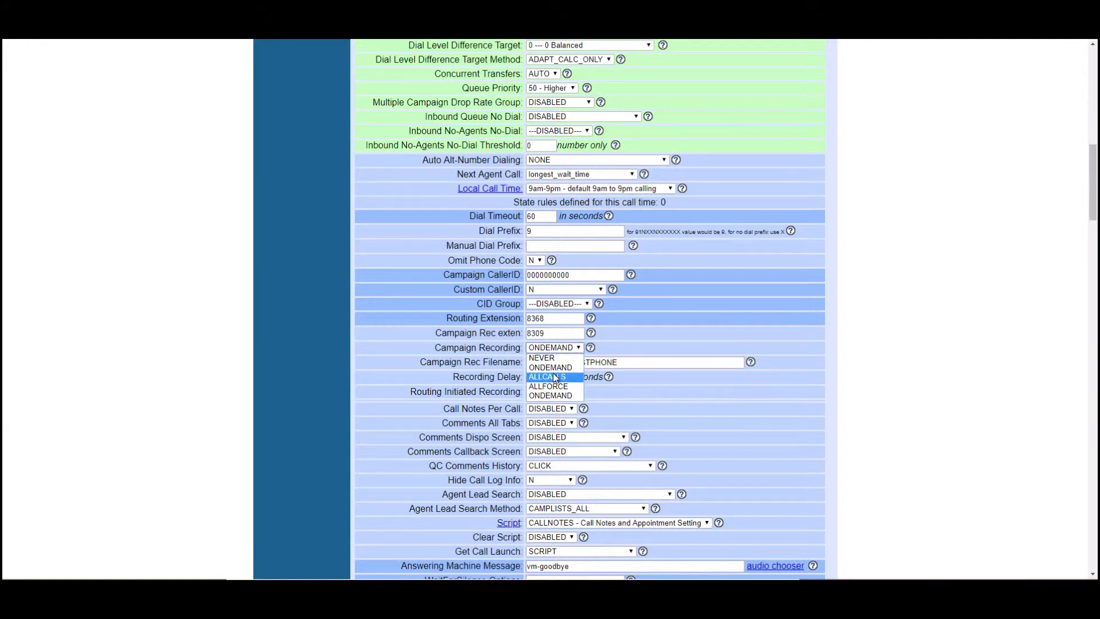
mouse_move(548, 385)
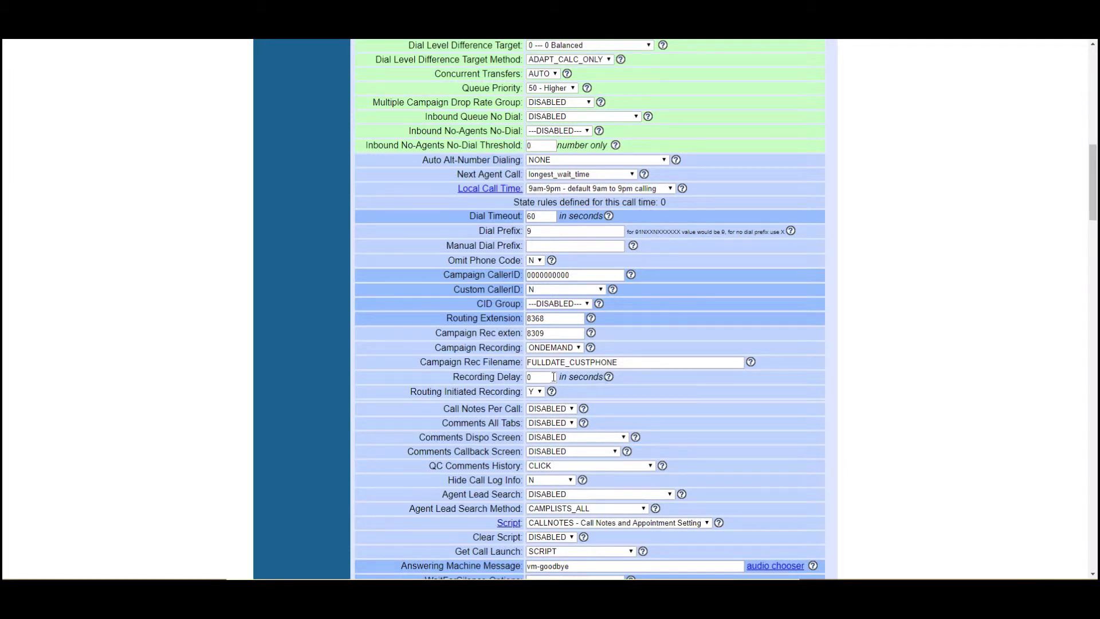
mouse_move(694, 359)
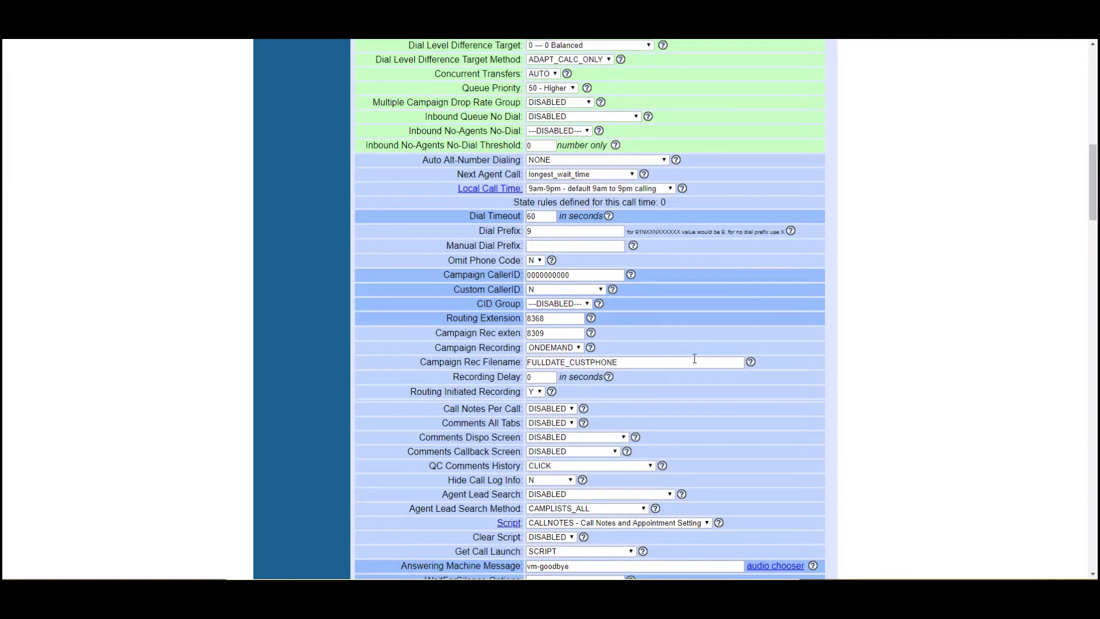
click(749, 361)
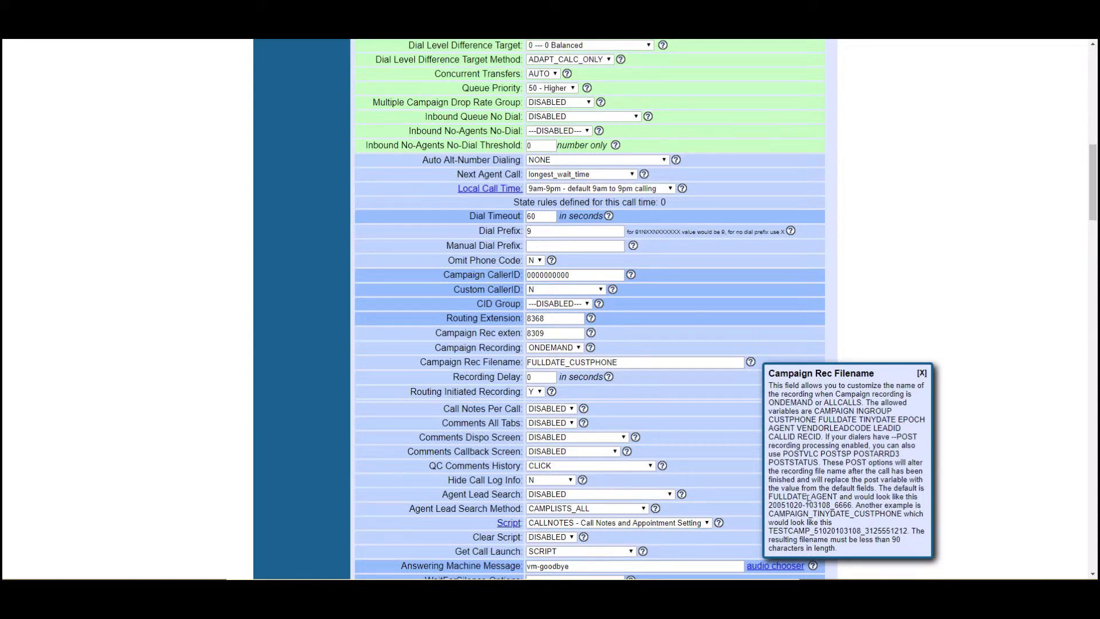
mouse_move(637, 379)
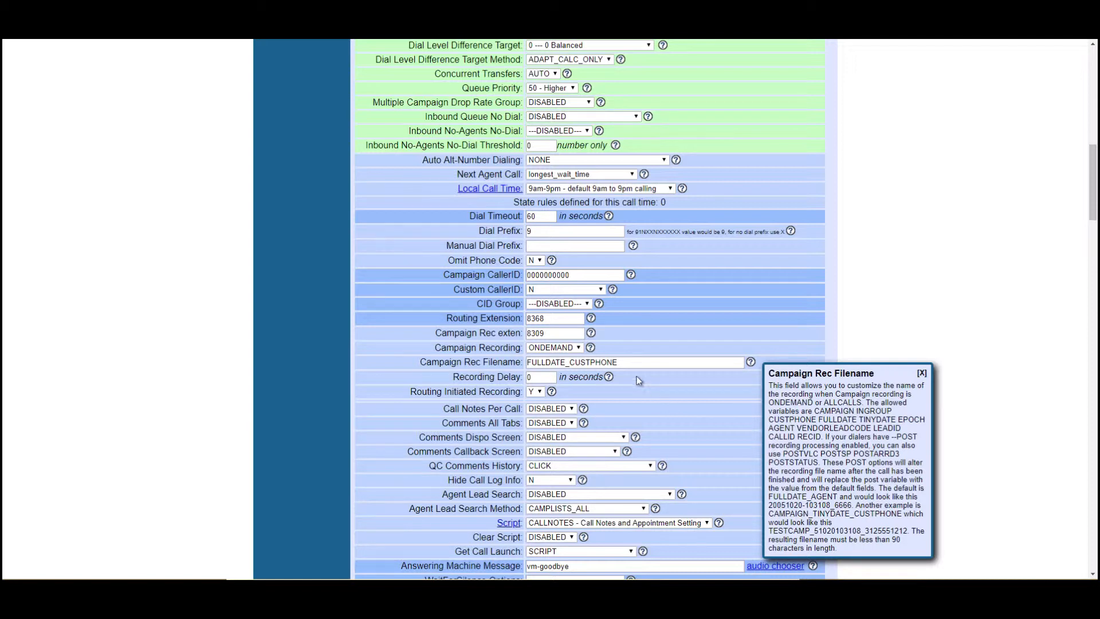
click(635, 362)
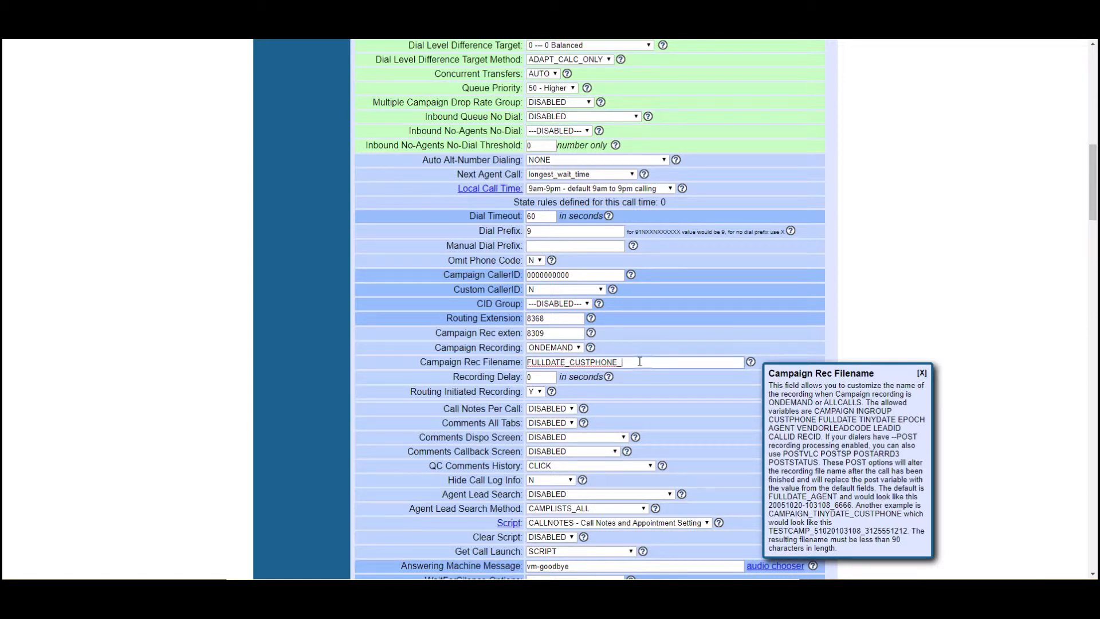
text(AGENT)
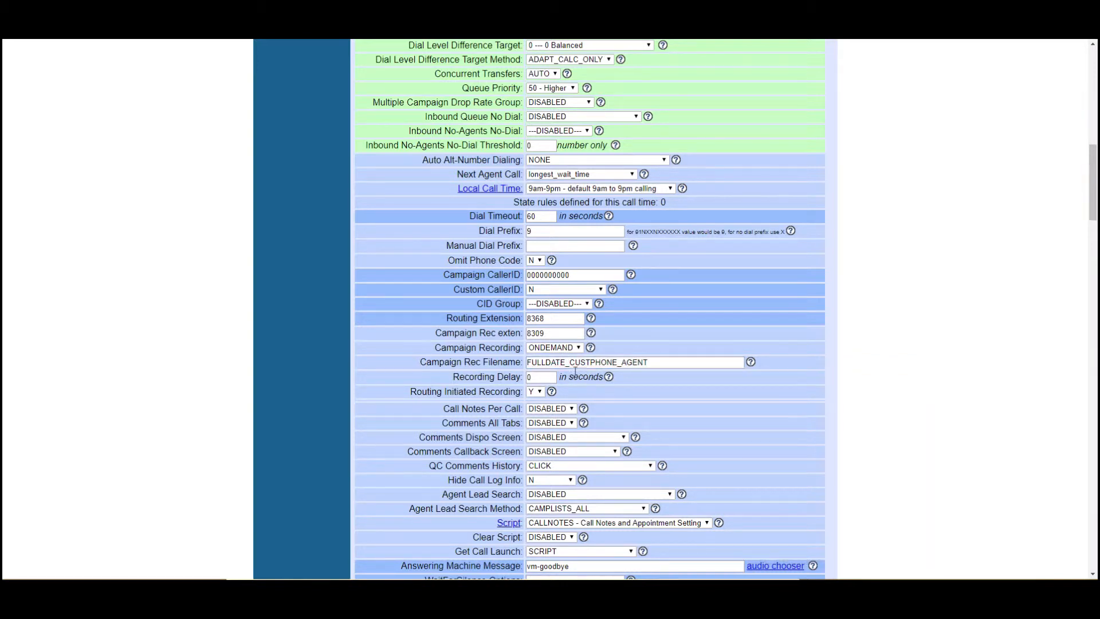
click(750, 361)
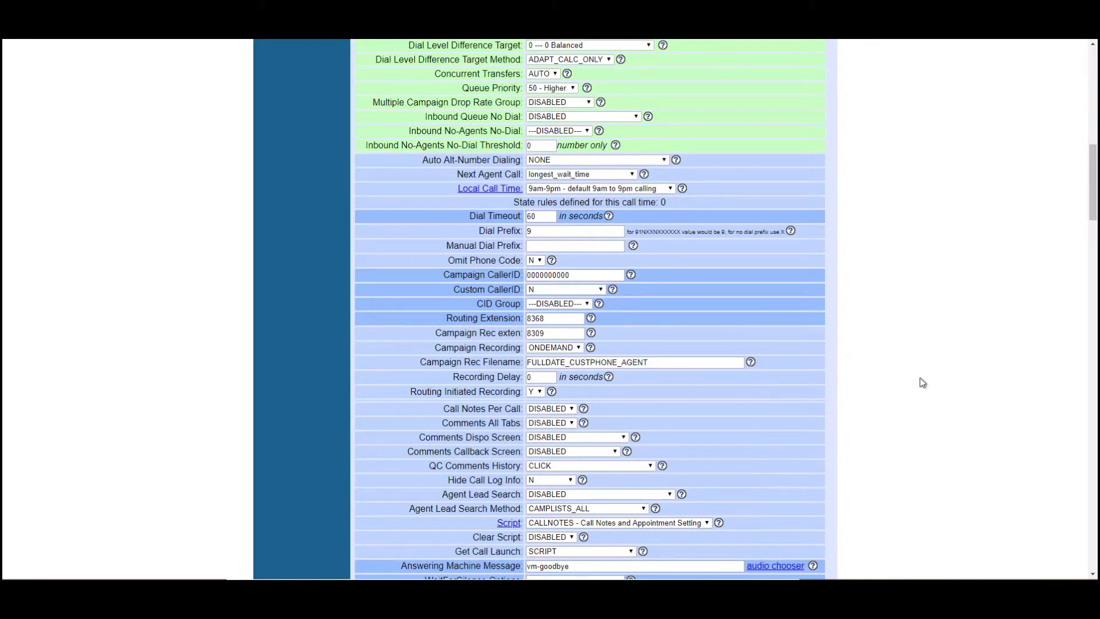
mouse_move(518, 385)
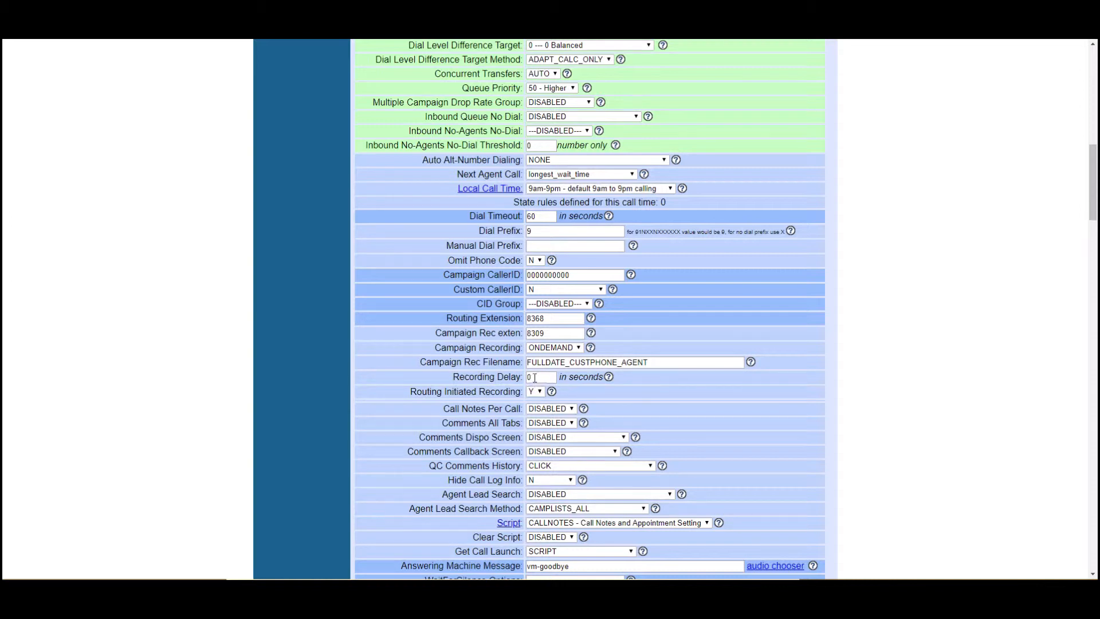
click(540, 376)
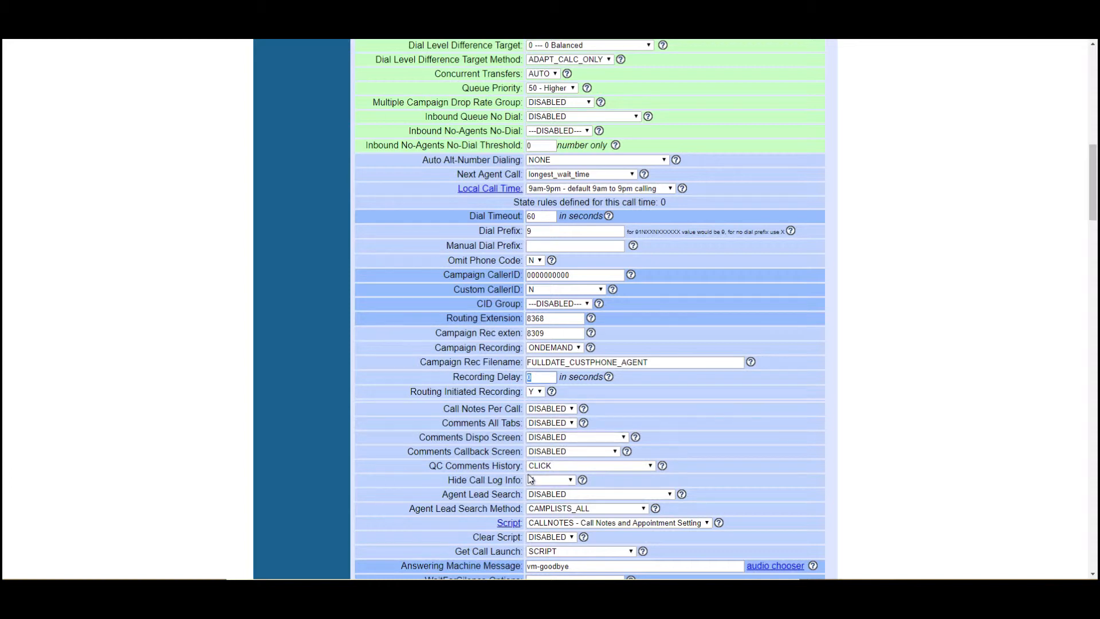
scroll(down, 3)
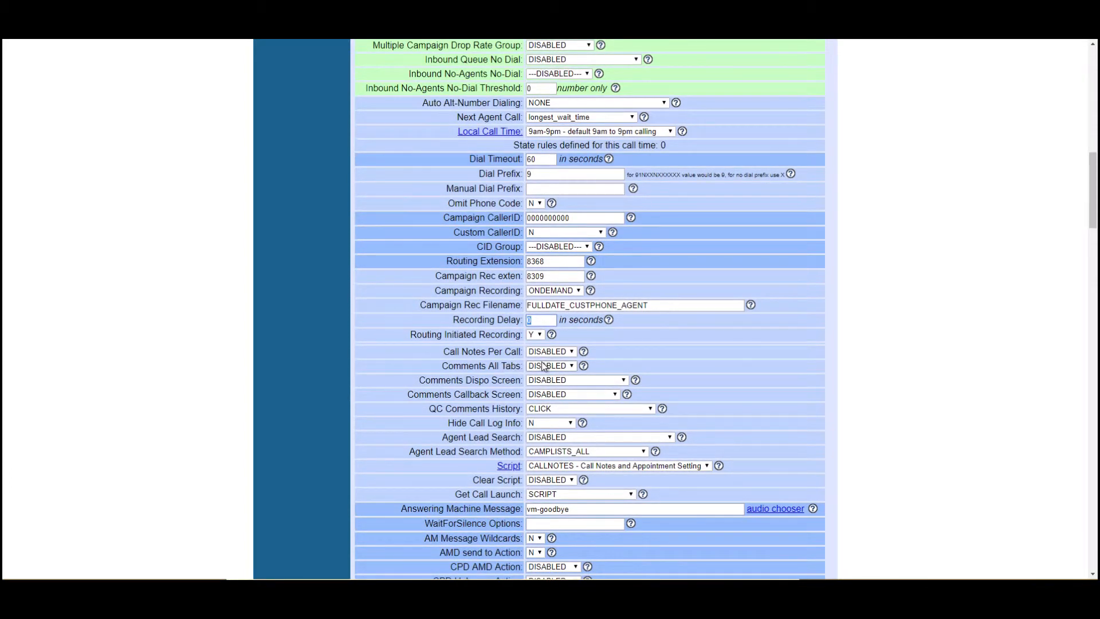
scroll(down, 3)
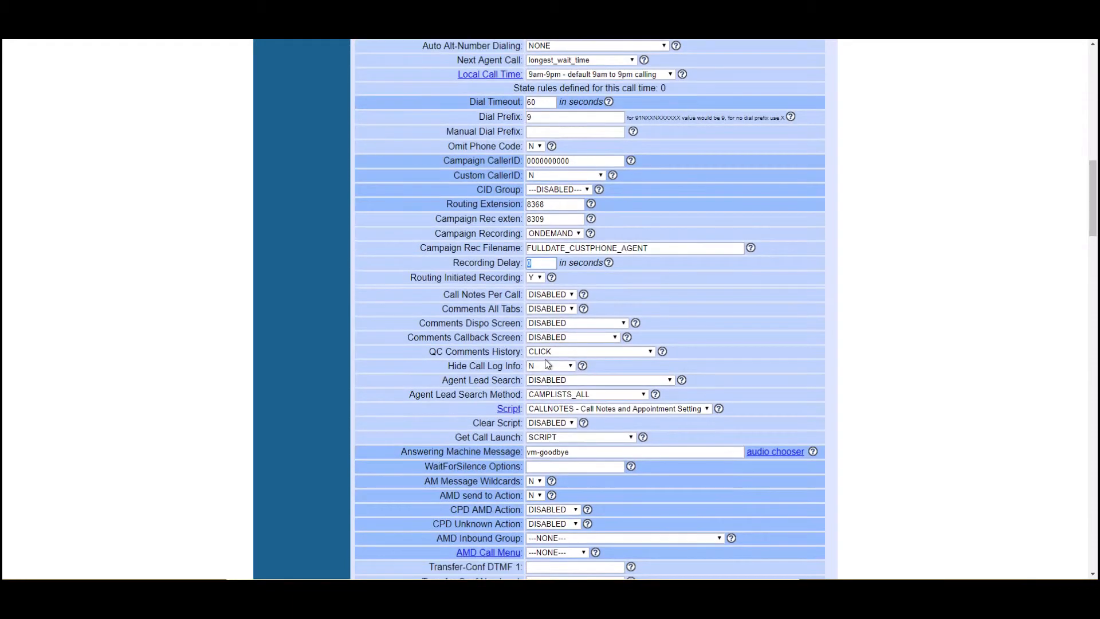
click(582, 366)
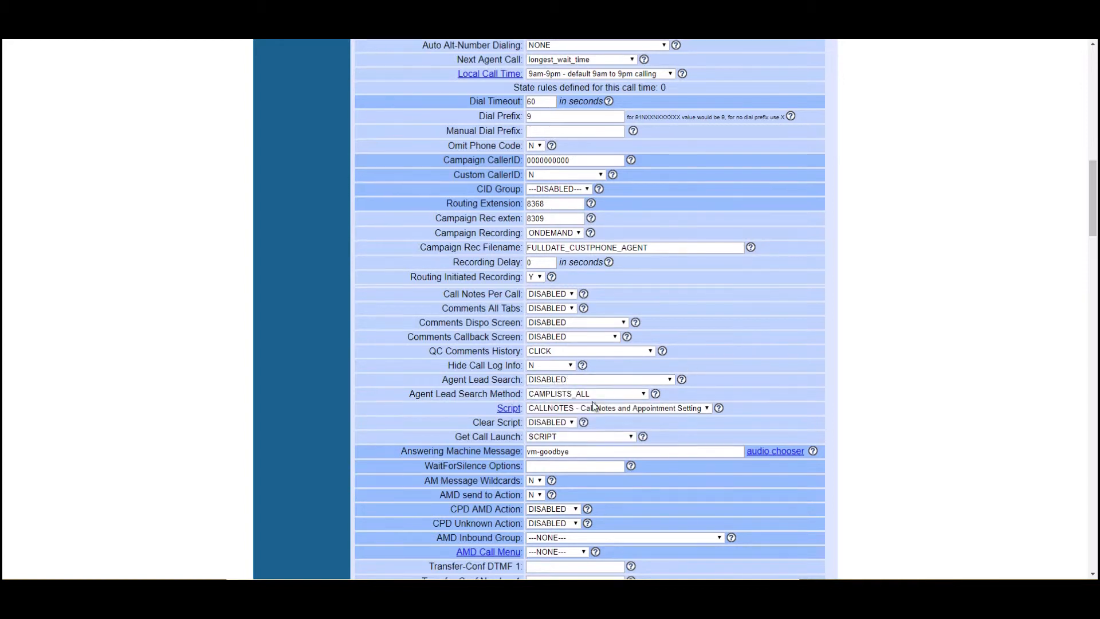
scroll(down, 3)
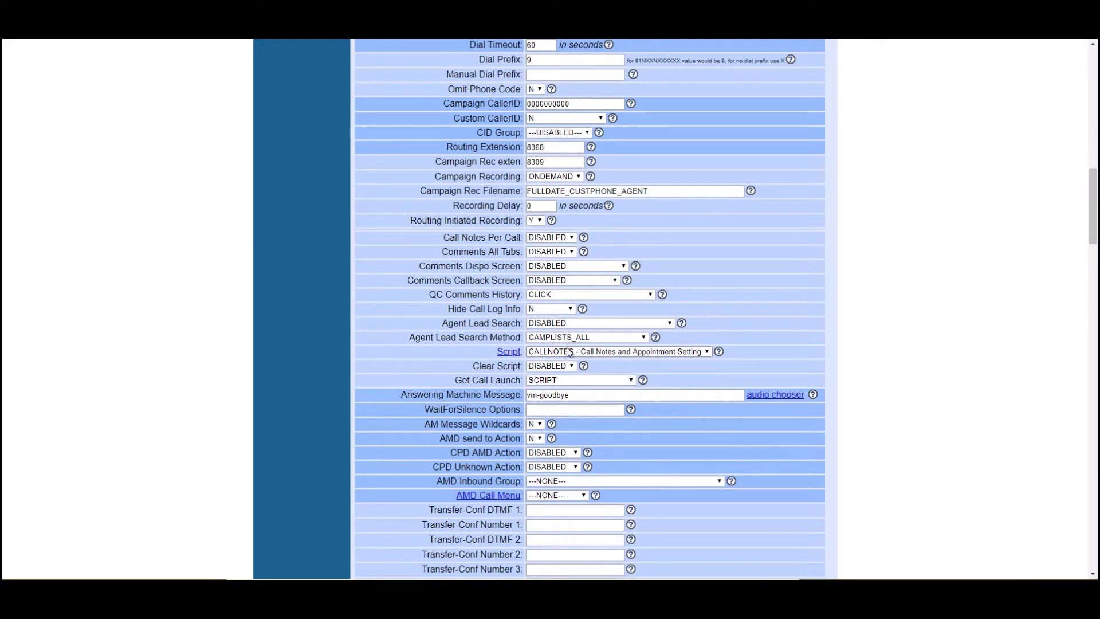
scroll(down, 3)
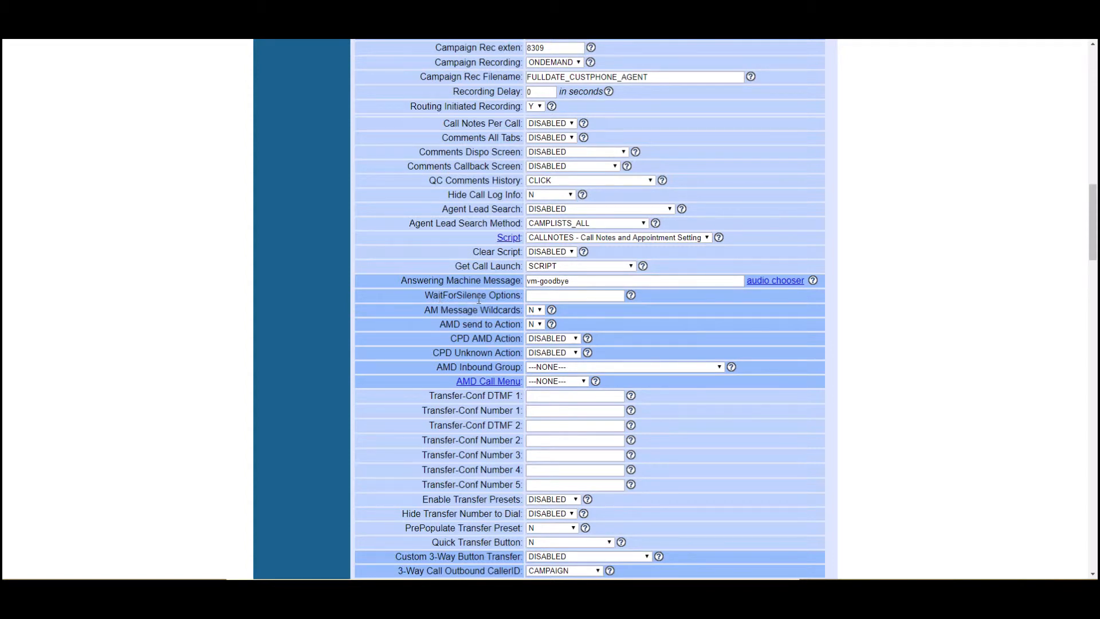
mouse_move(493, 297)
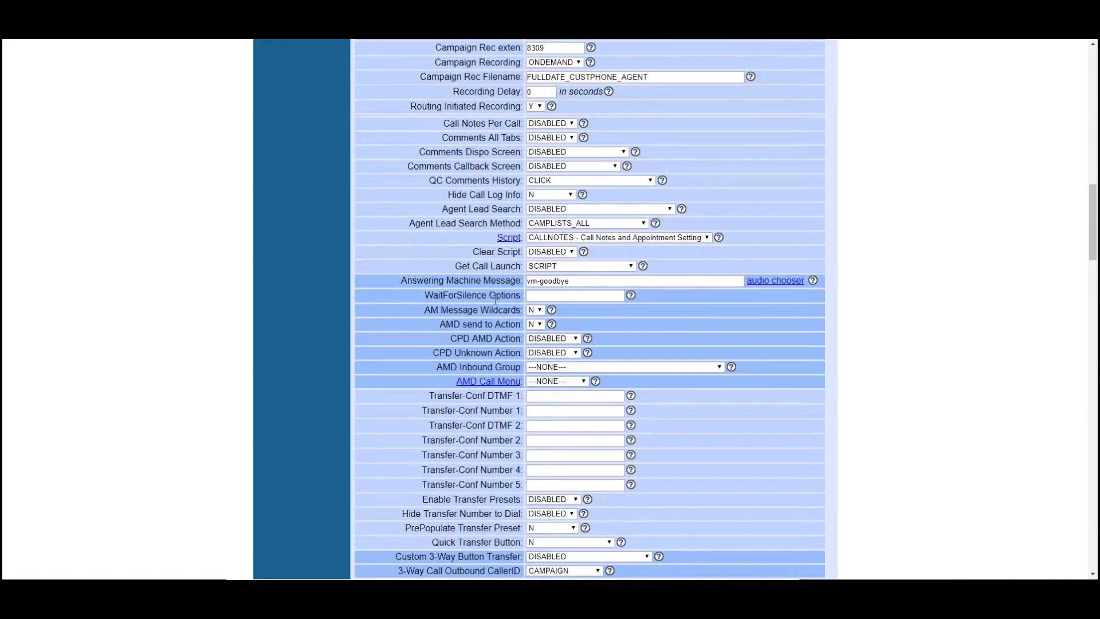
scroll(down, 3)
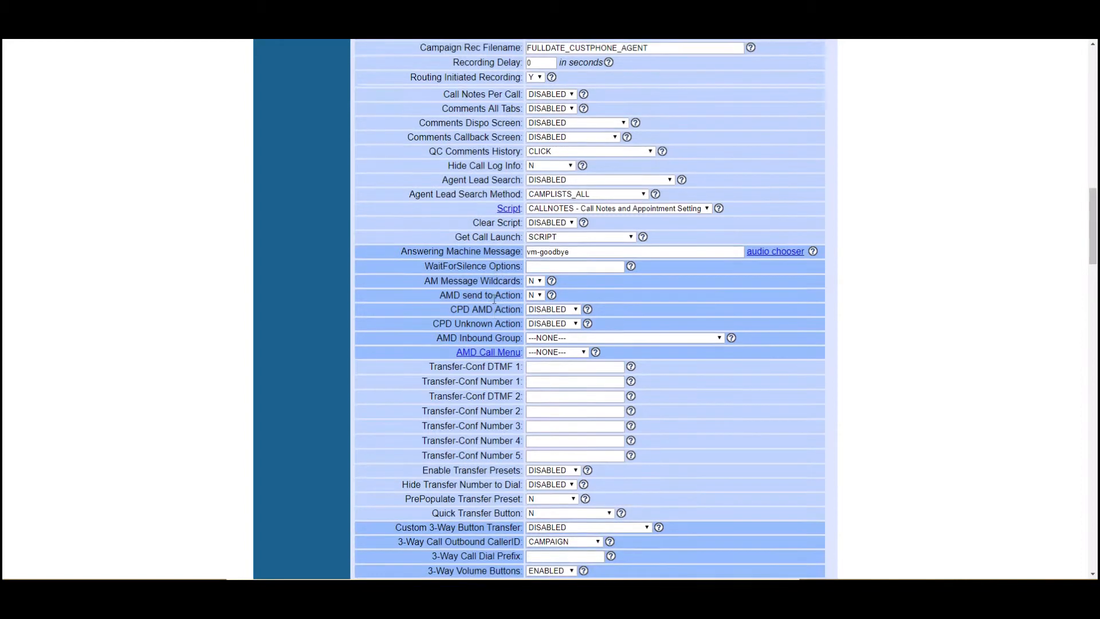
scroll(down, 3)
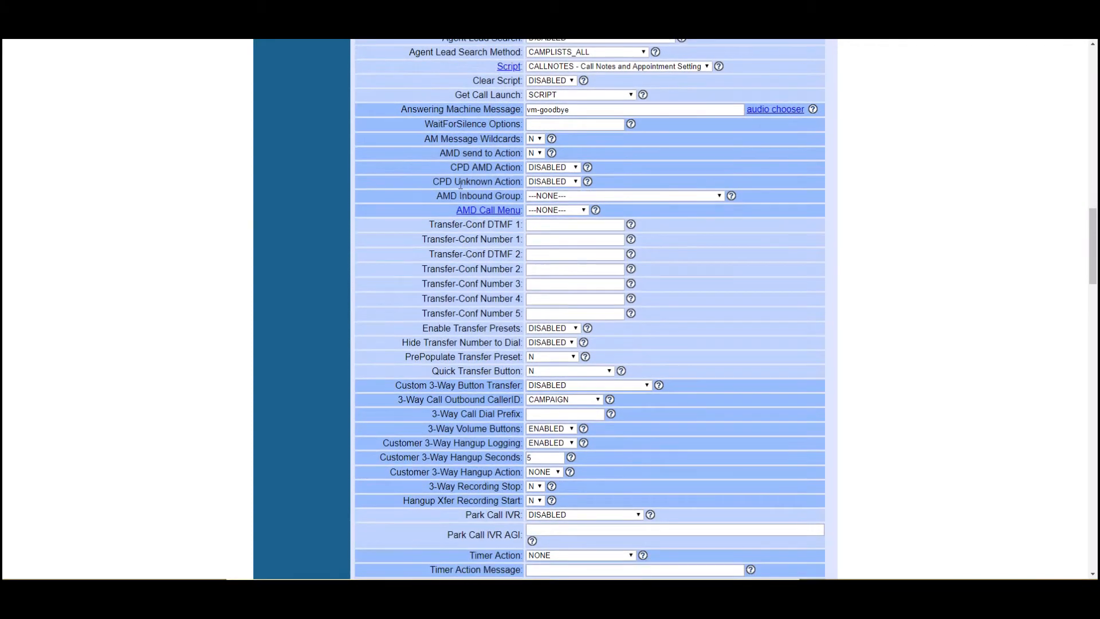
scroll(down, 3)
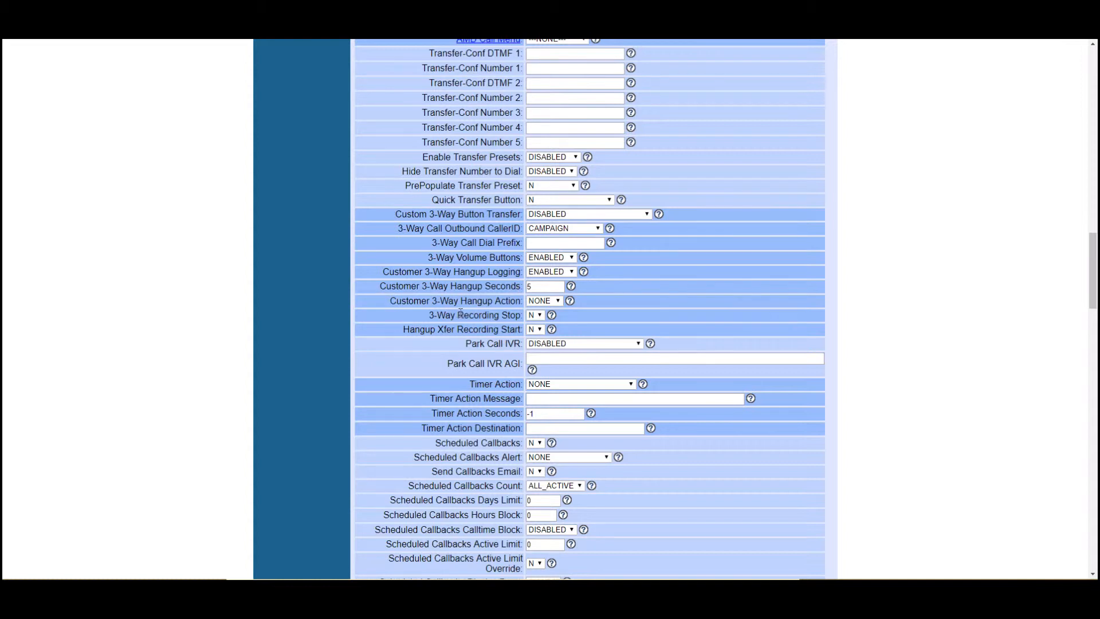
mouse_move(515, 250)
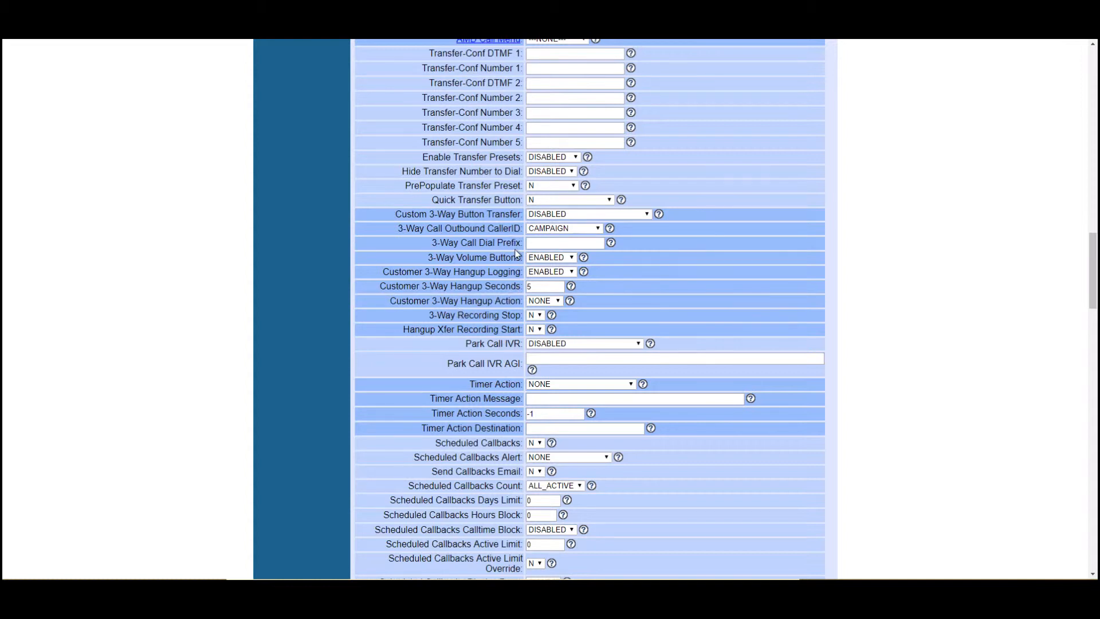
click(565, 243)
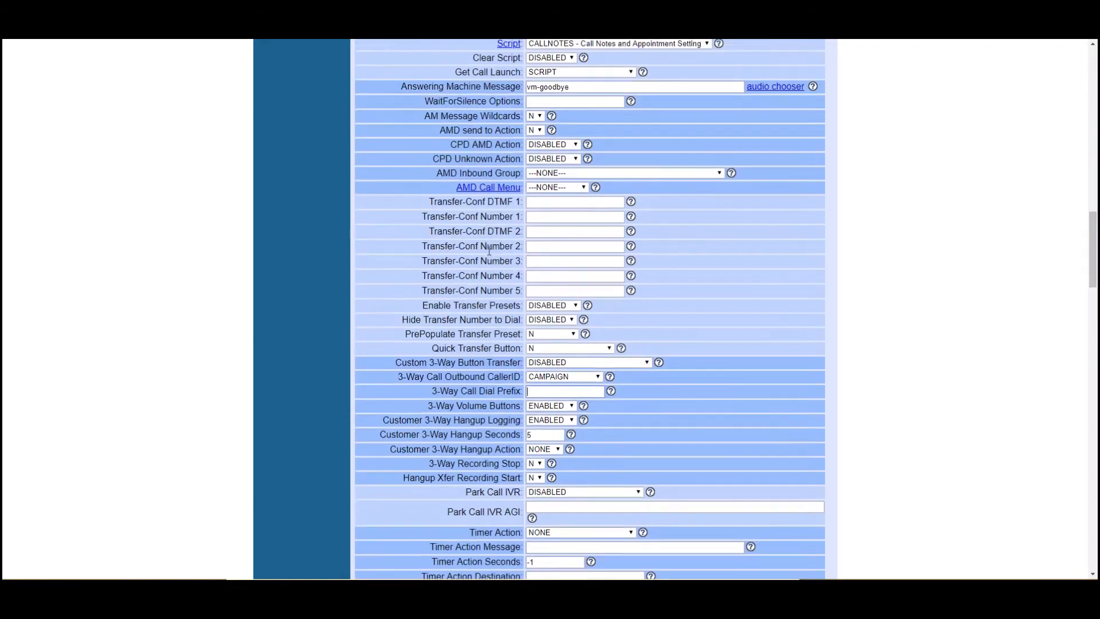
scroll(down, 3)
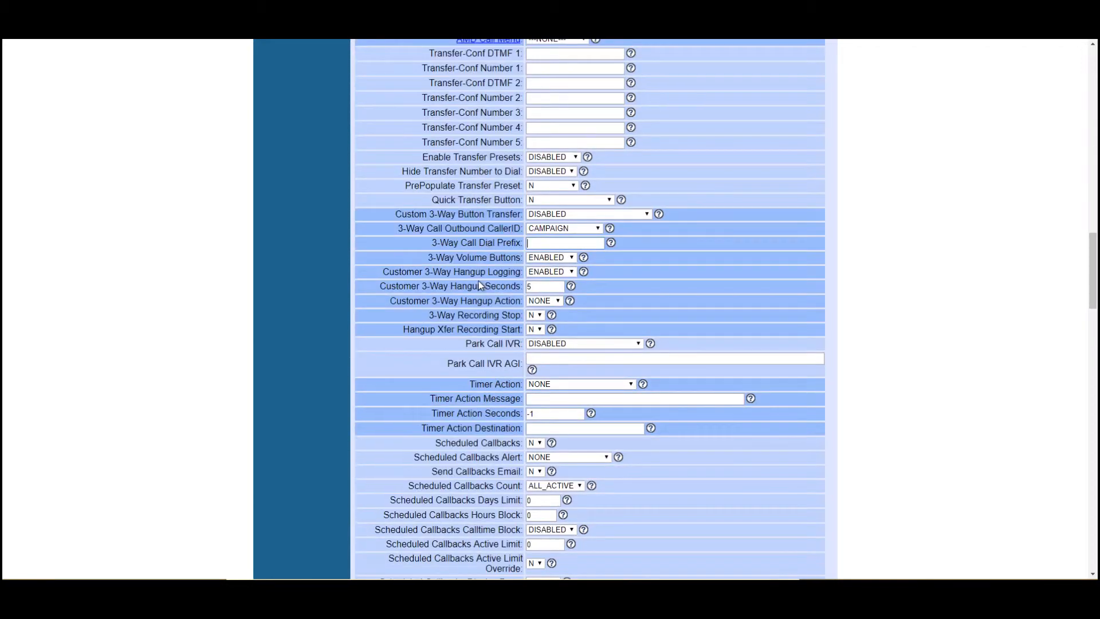
scroll(down, 3)
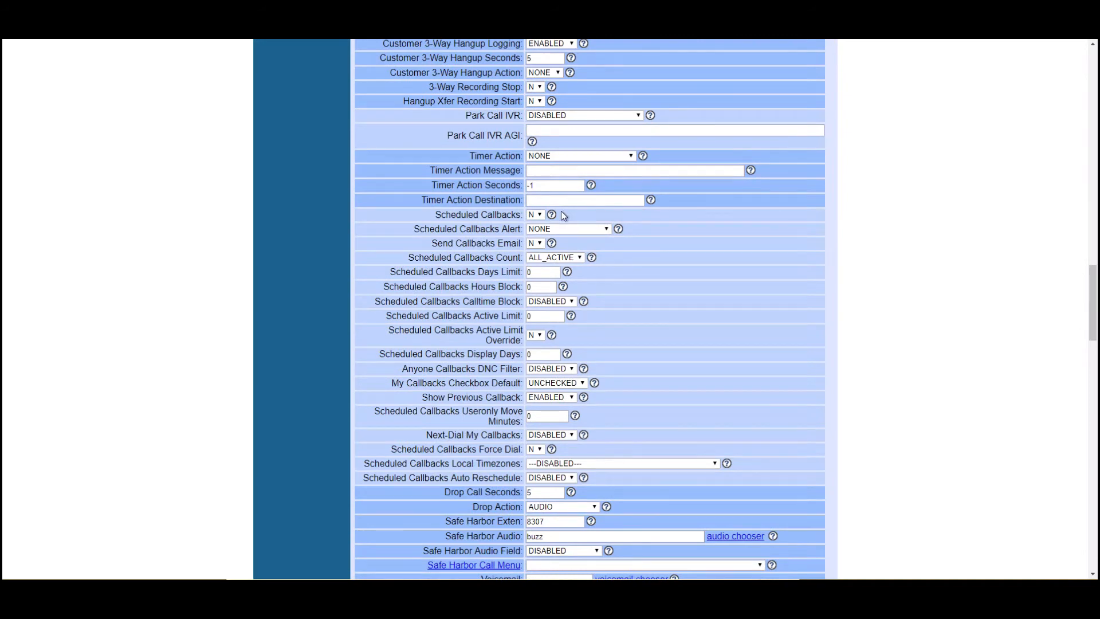
Step: Set Scheduled Callbacks to Y
click(534, 214)
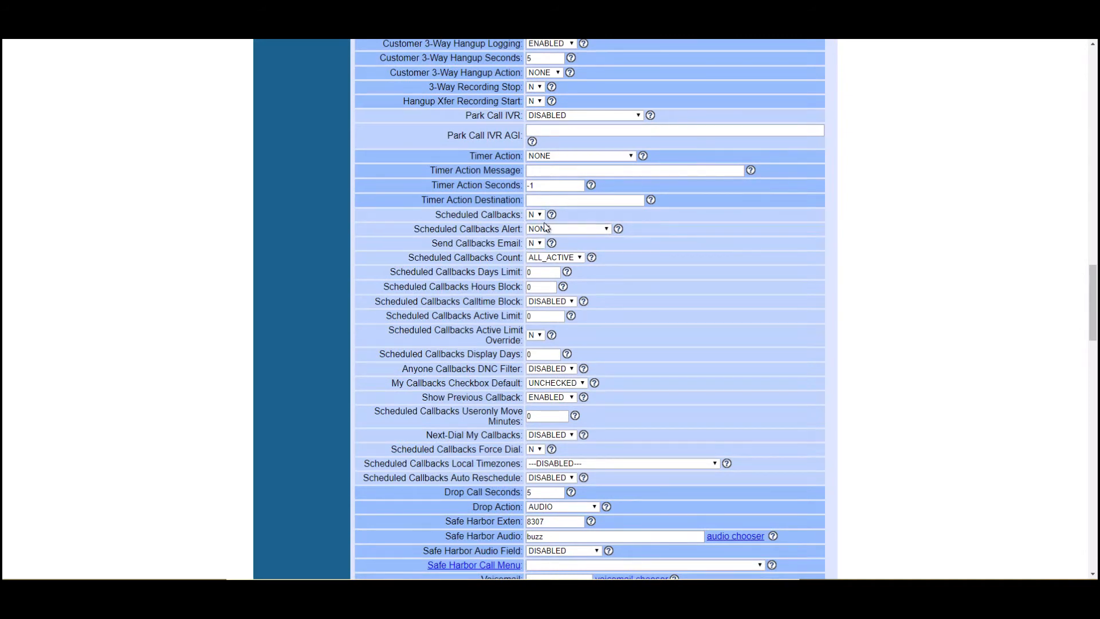
click(534, 214)
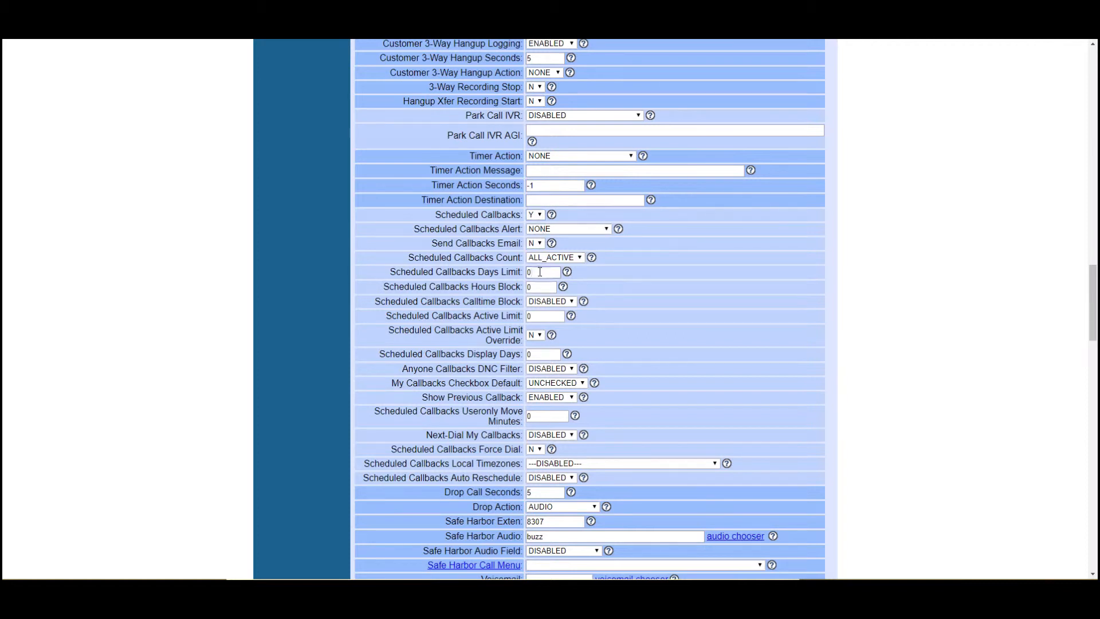
click(544, 271)
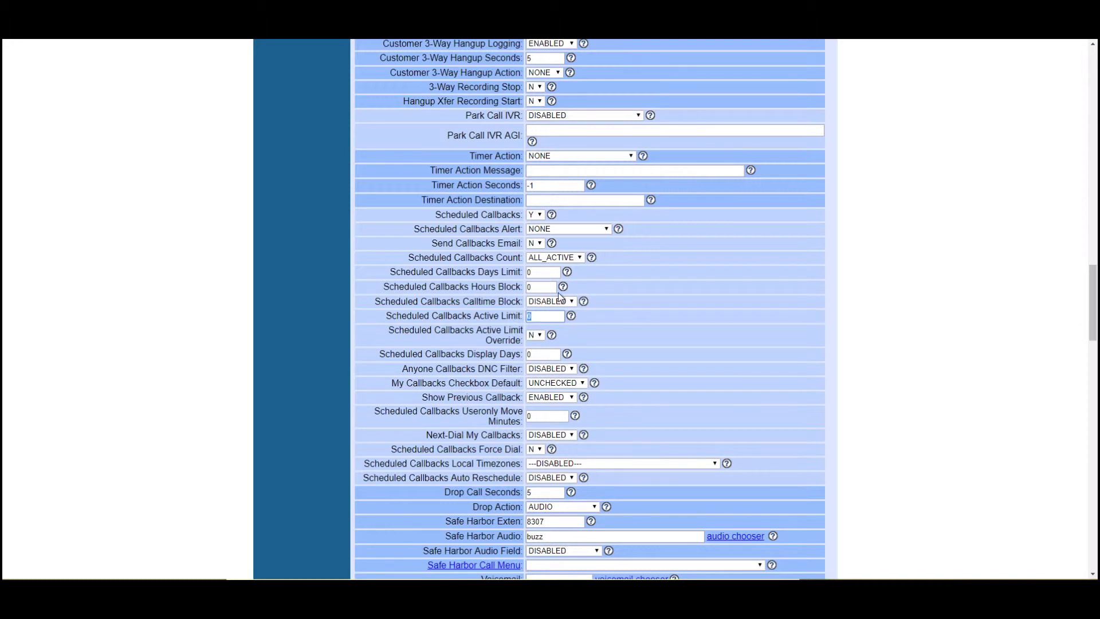
mouse_move(551, 337)
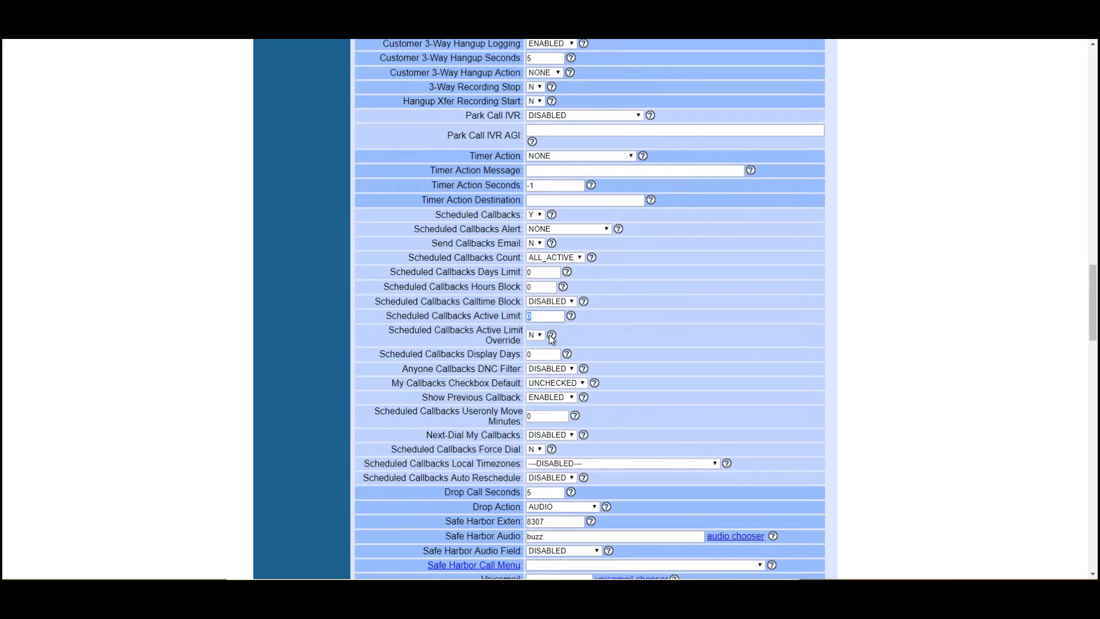
Step: Change Drop Call Seconds from 5 to 0
scroll(down, 3)
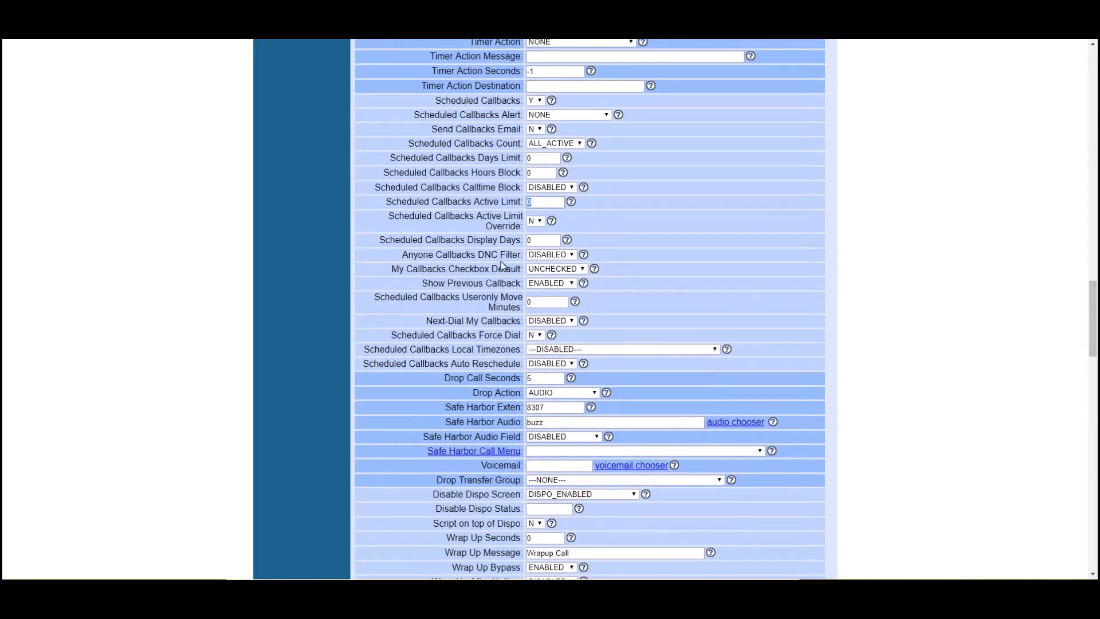
scroll(down, 3)
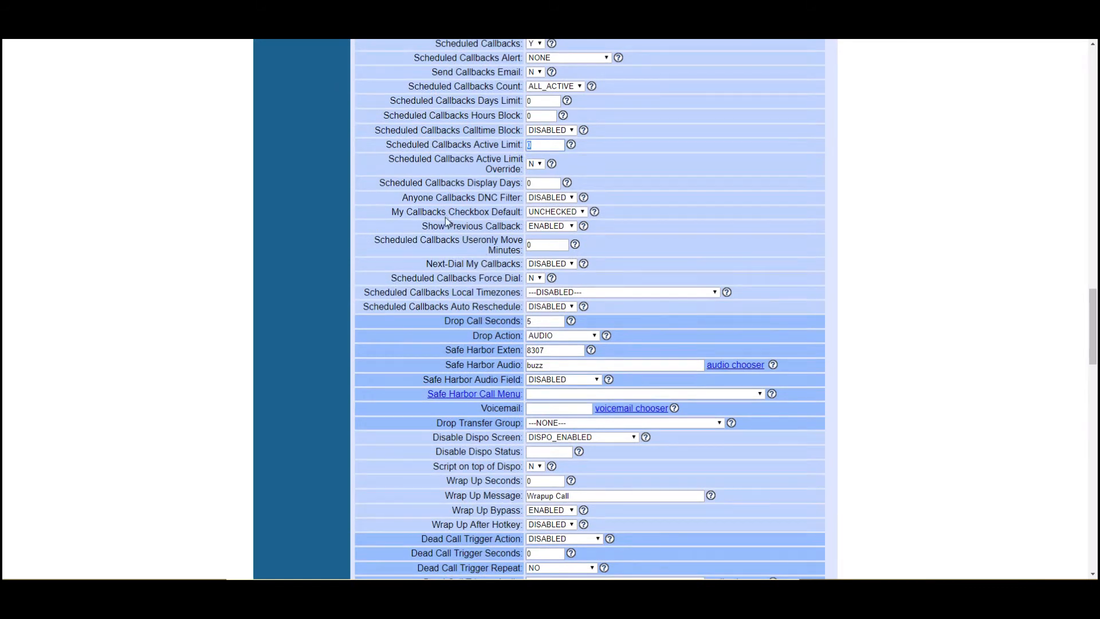
scroll(down, 3)
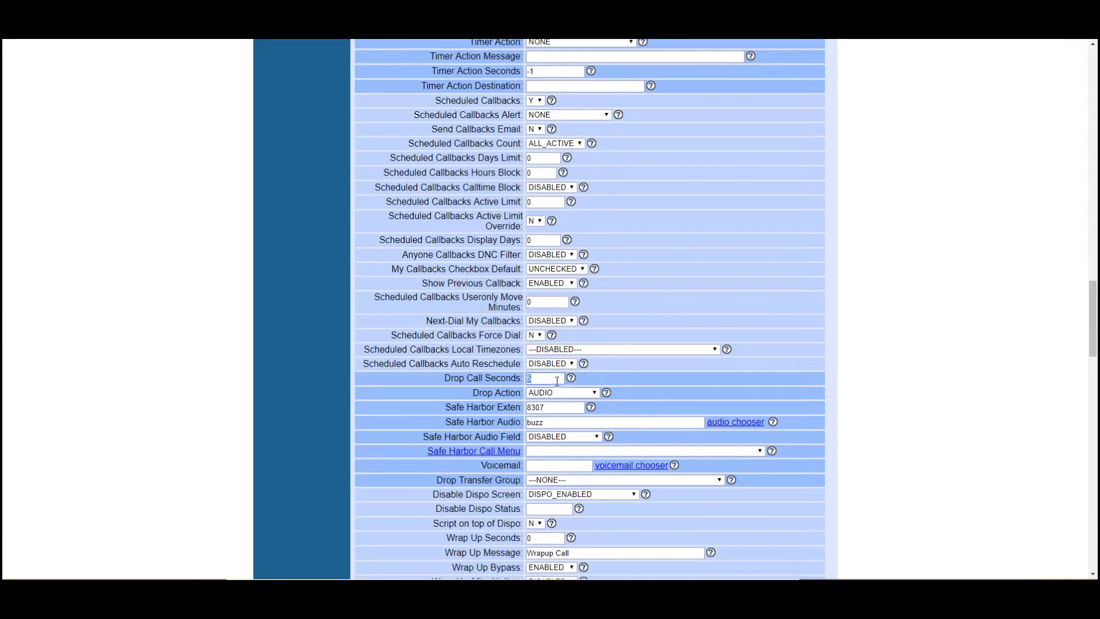
text(5)
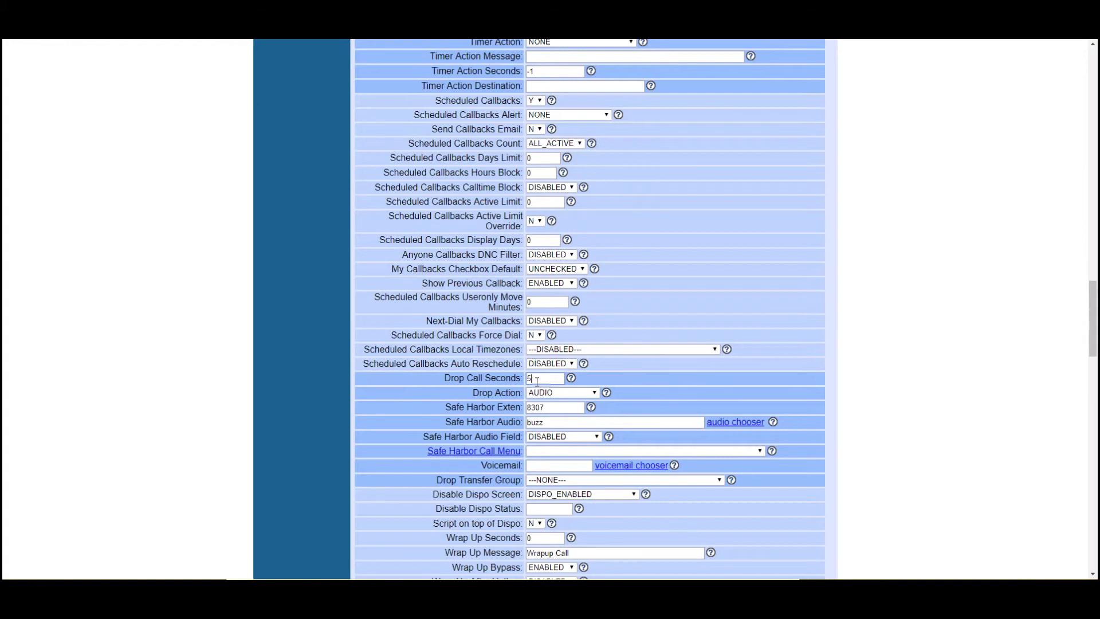
text(0)
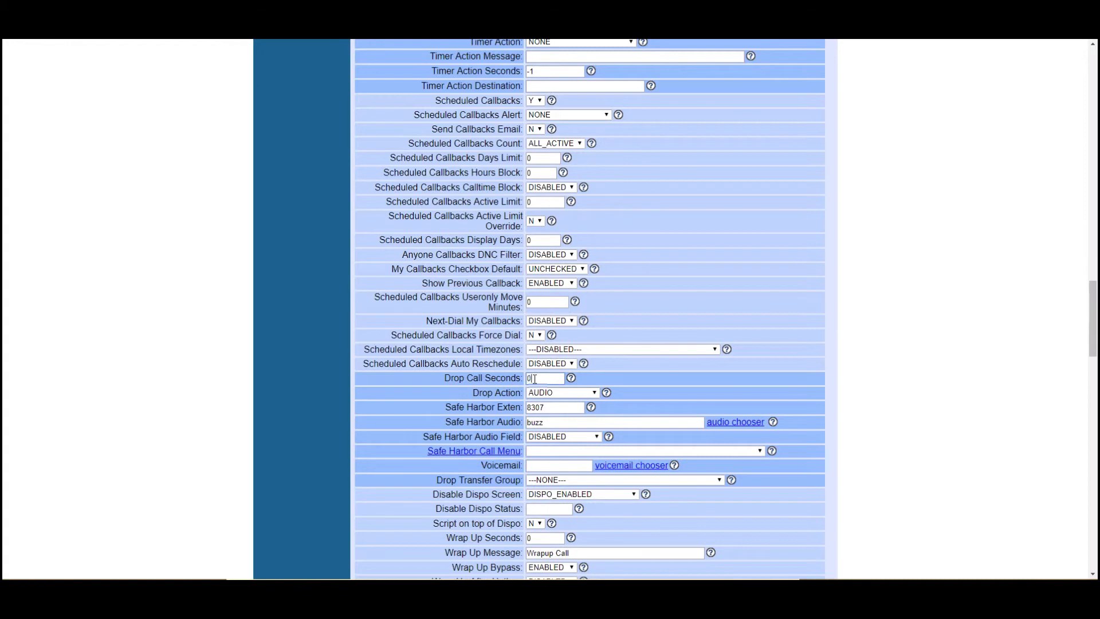
Step: Set Use Internal DNC List and Use Campaign DNC List to Y
scroll(down, 3)
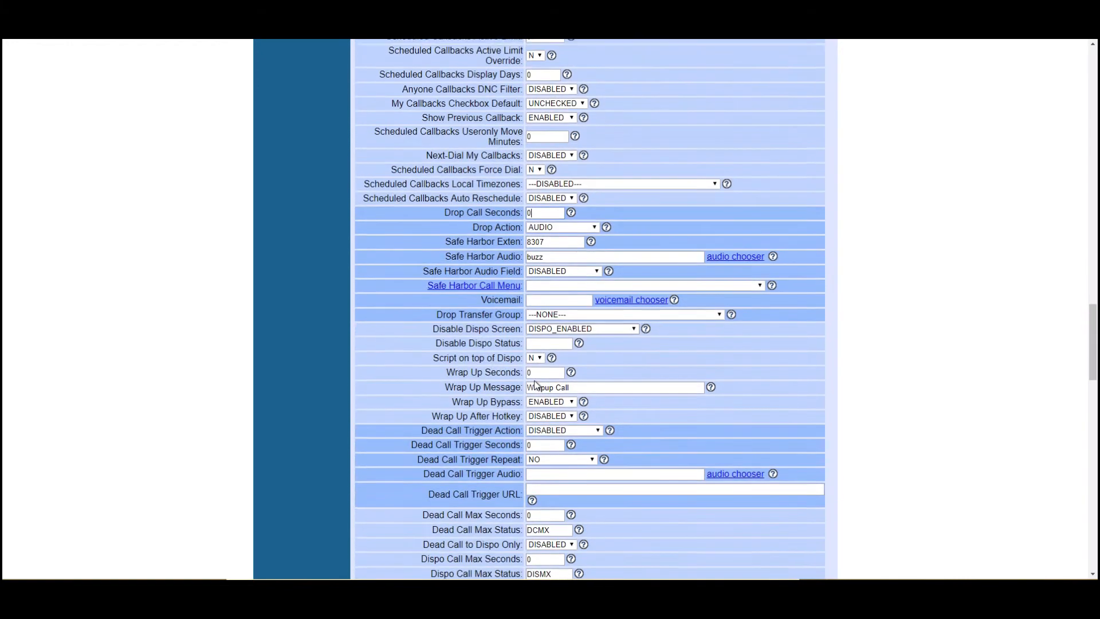
scroll(down, 3)
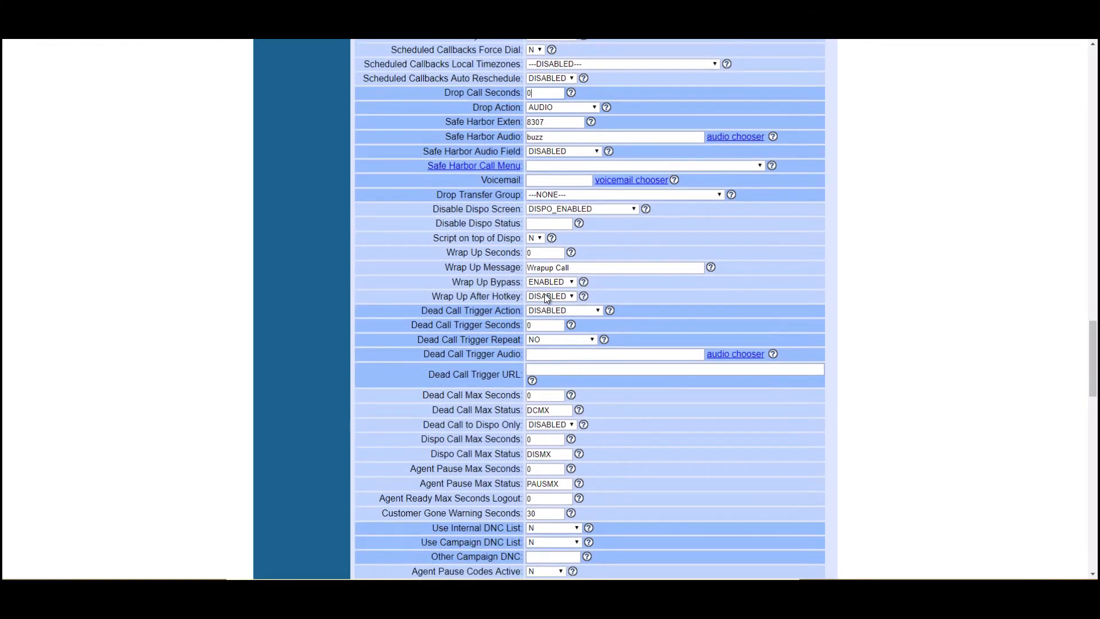
scroll(down, 3)
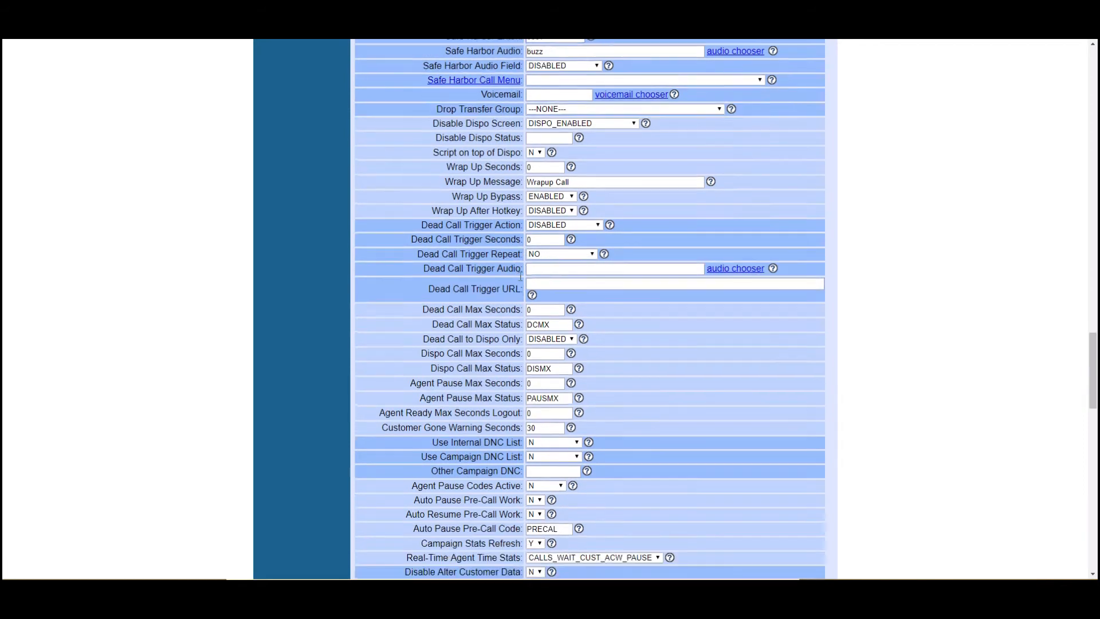
scroll(down, 3)
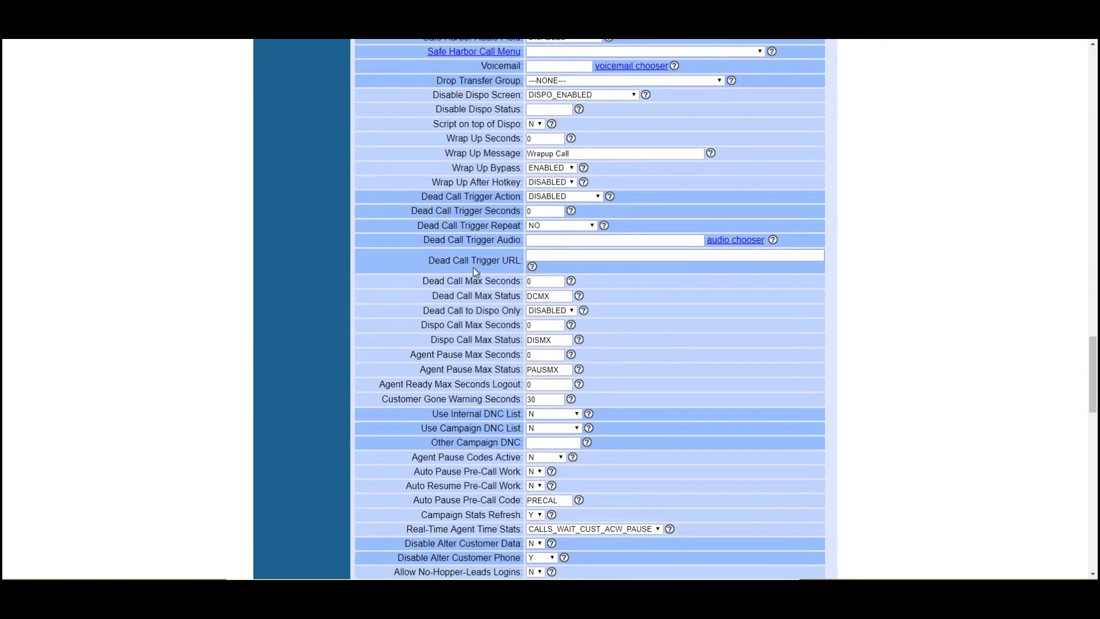
scroll(down, 3)
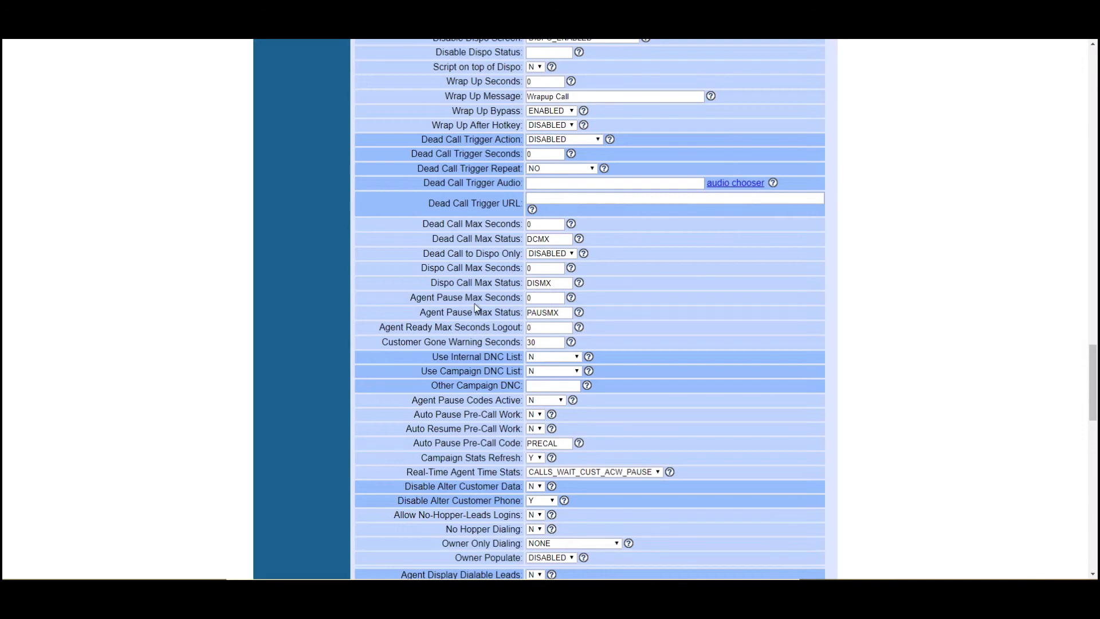
scroll(down, 3)
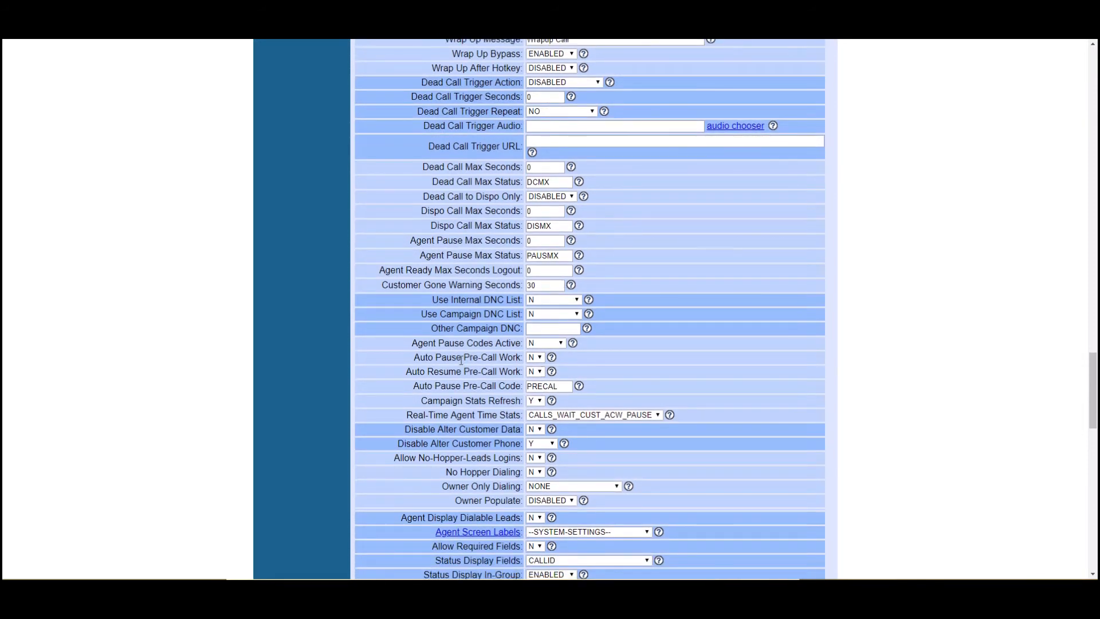
scroll(down, 3)
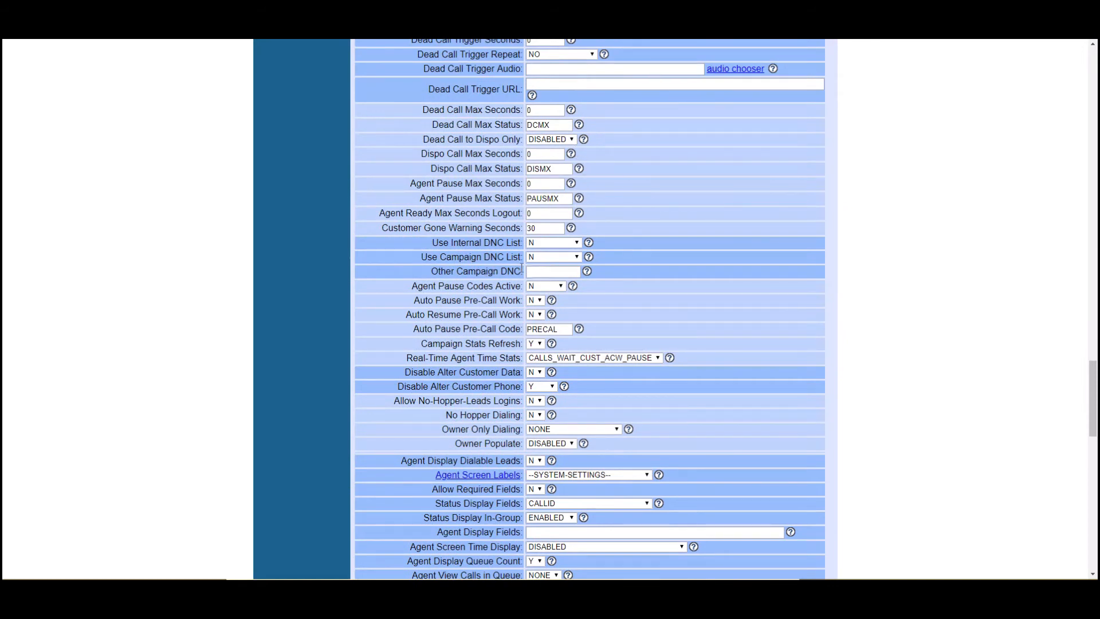
click(552, 243)
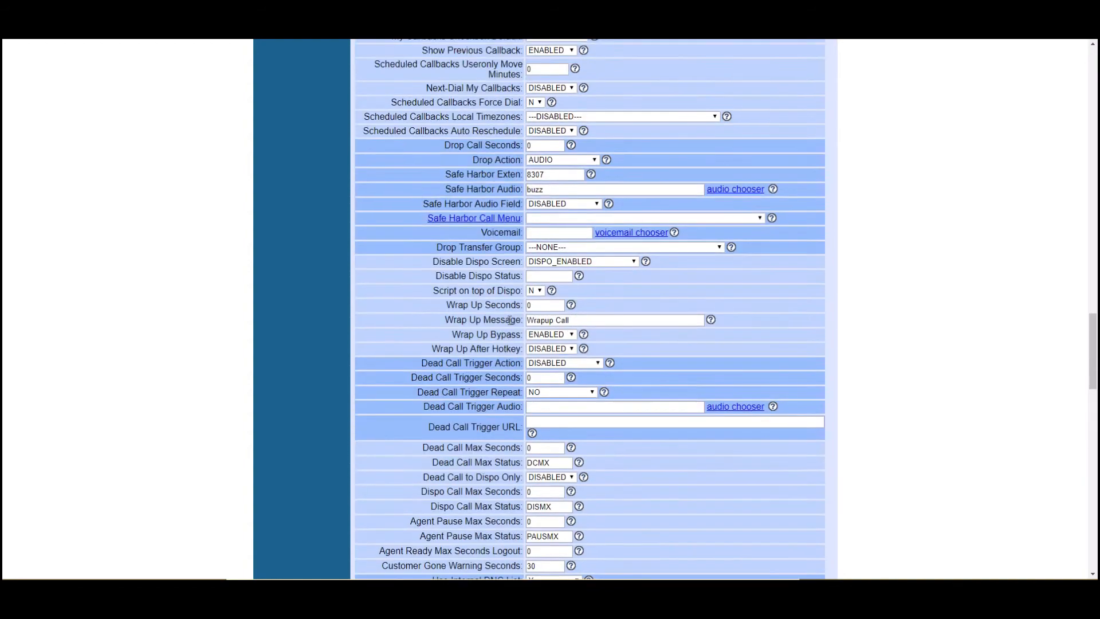
scroll(down, 3)
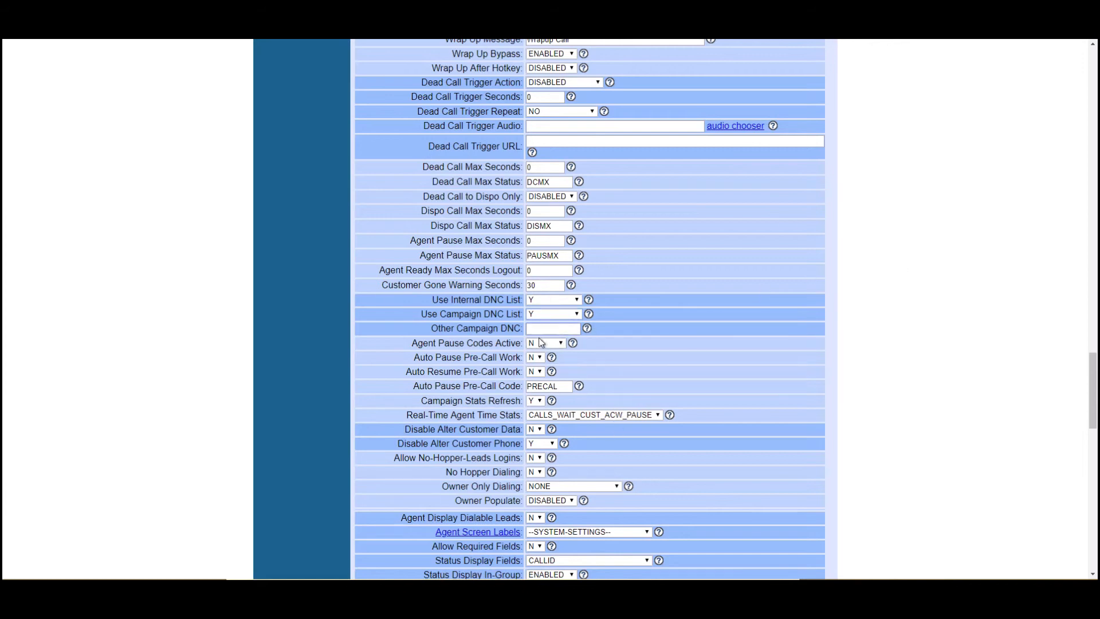
scroll(down, 3)
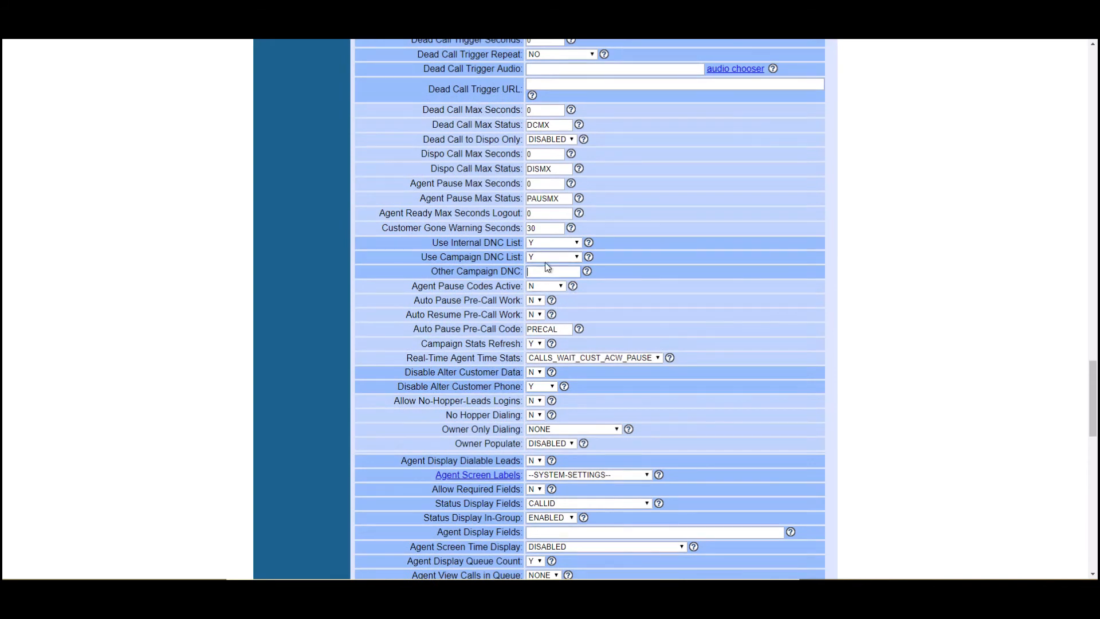
scroll(down, 3)
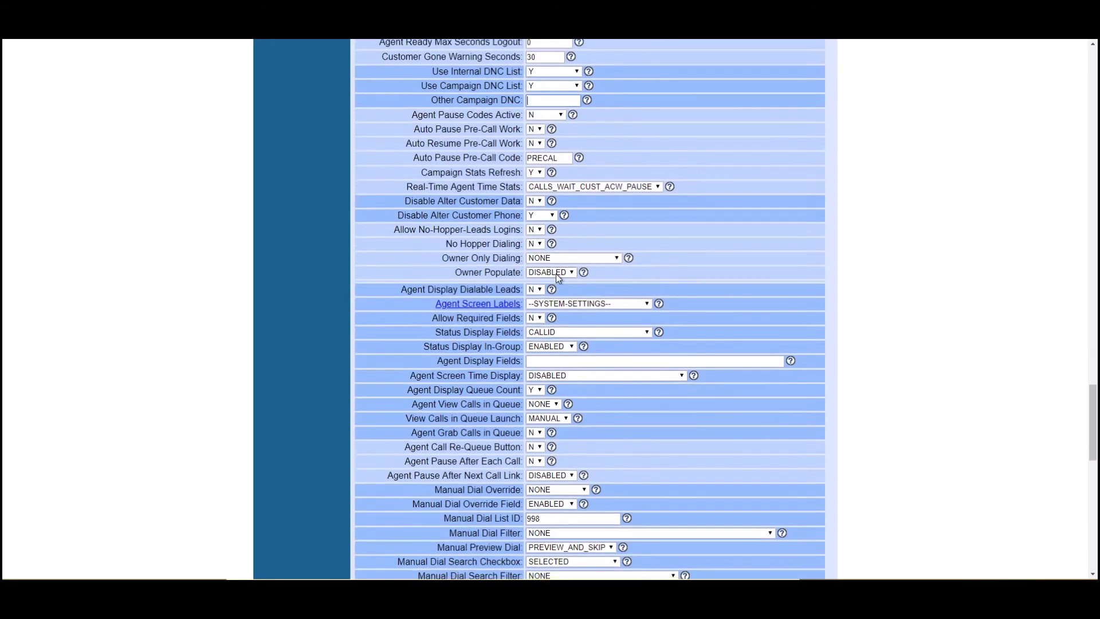
Step: Set Allow No-Hopper-Leads Logins to Y and reach the No Hopper Dialing choice
scroll(down, 3)
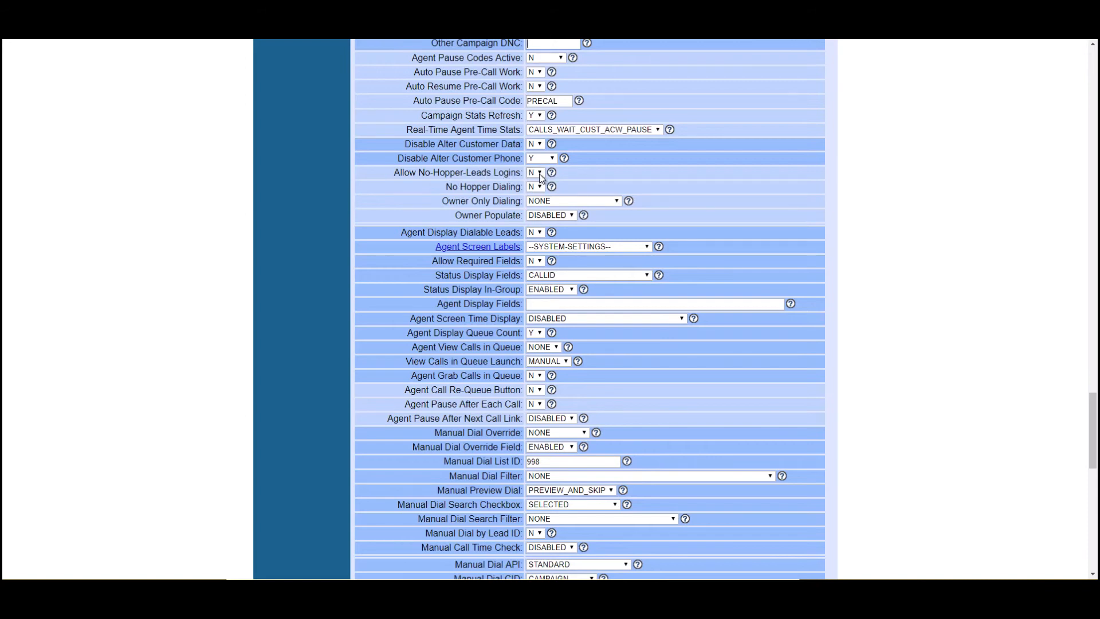
click(534, 172)
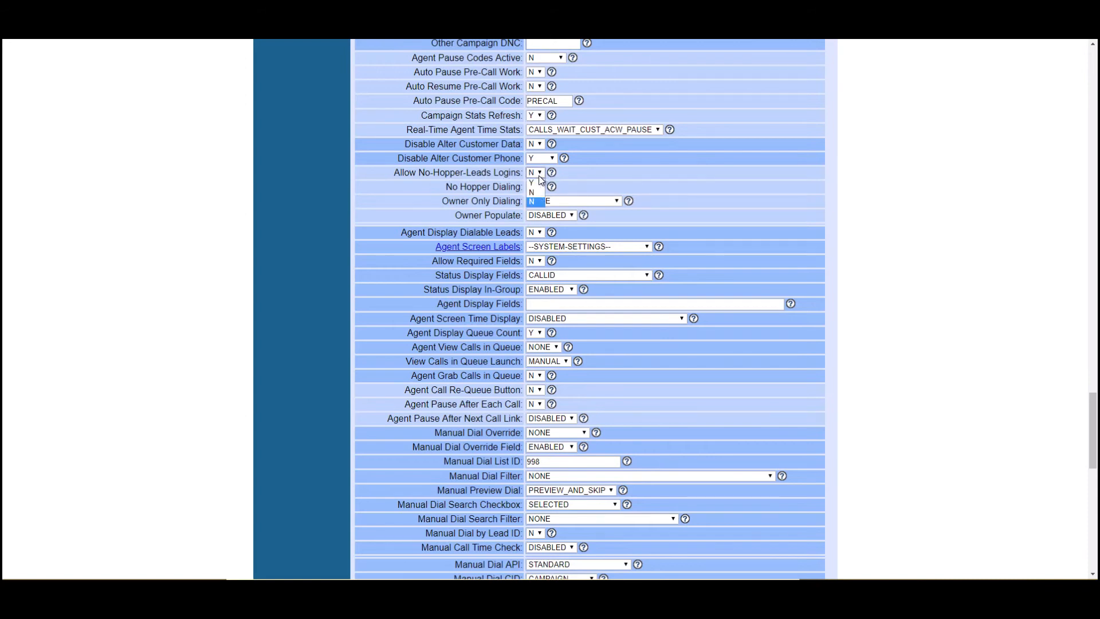
click(539, 185)
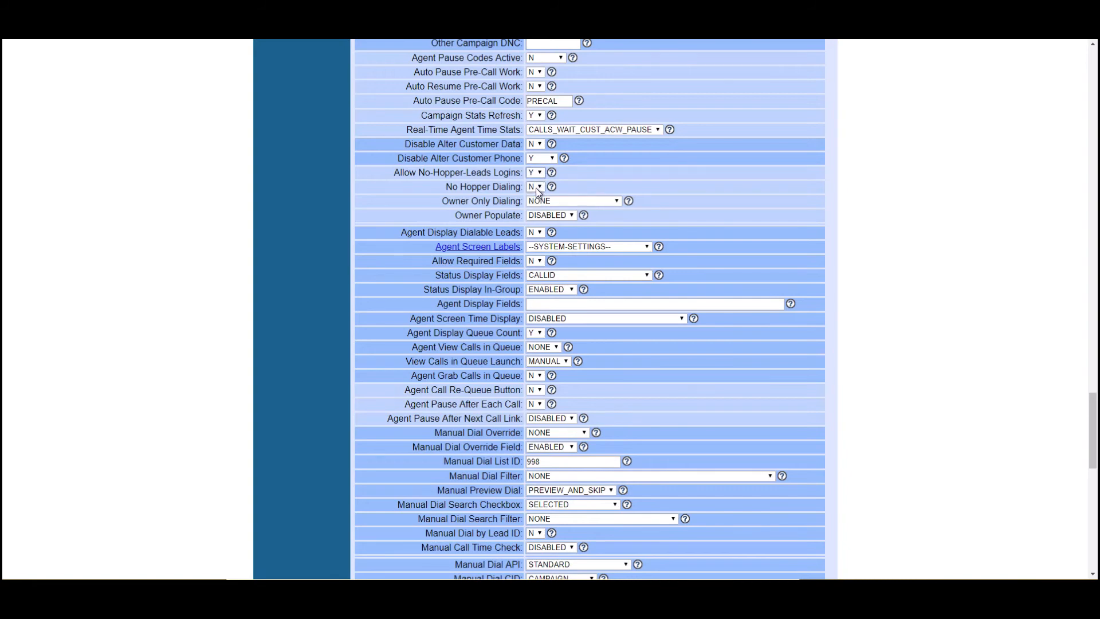
click(577, 200)
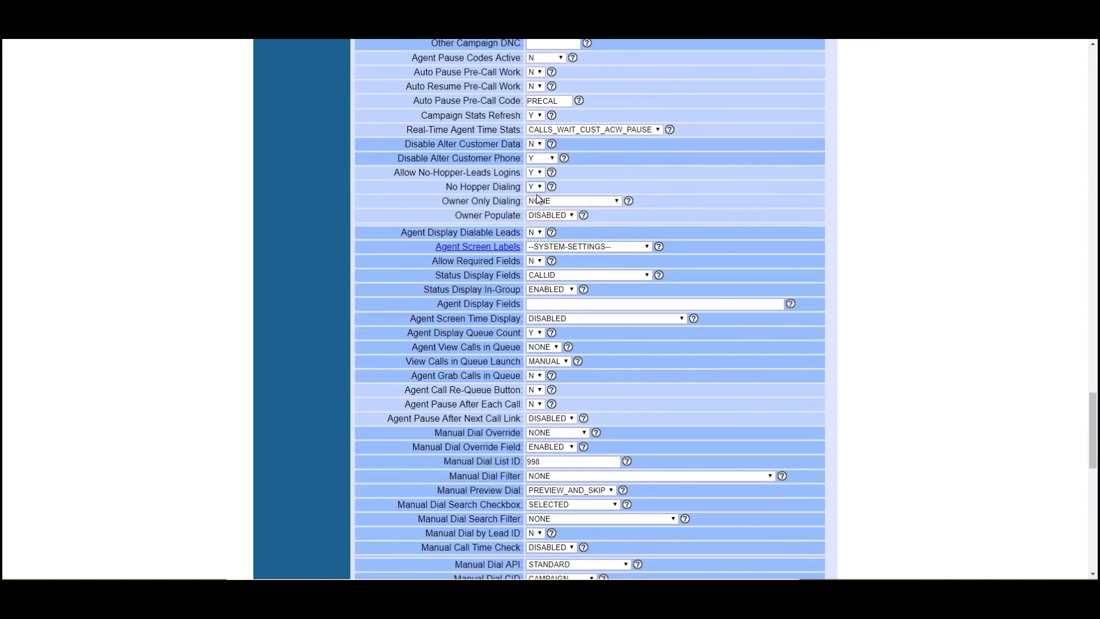
mouse_move(497, 215)
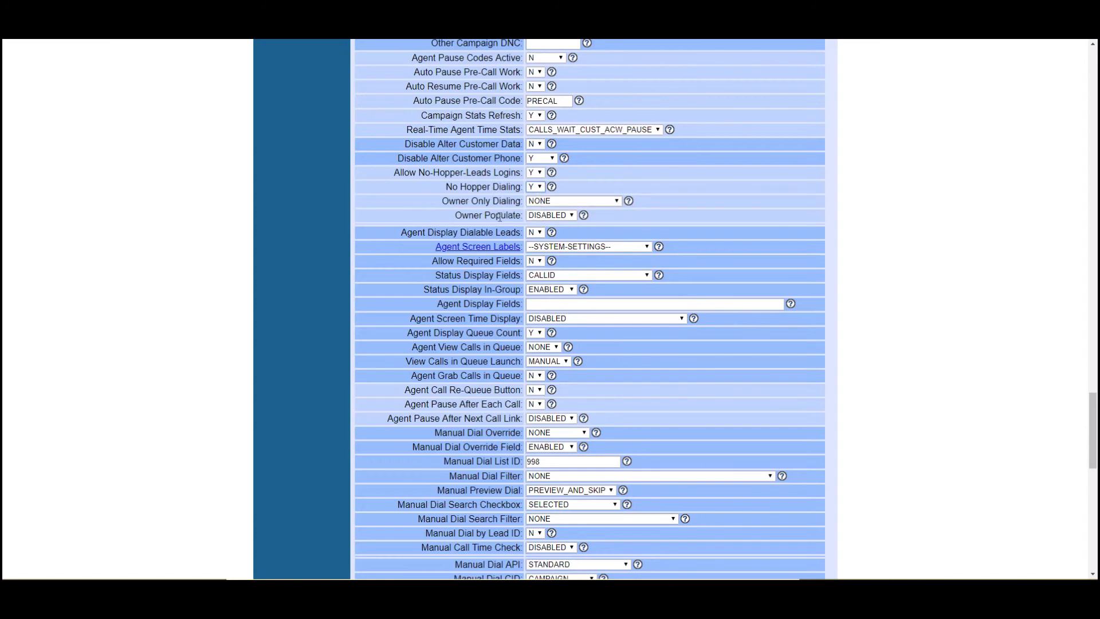
mouse_move(569, 200)
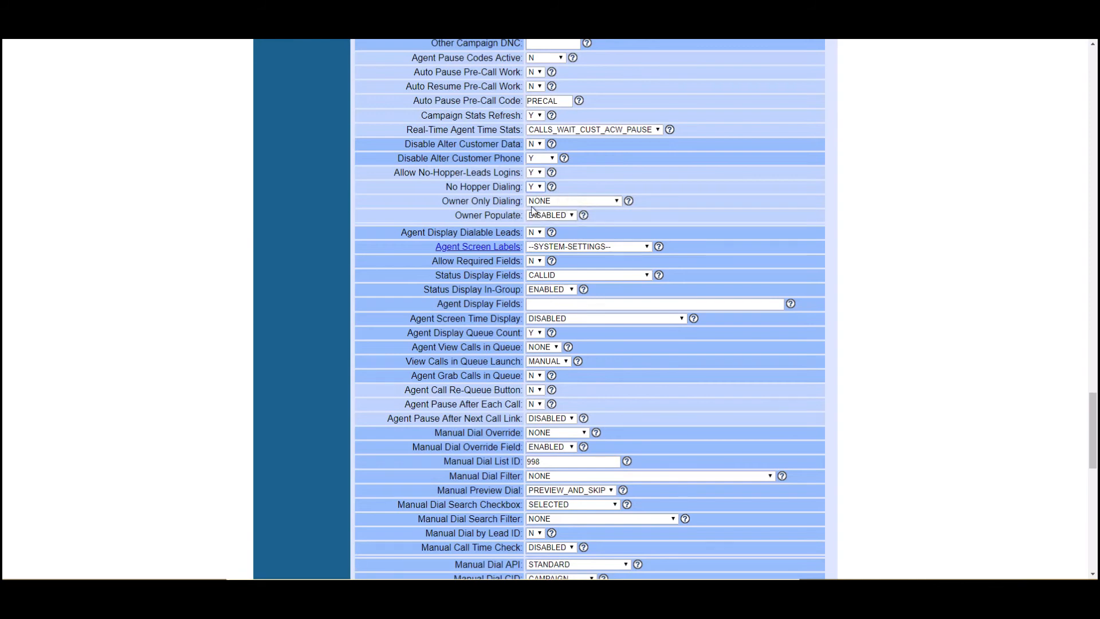
mouse_move(561, 192)
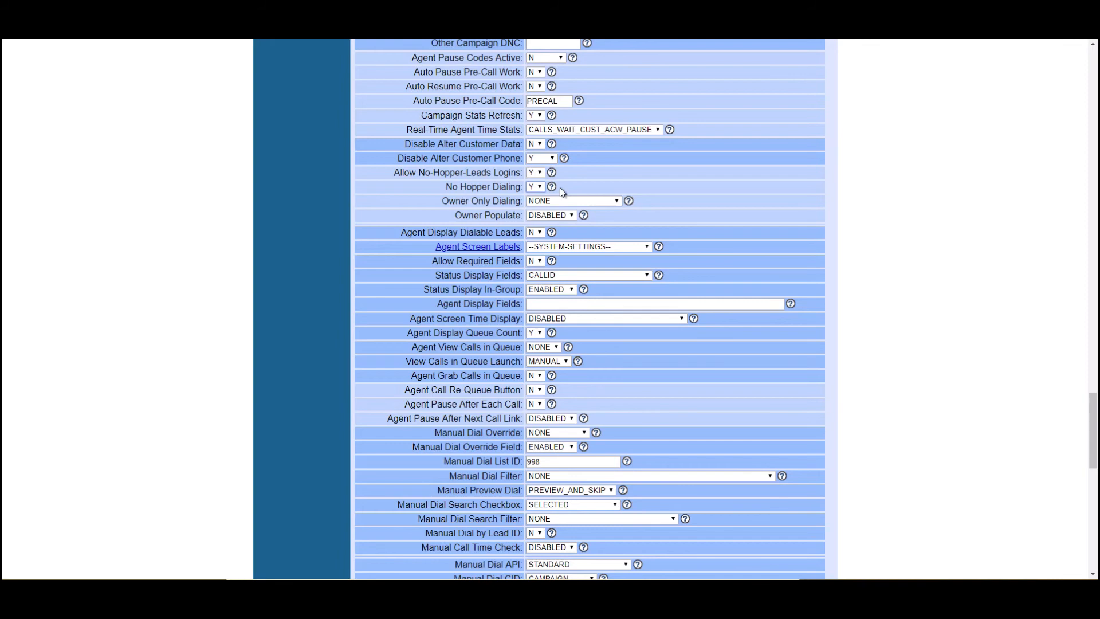
mouse_move(568, 250)
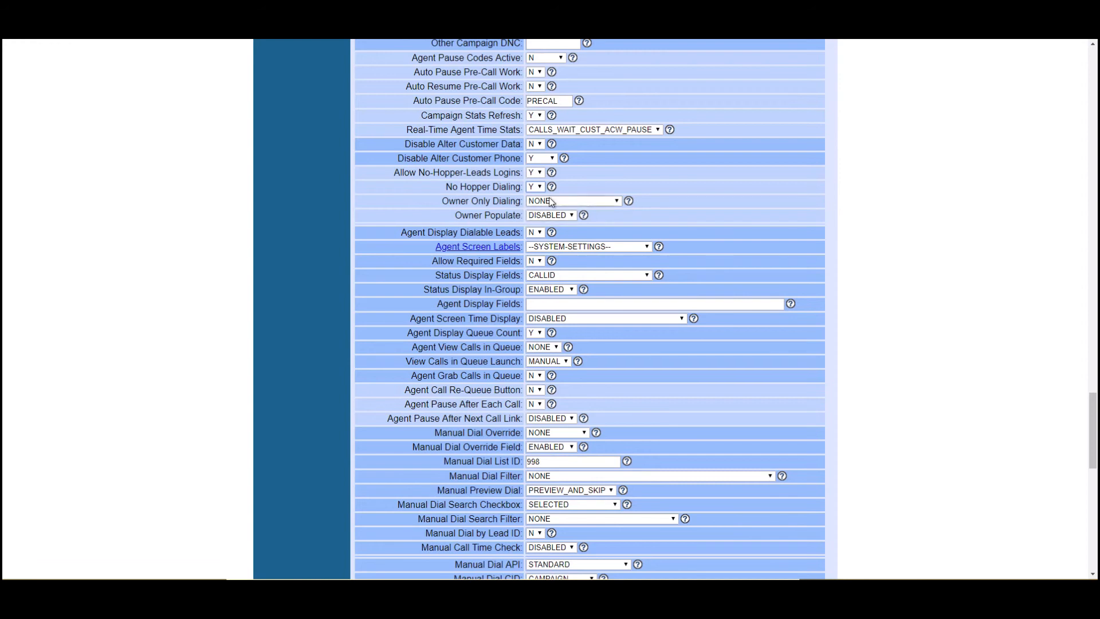
scroll(down, 3)
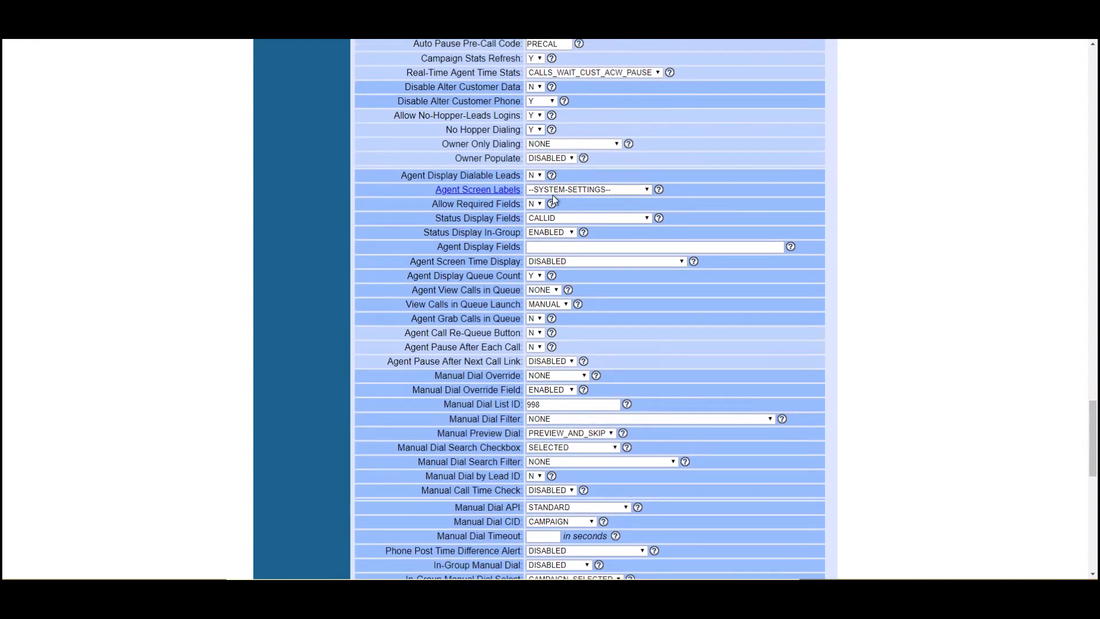
mouse_move(573, 156)
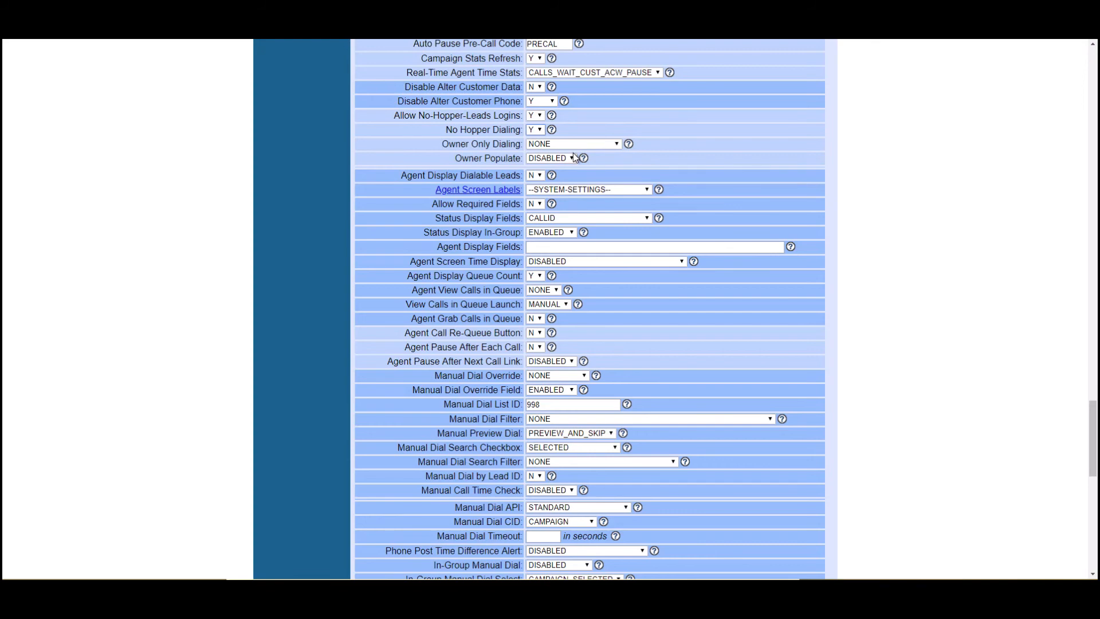
scroll(down, 3)
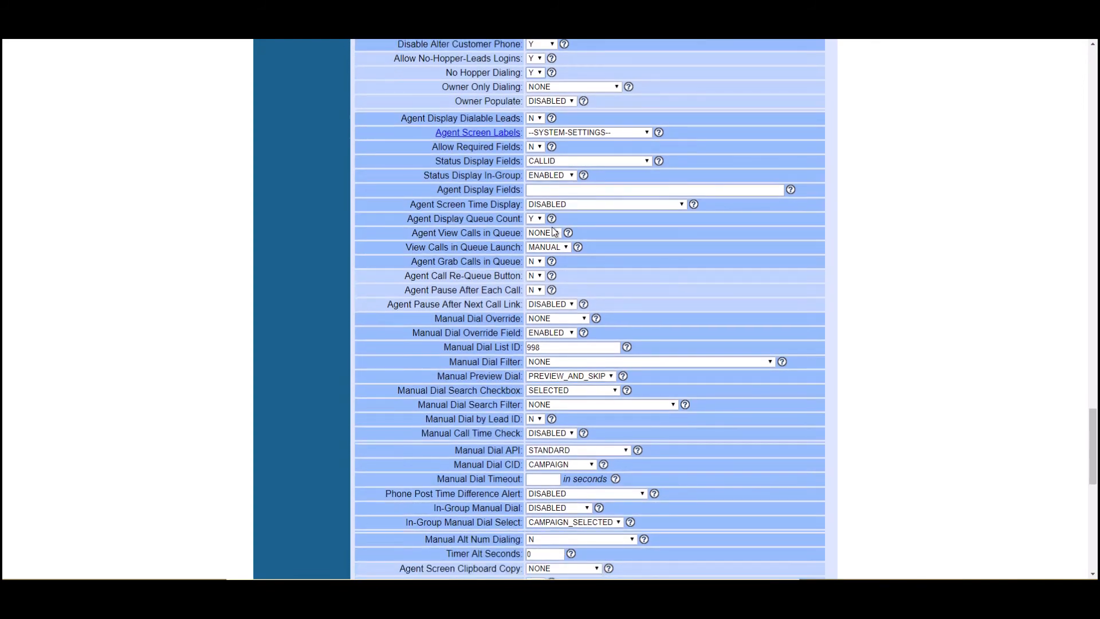
scroll(down, 3)
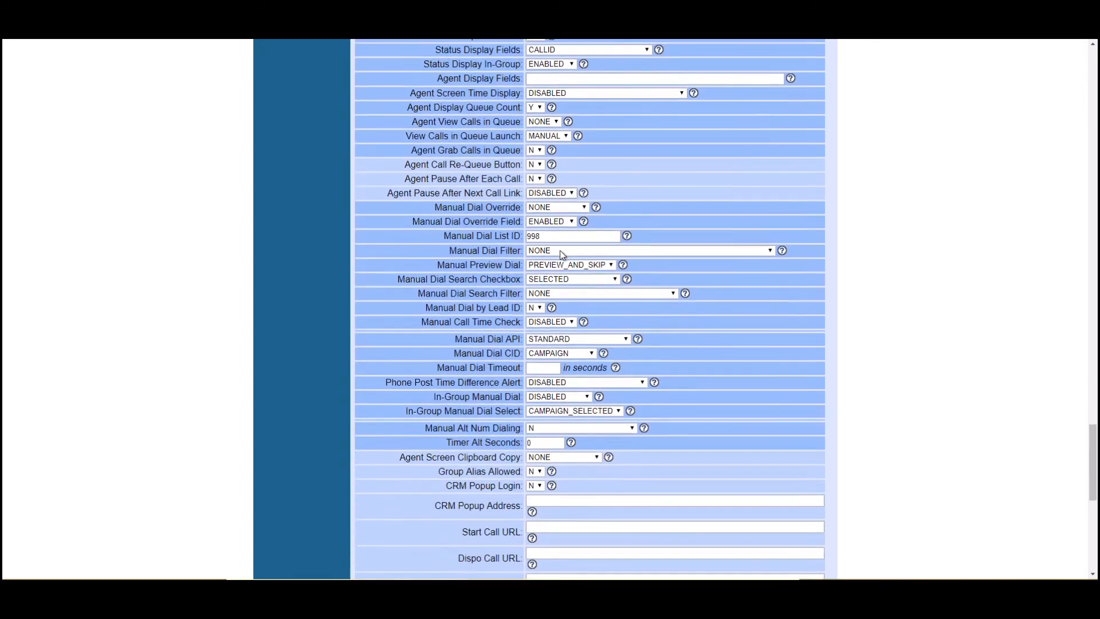
scroll(down, 3)
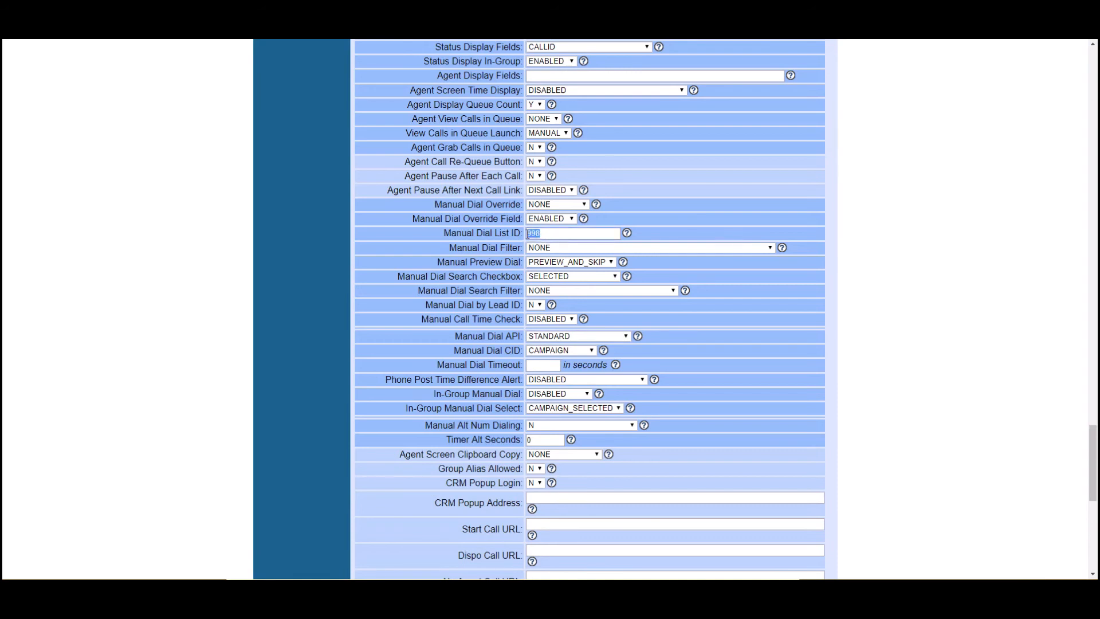
scroll(down, 3)
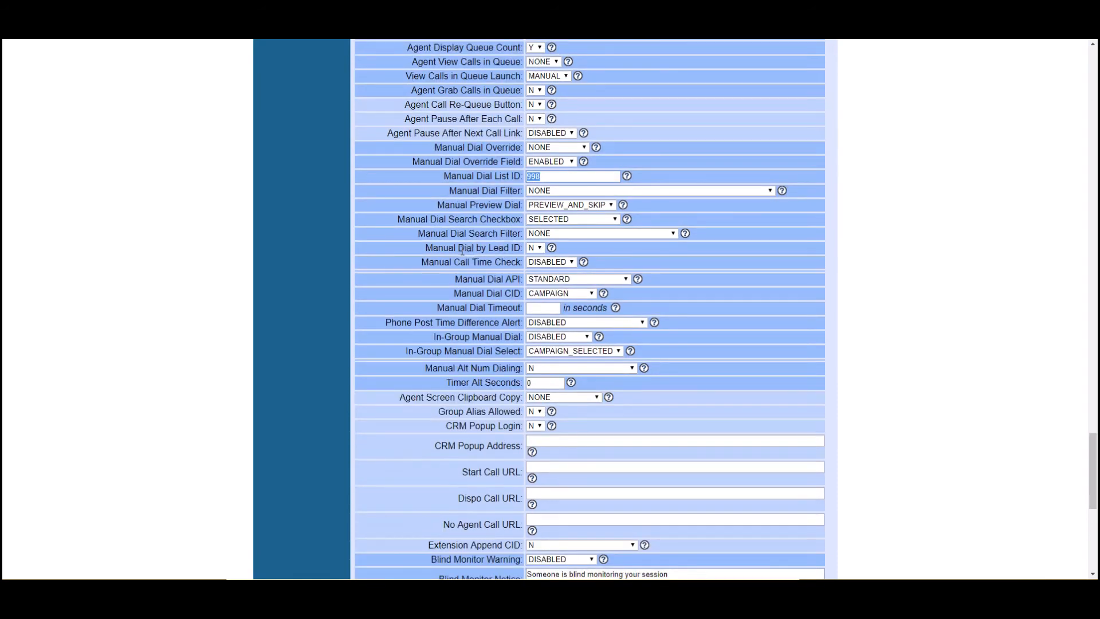
scroll(down, 3)
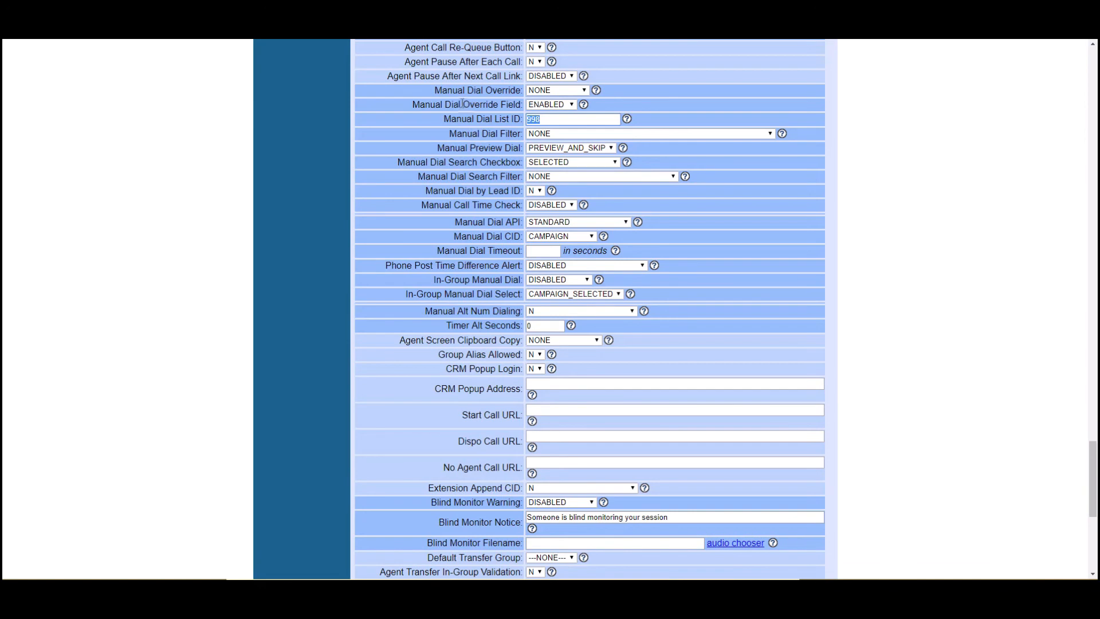
scroll(down, 3)
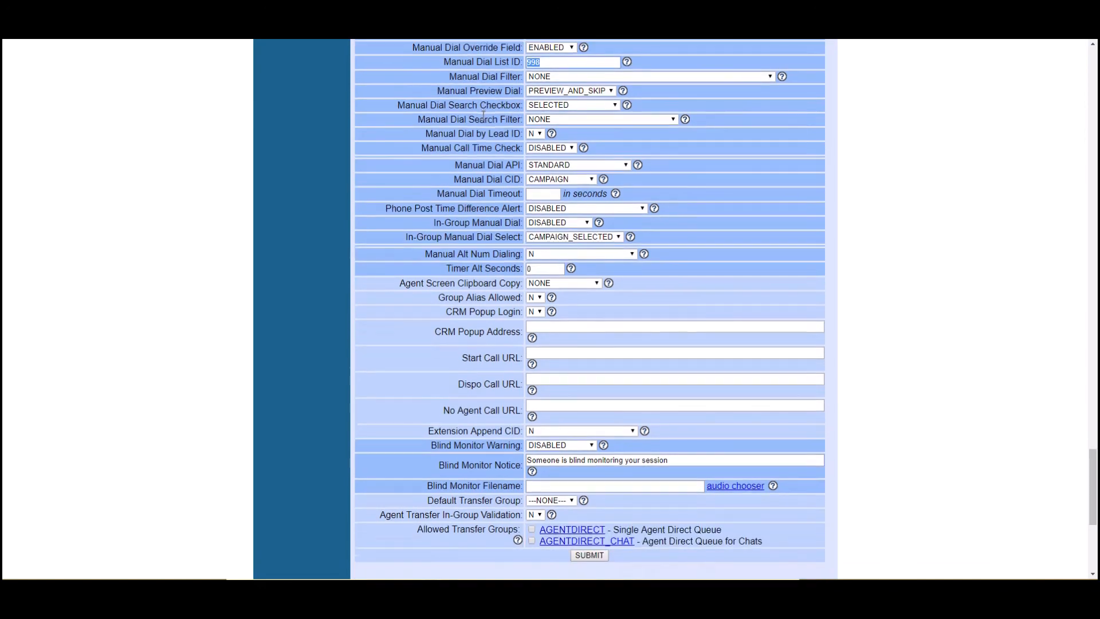
scroll(down, 3)
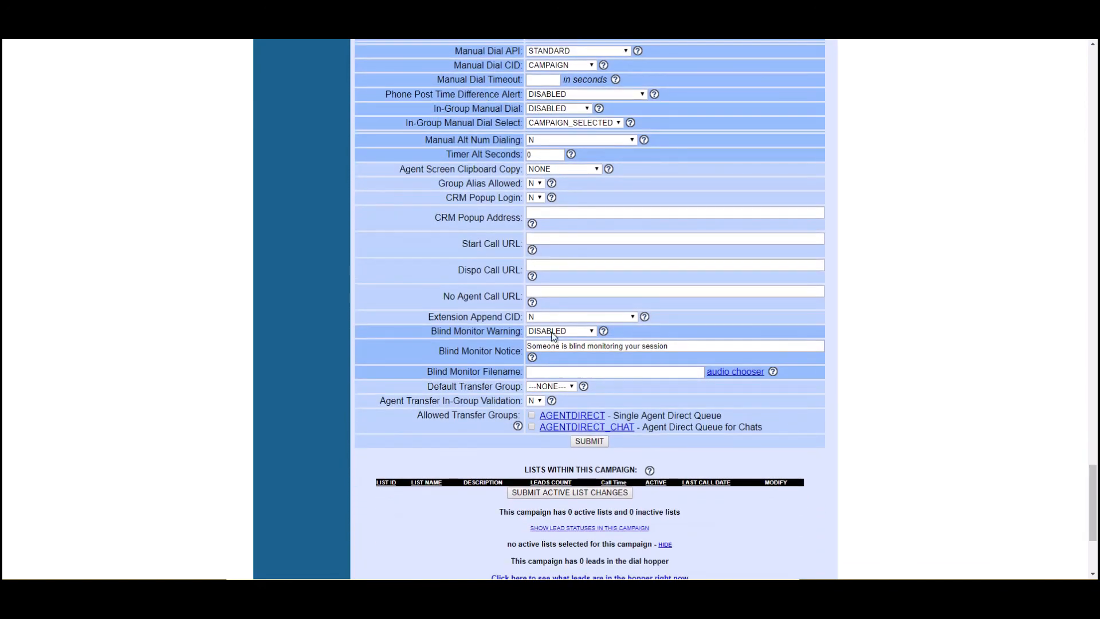
Step: Submit the Detail form and review the reloaded campaign 121212 page confirming it was modified
click(588, 440)
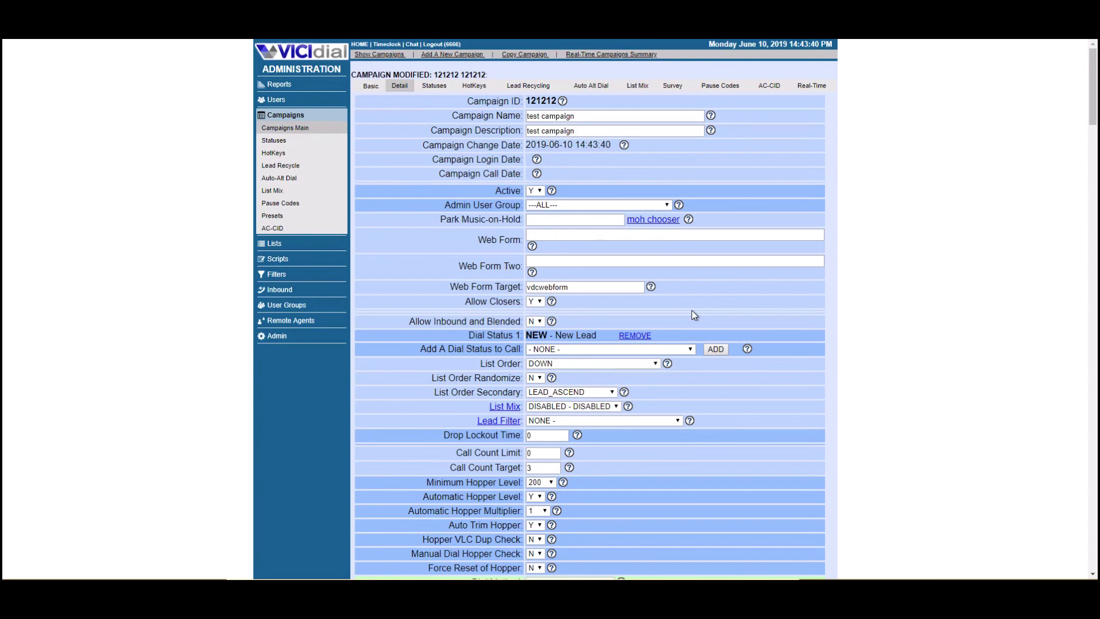
scroll(down, 3)
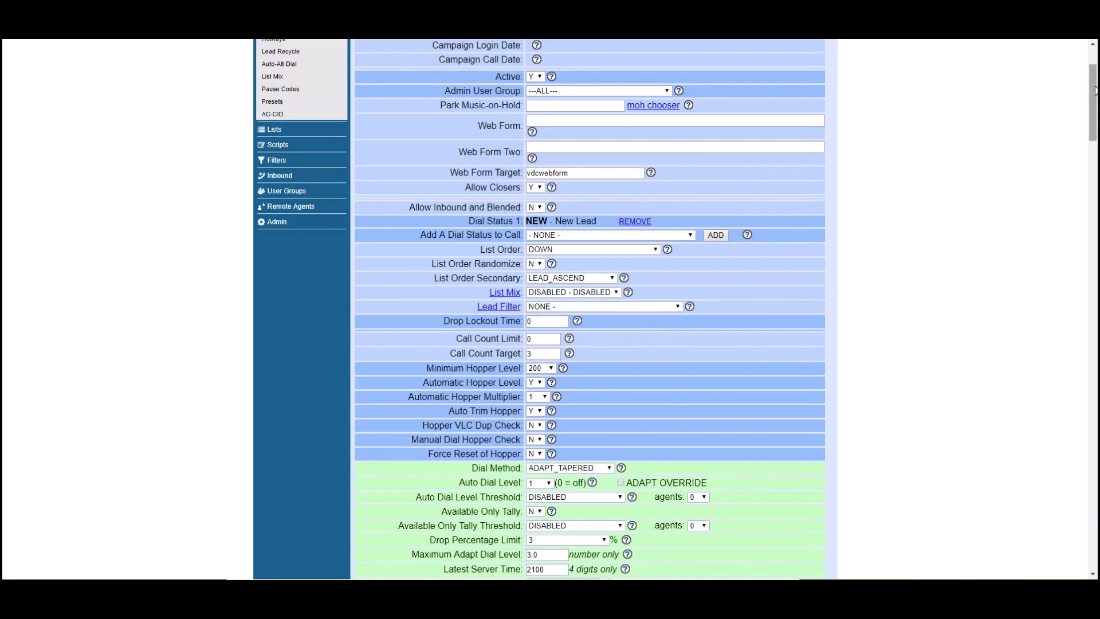
scroll(down, 3)
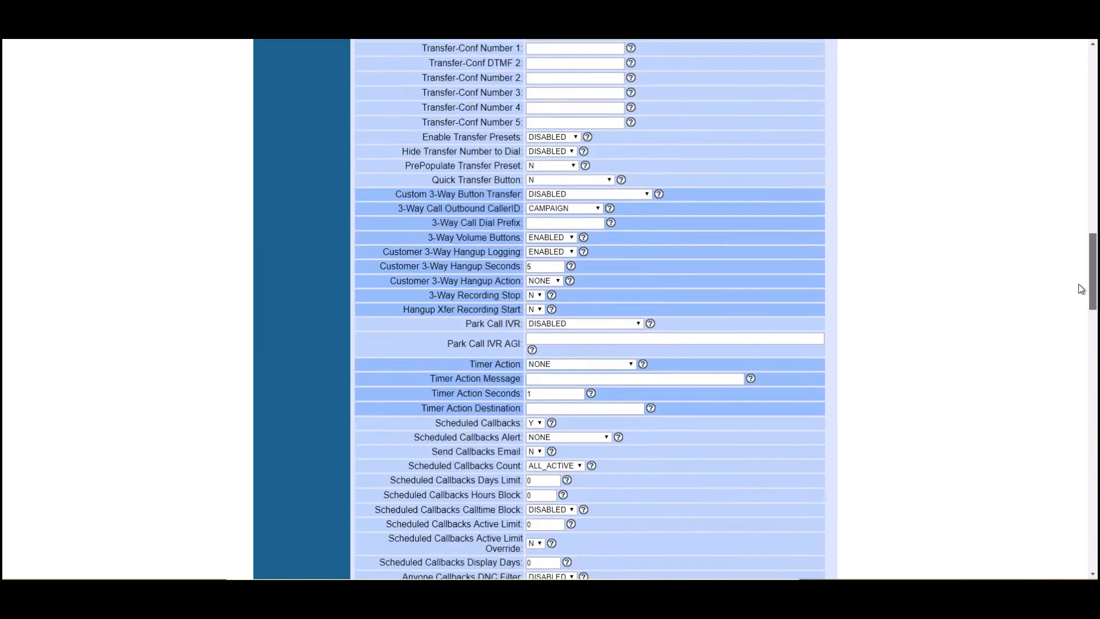
scroll(down, 3)
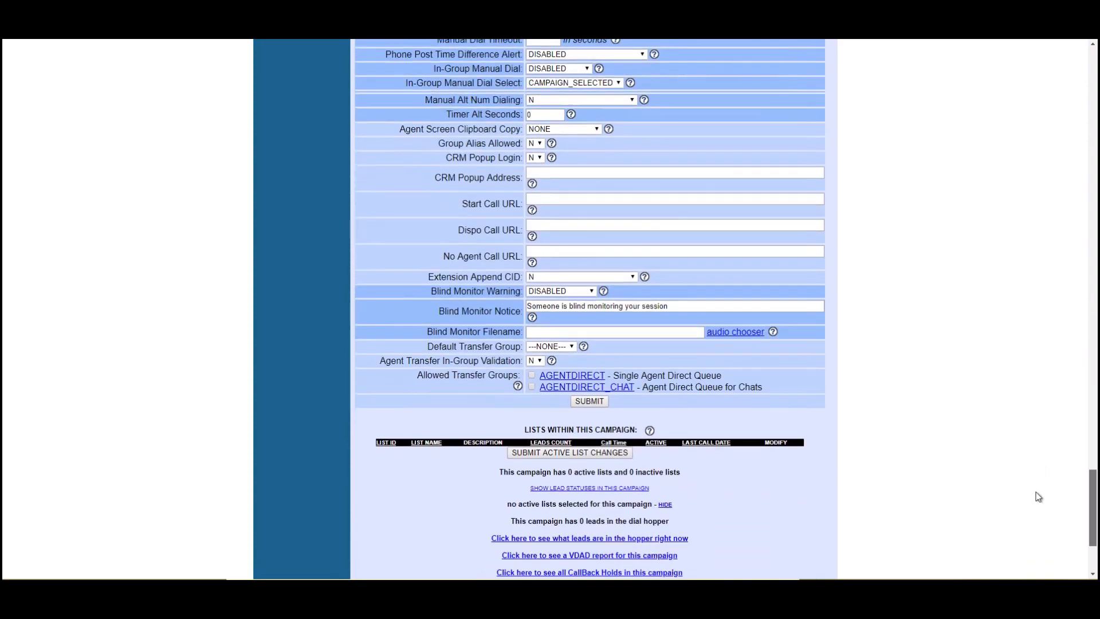
scroll(down, 3)
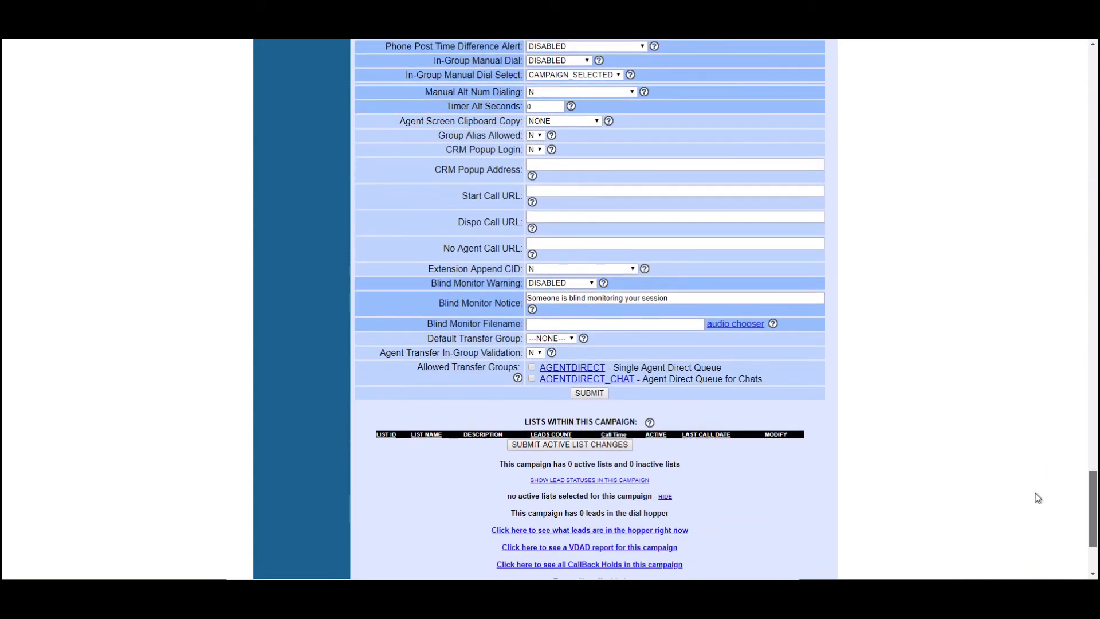
scroll(down, 3)
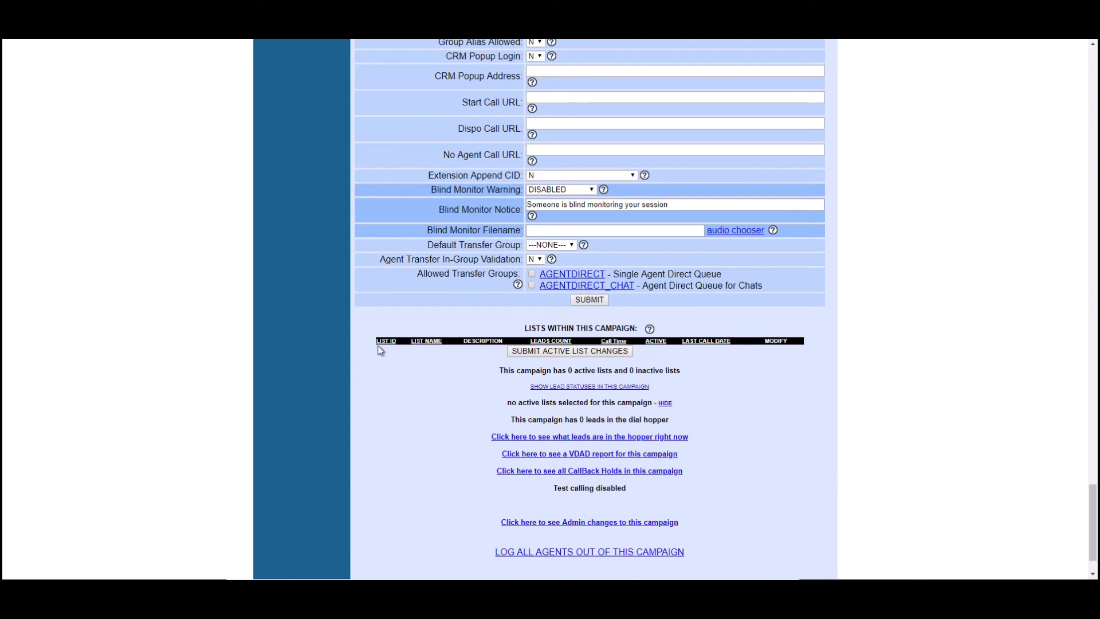
mouse_move(383, 353)
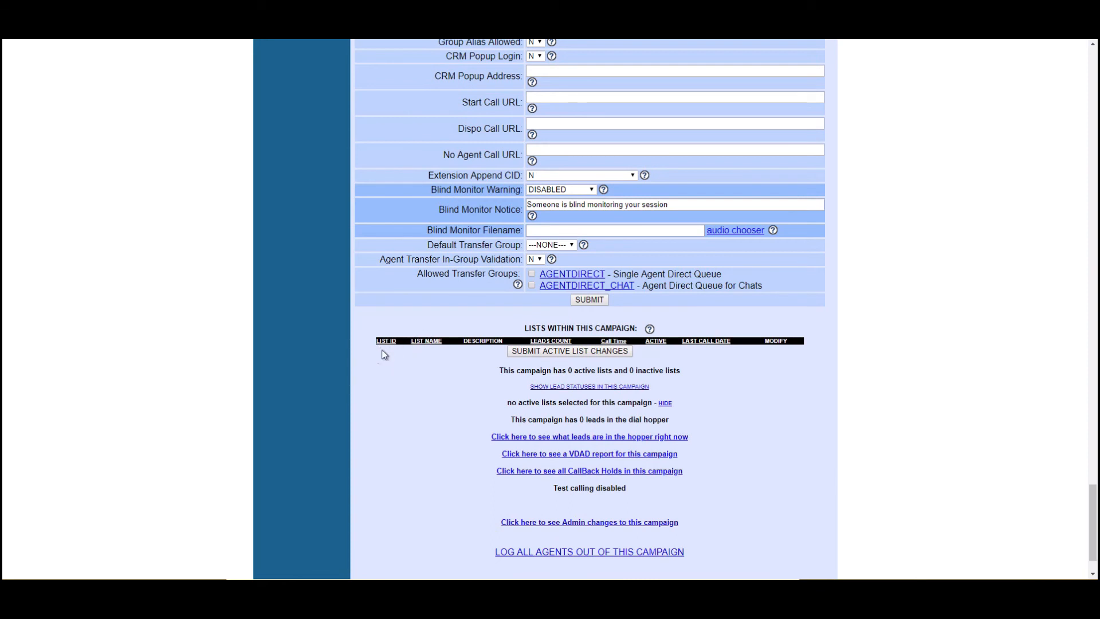